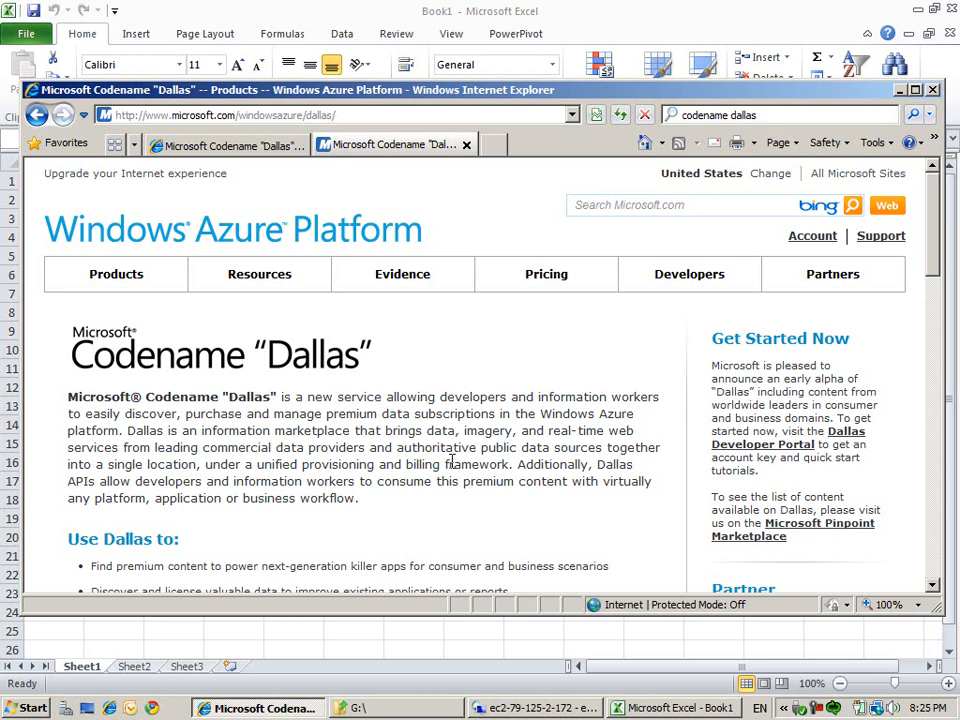
mouse_move(262, 165)
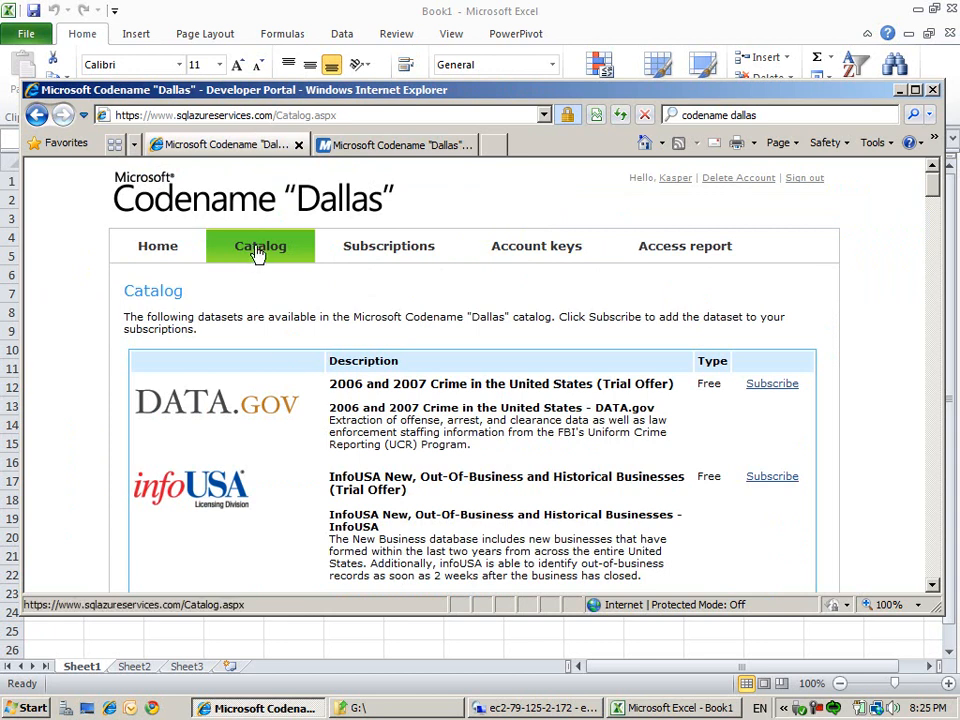
mouse_move(593, 310)
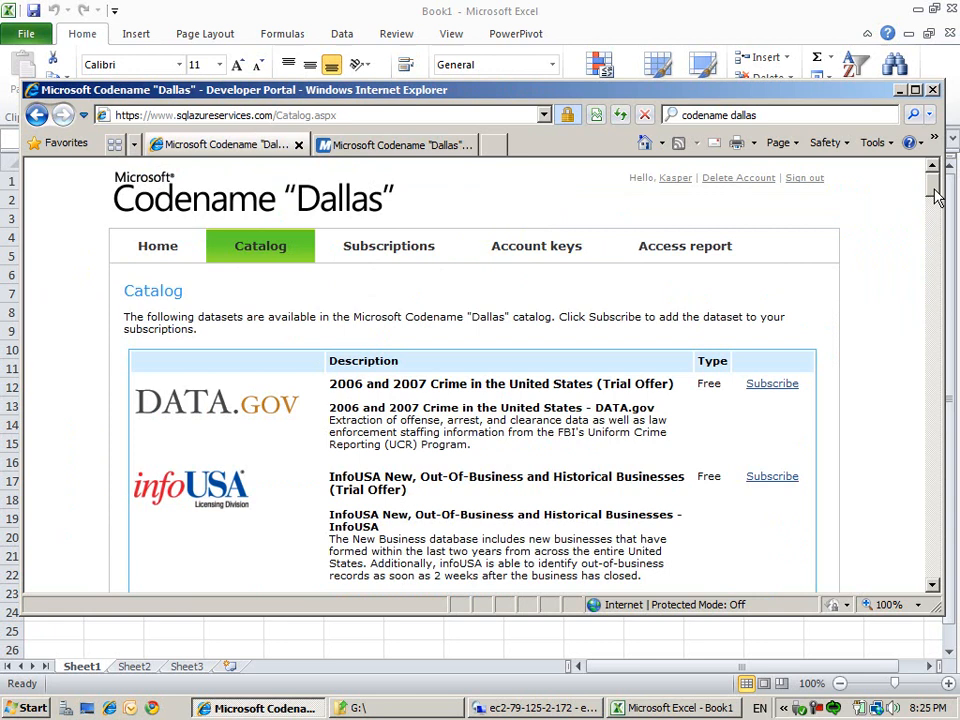
Scroll through the Dallas catalog of datasets from DATA.gov, NASA, UNdata and NAVTEQ
scroll("down", 3)
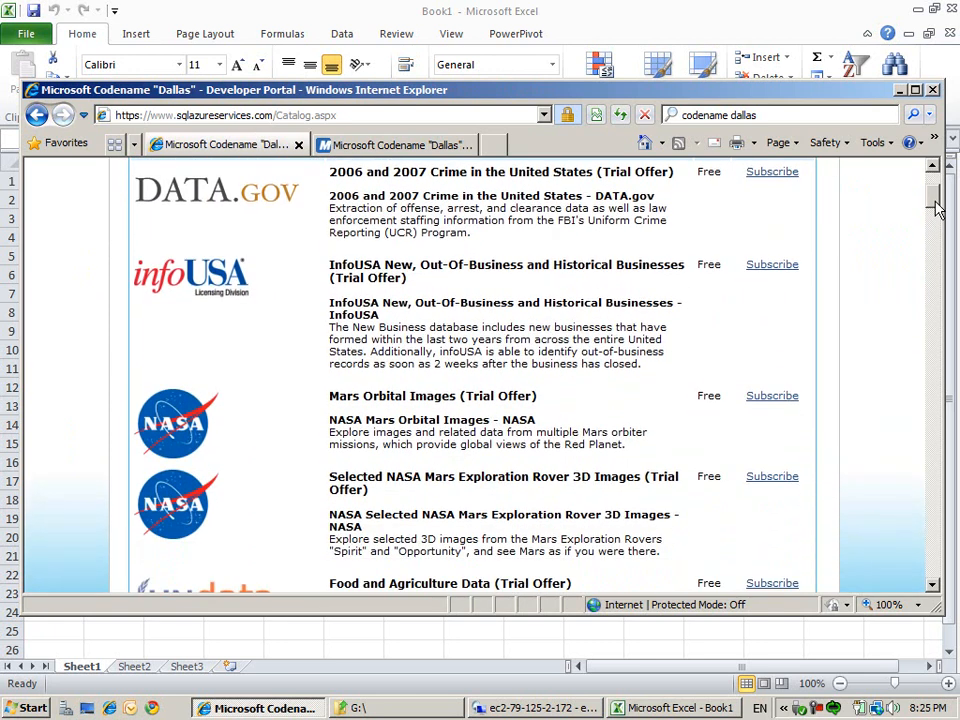
scroll("down", 3)
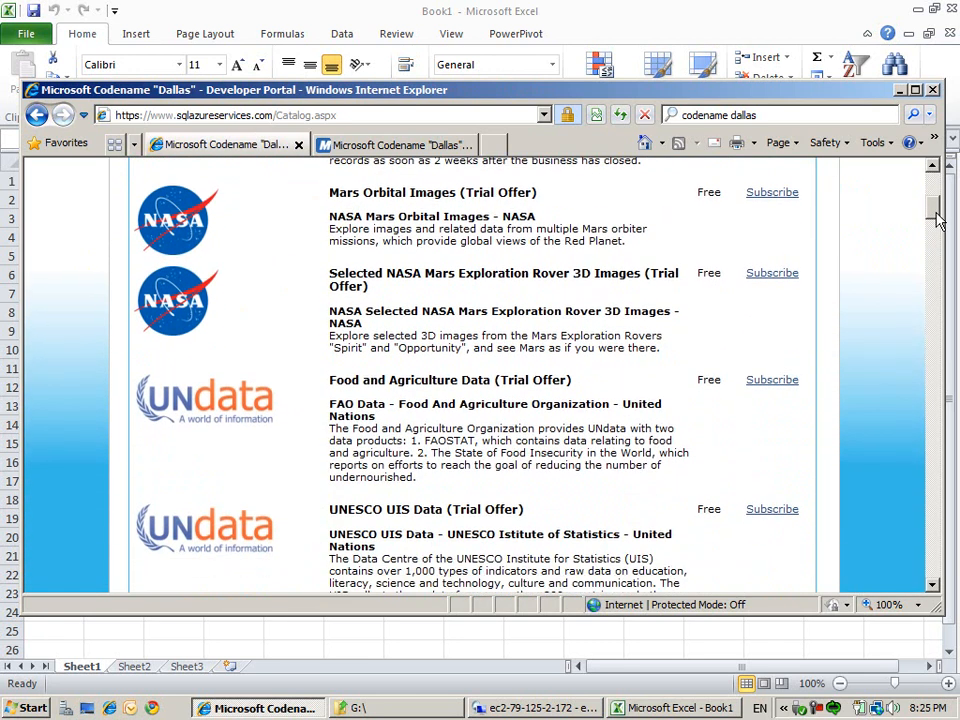
scroll("down", 3)
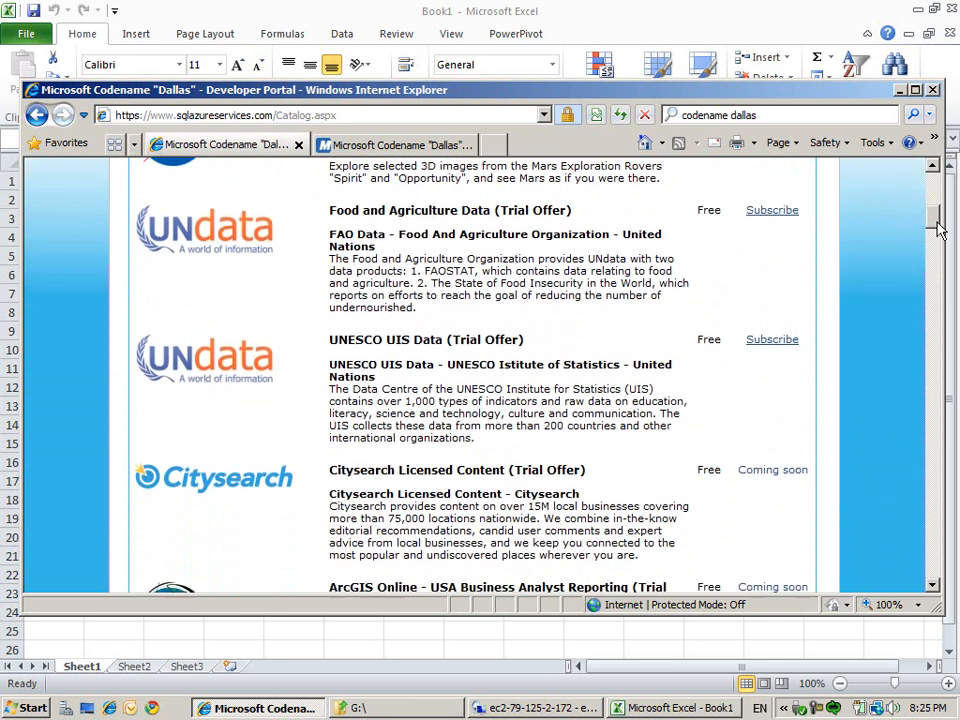
scroll("down", 3)
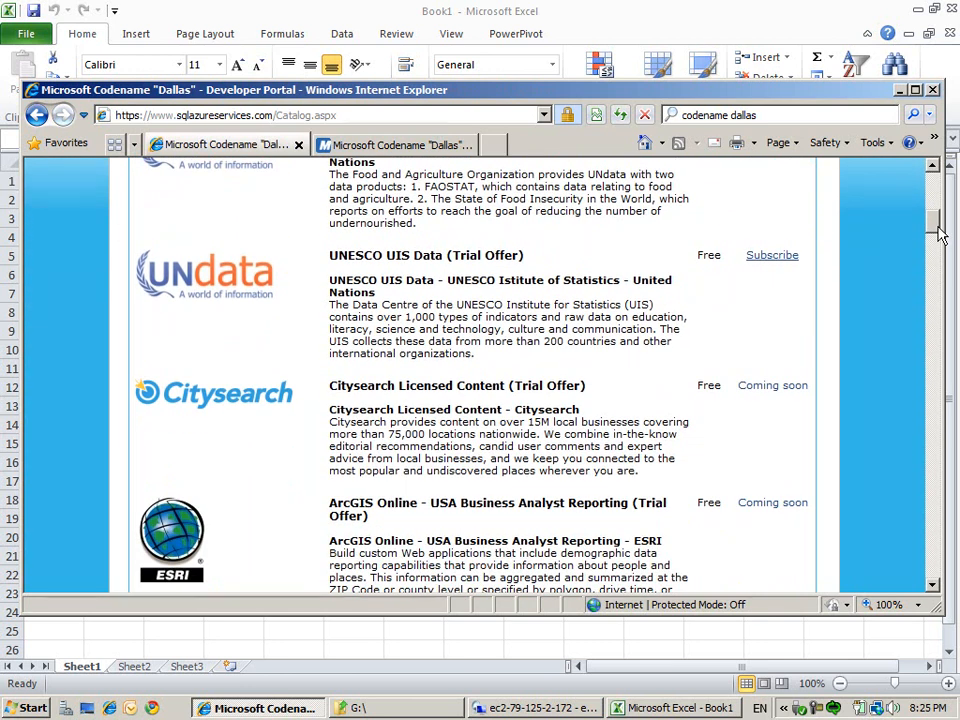
scroll("down", 3)
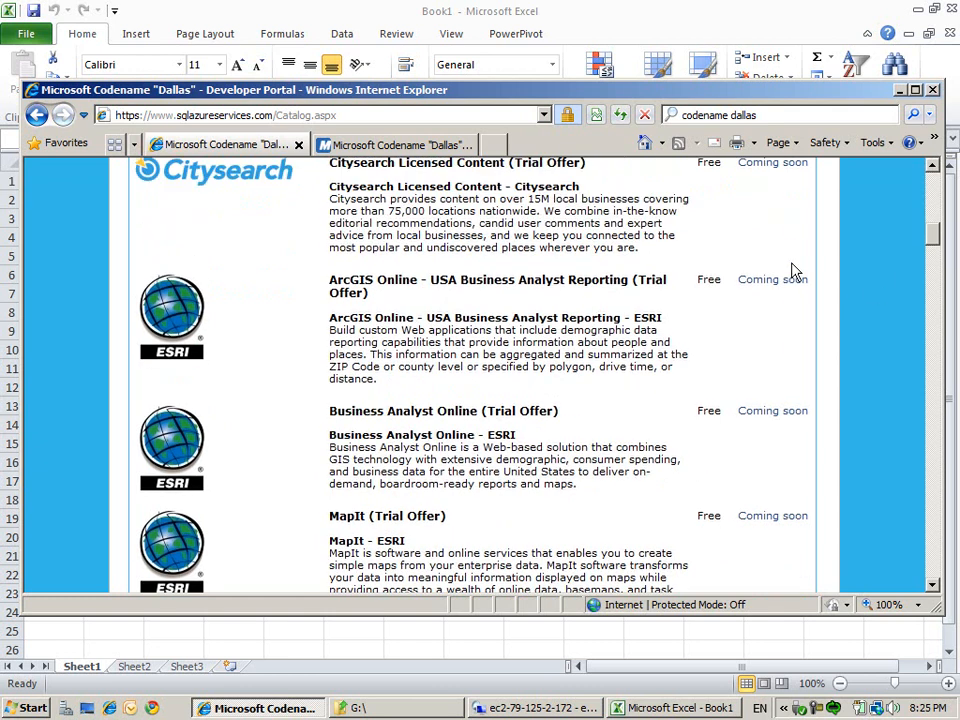
scroll("down", 3)
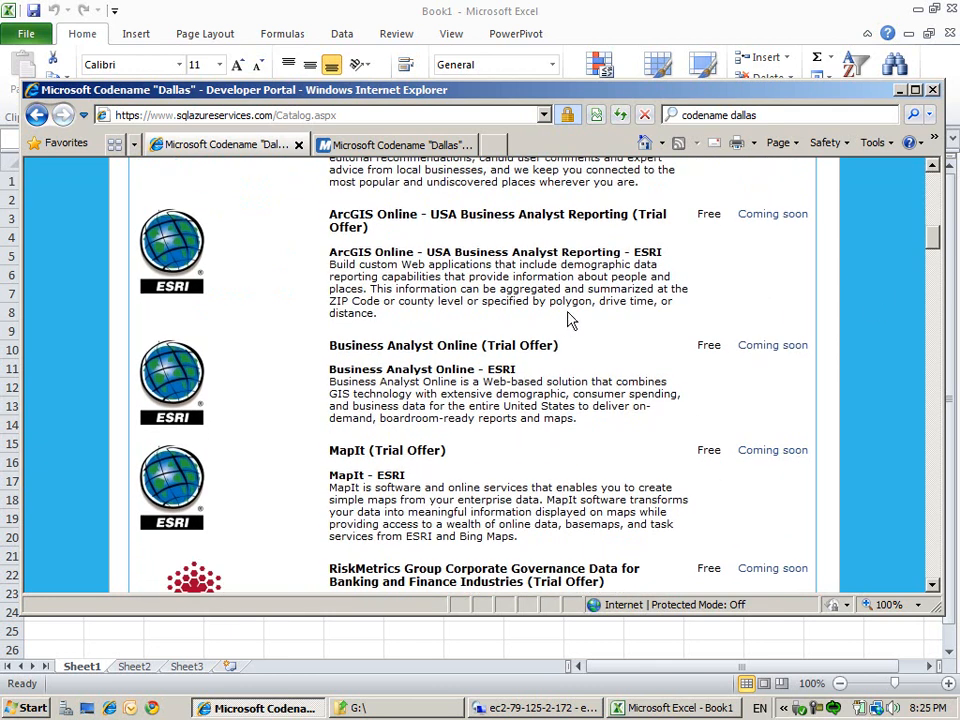
scroll("down", 3)
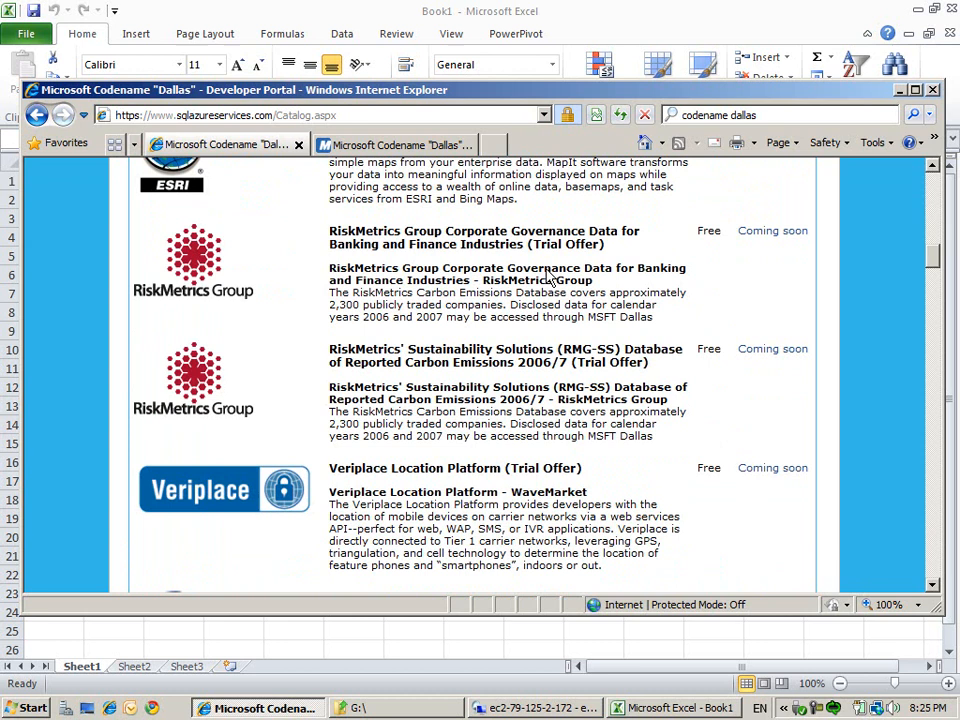
scroll("down", 3)
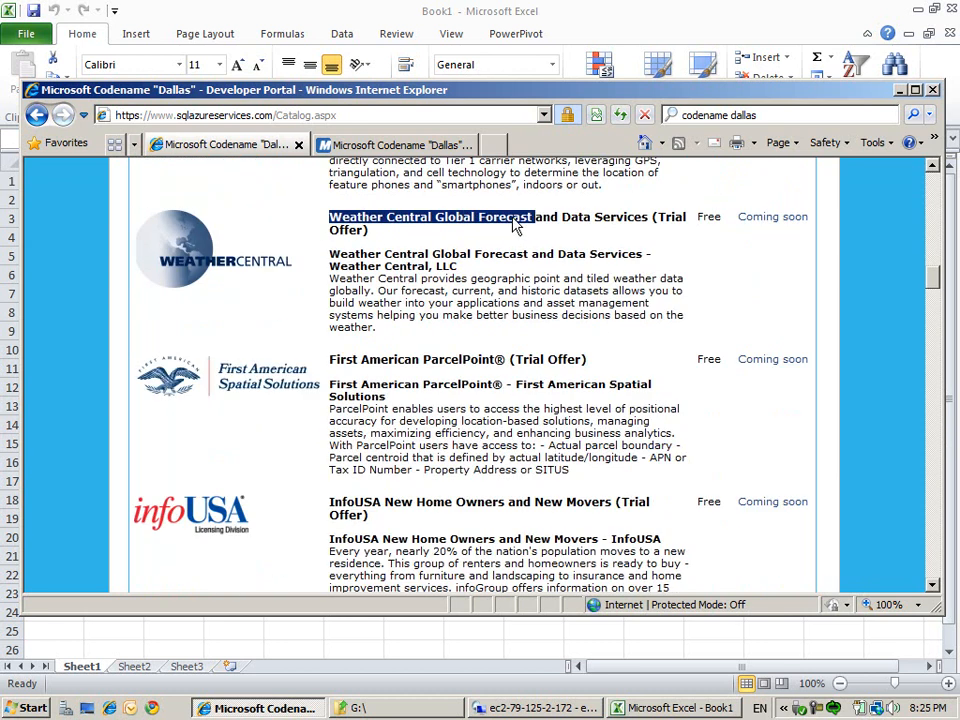
scroll("down", 3)
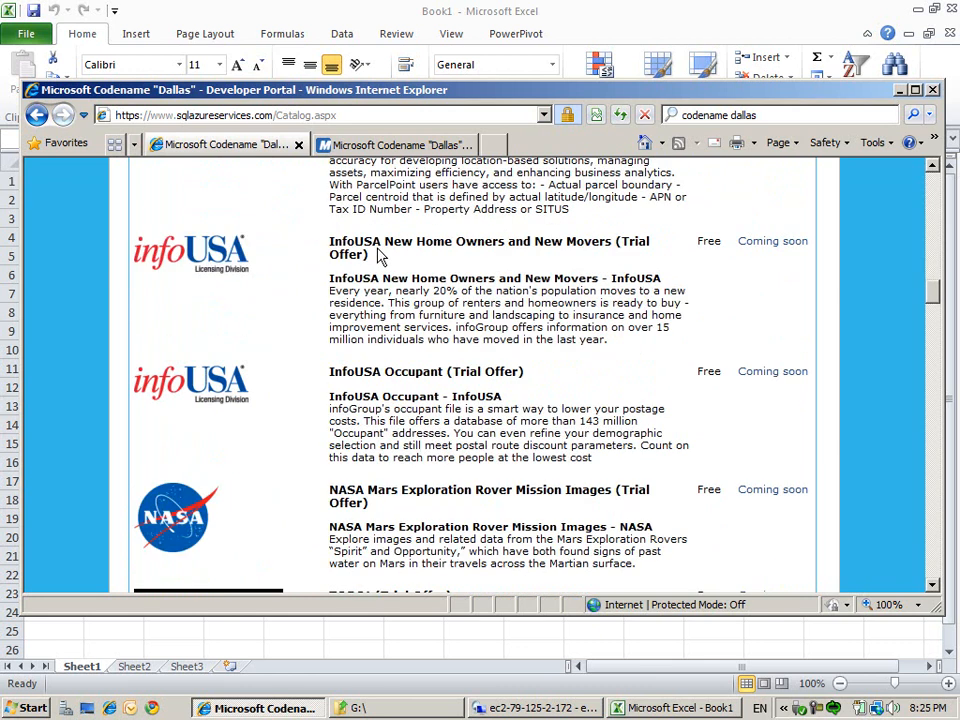
scroll("down", 3)
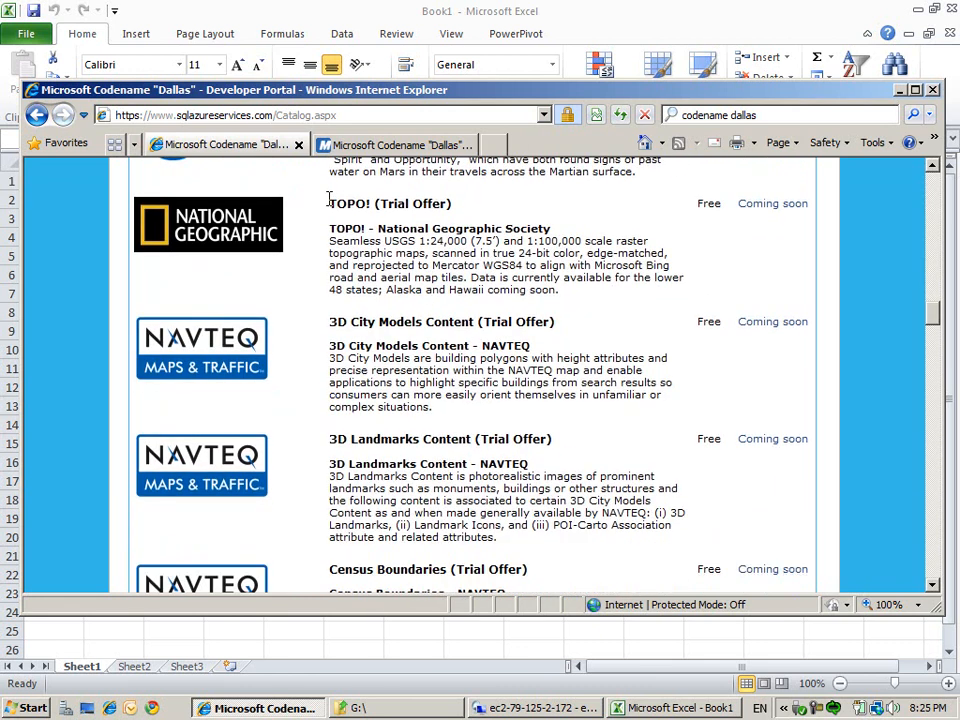
scroll("down", 3)
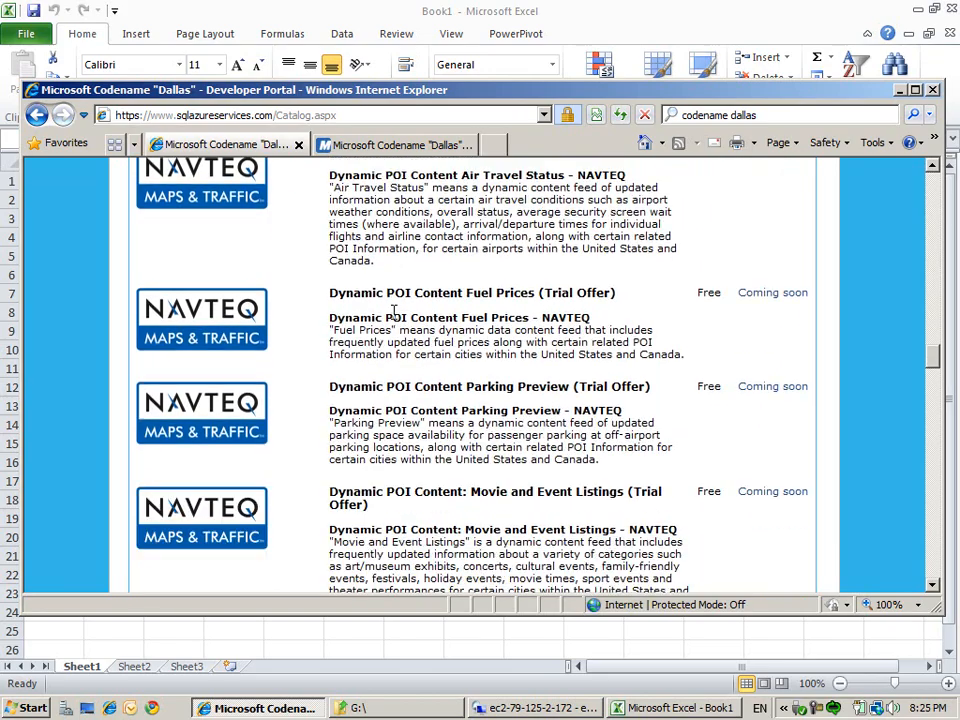
scroll("down", 3)
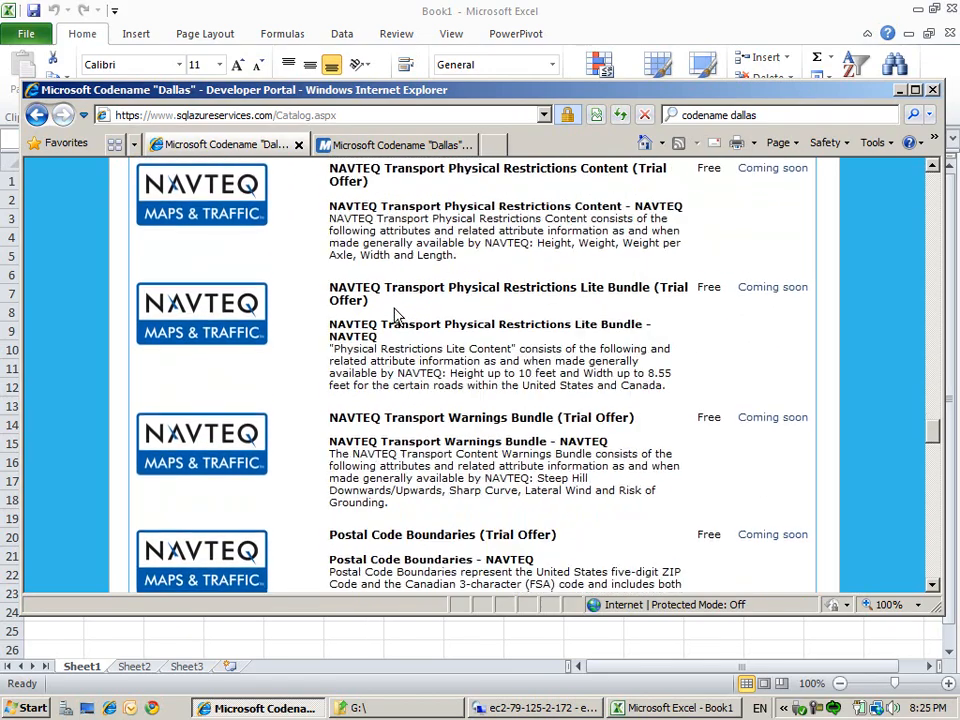
scroll("down", 3)
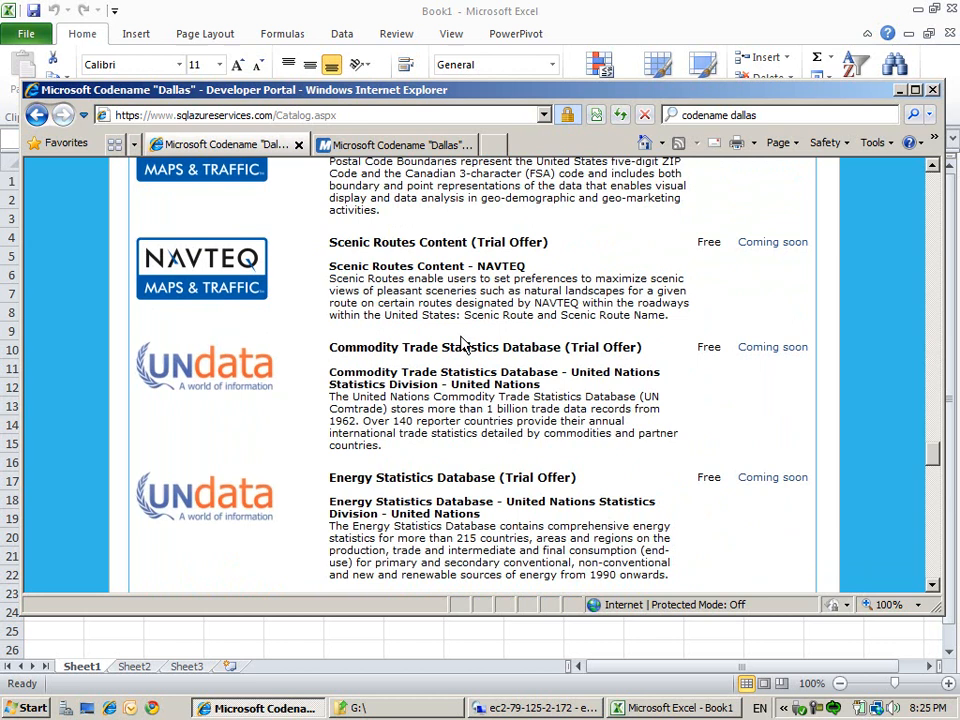
scroll("down", 3)
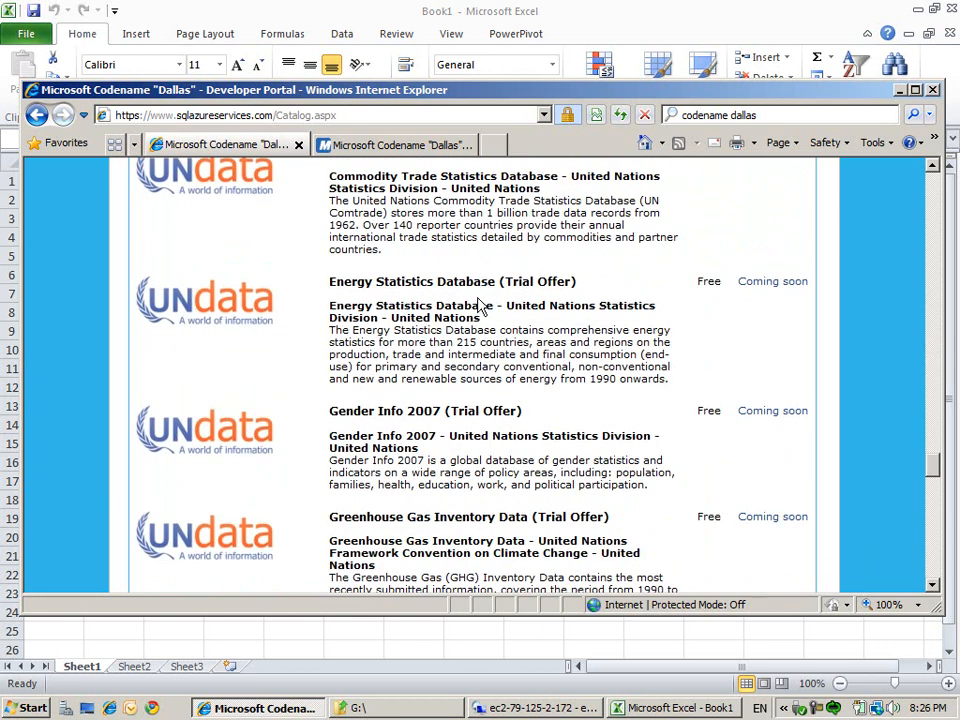
scroll("down", 3)
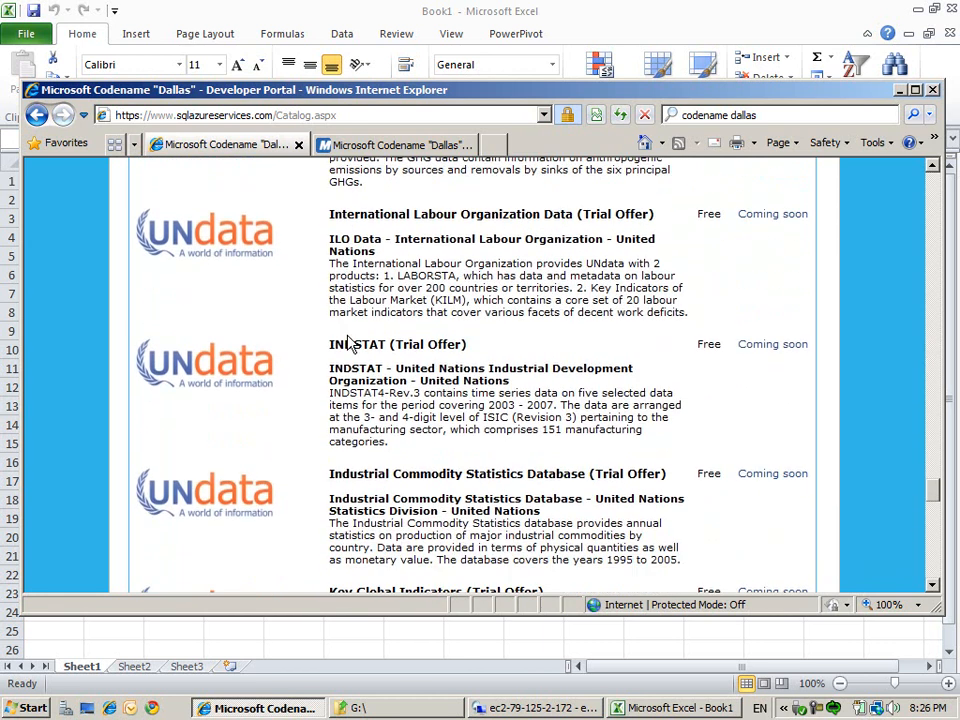
scroll("down", 3)
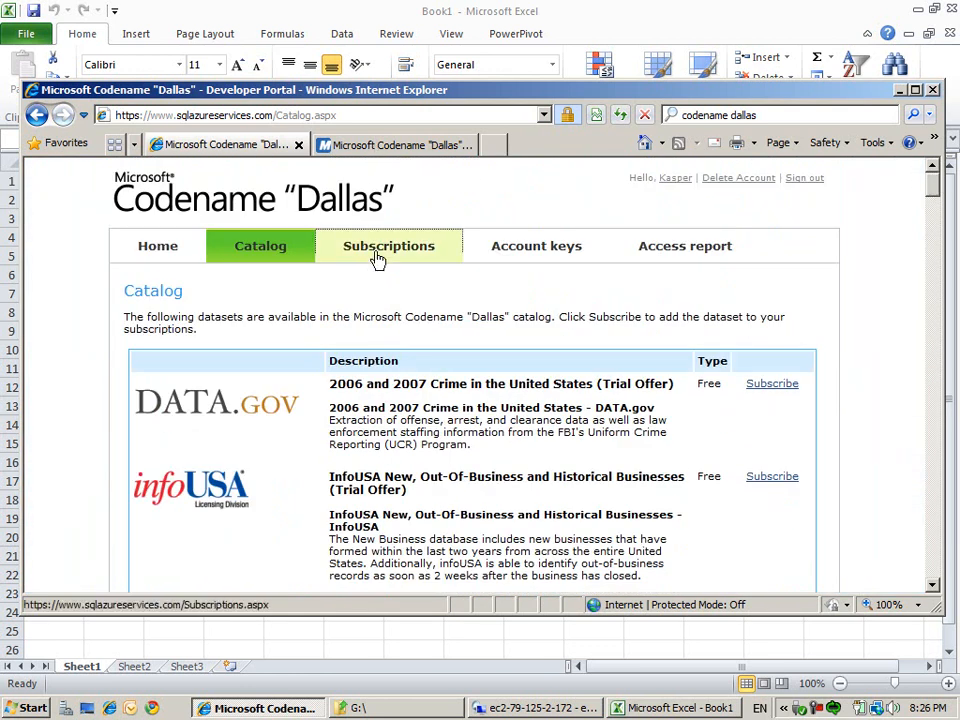
Review the subscribed datasets AP Online, InfoUSA Business Analytics and WHO Data
left_click(388, 246)
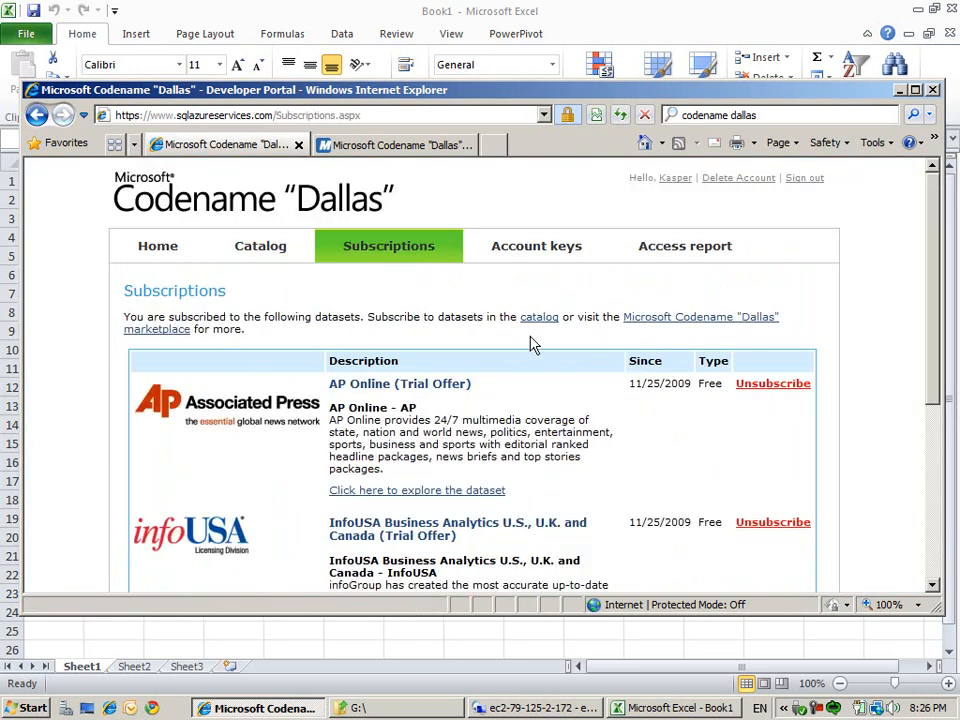
scroll("up", 3)
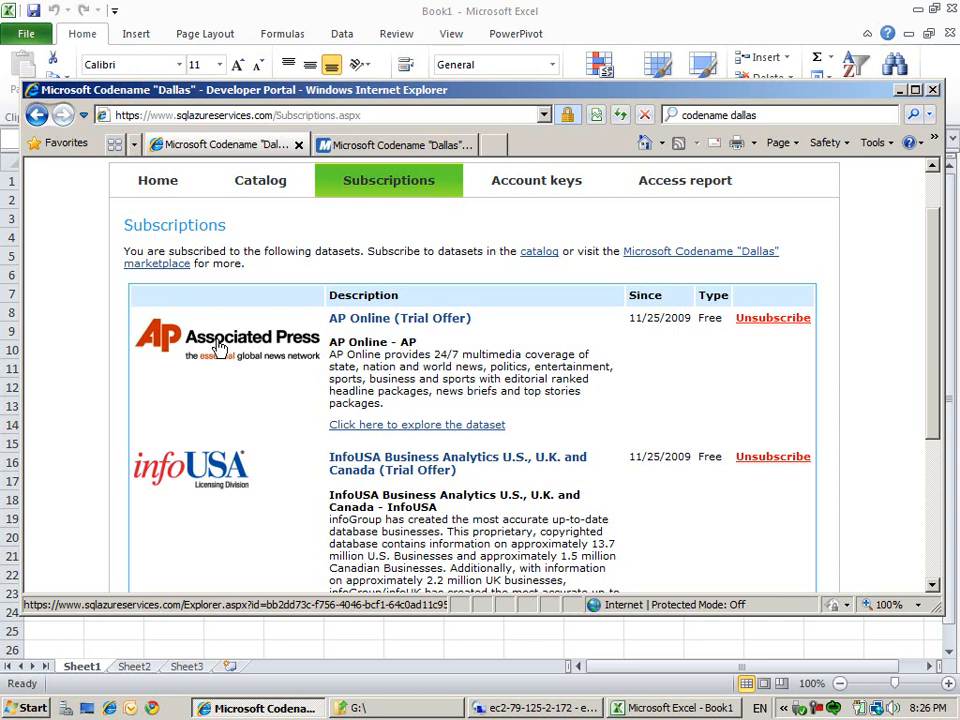
scroll("down", 3)
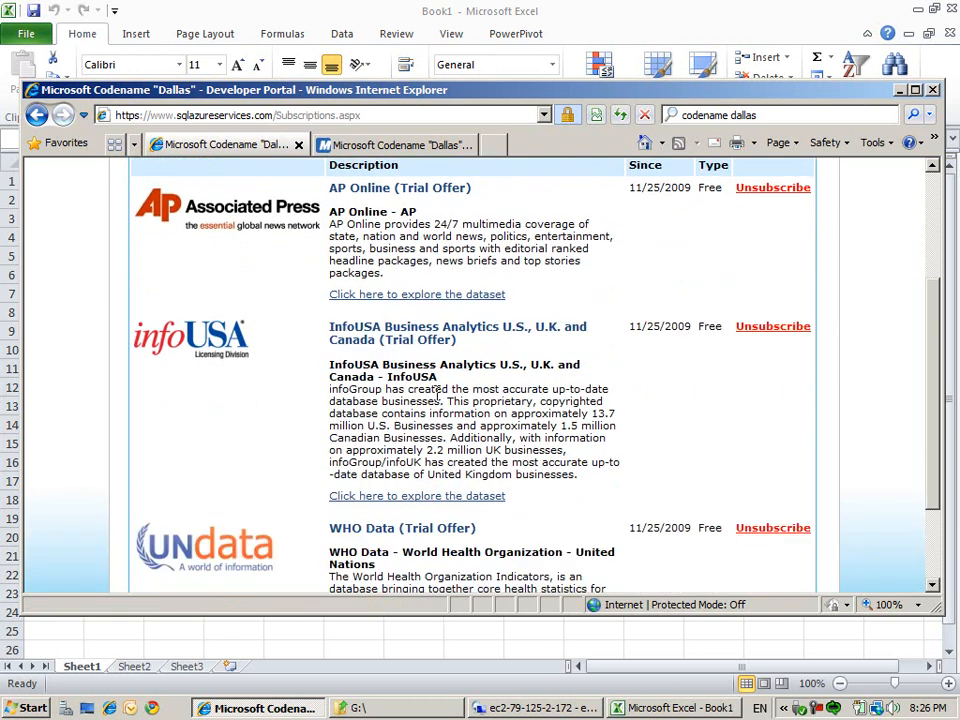
mouse_move(548, 360)
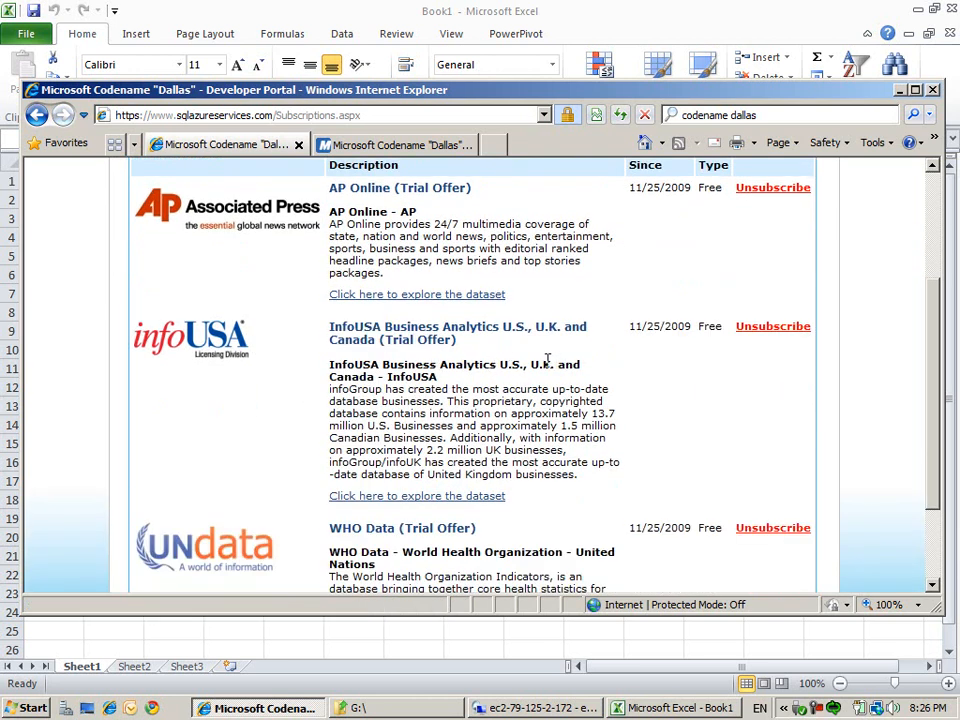
scroll("down", 3)
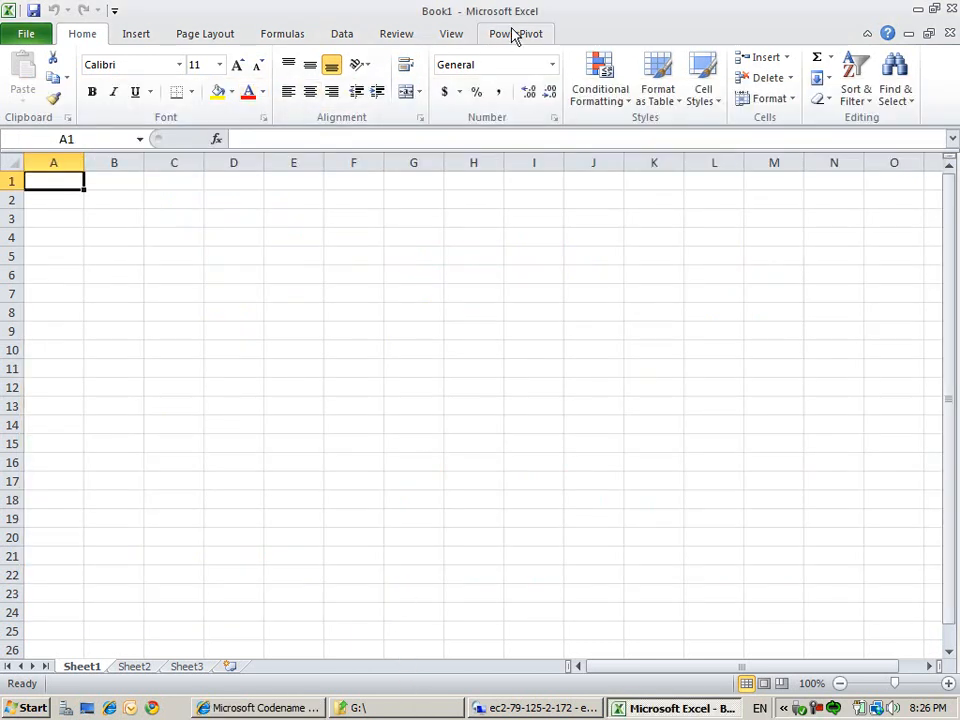
Connect an Analysis Services import to .\sqlserver2008r2, database Adventure Works DW 2008R2
left_click(515, 33)
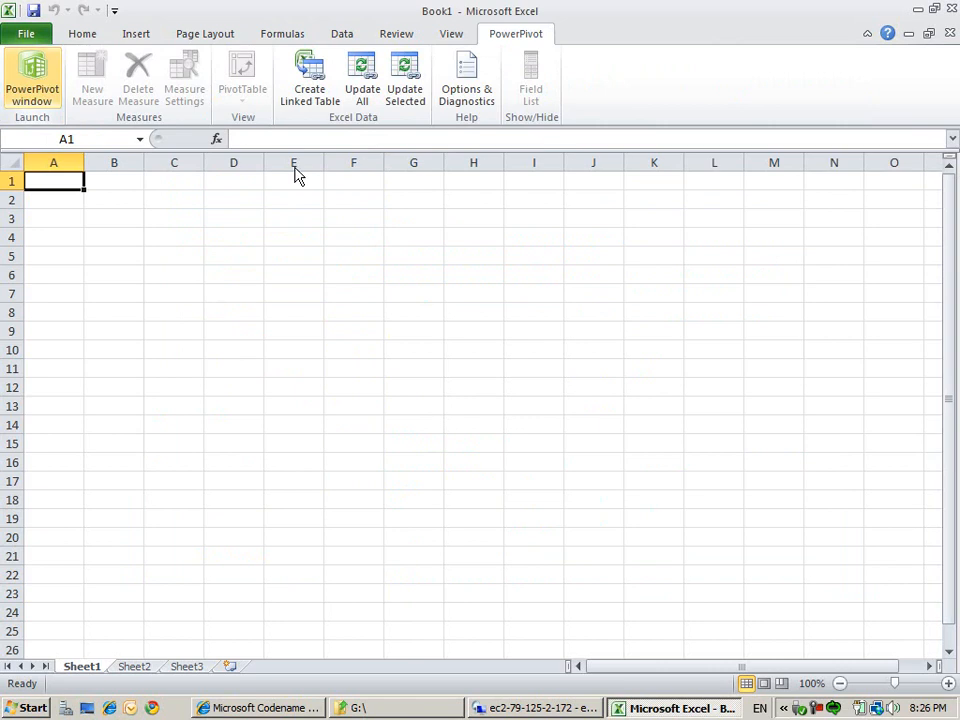
left_click(31, 75)
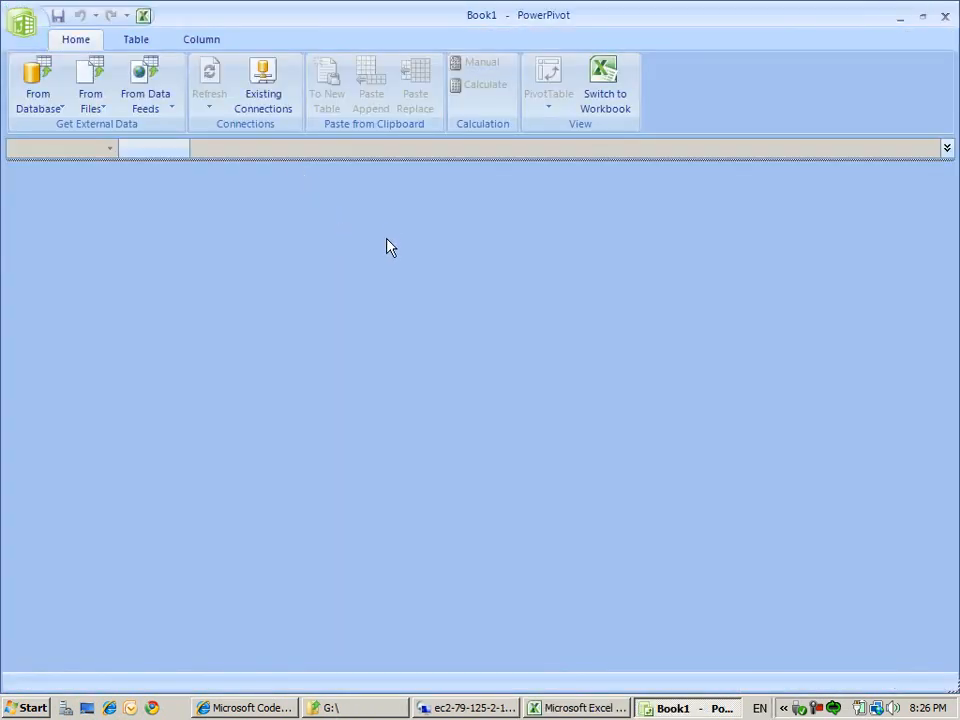
left_click(38, 85)
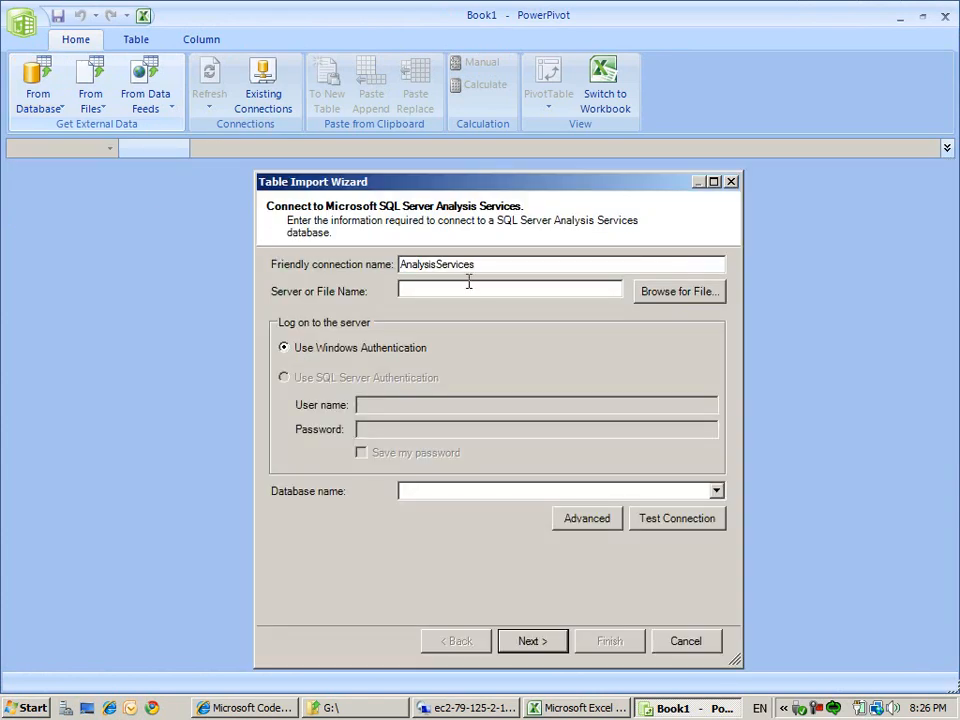
type(".sqlserver2008r2")
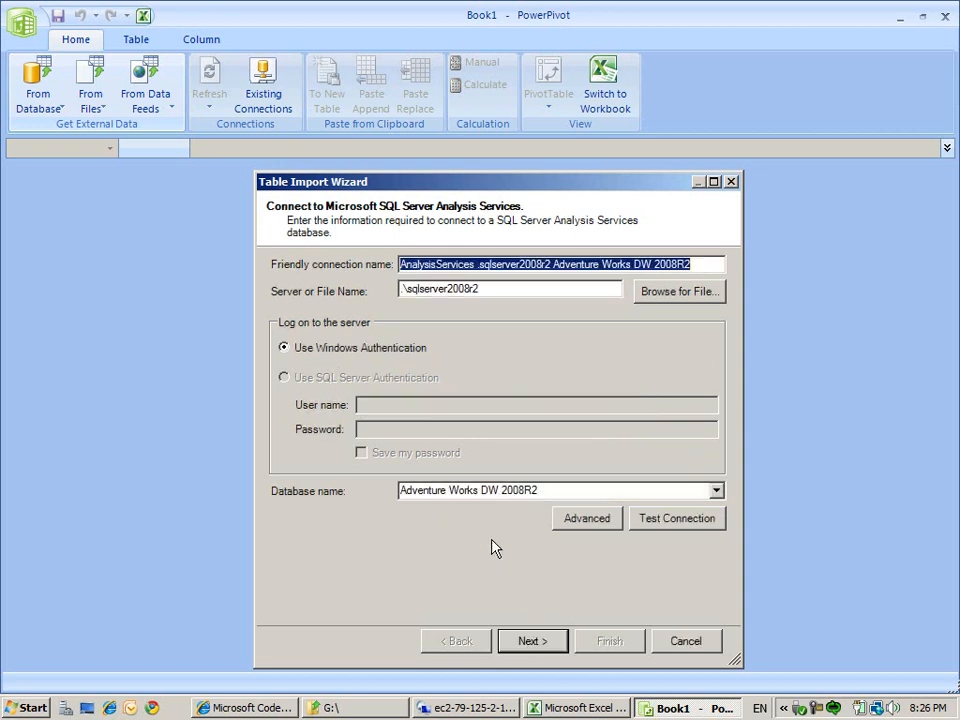
left_click(532, 641)
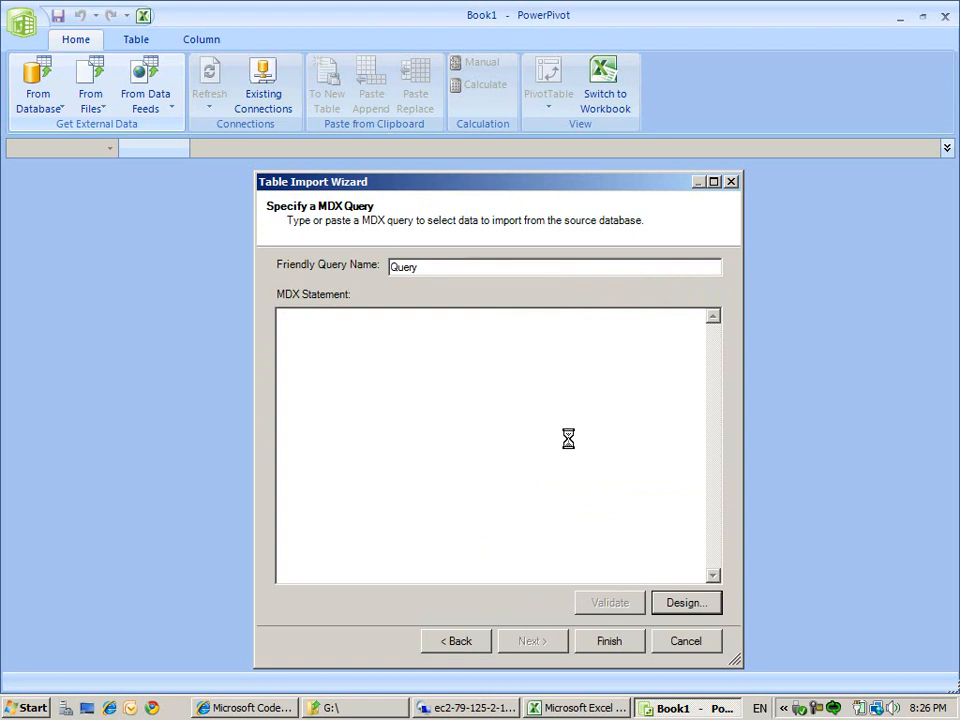
In the query designer, limit the metadata to the Internet Sales measure group
left_click(686, 602)
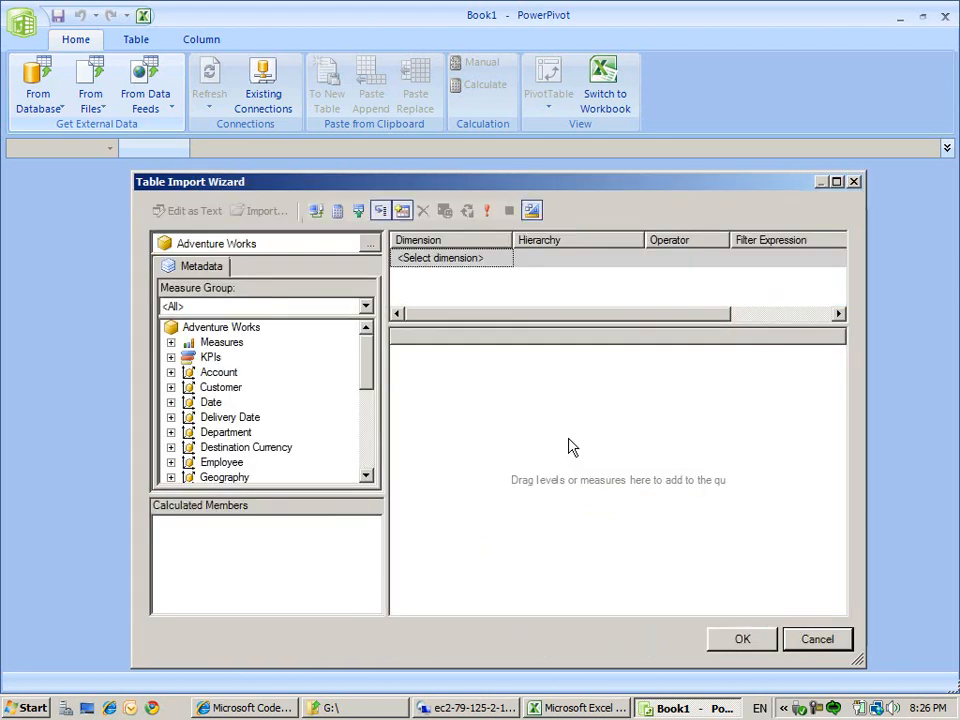
left_click(365, 306)
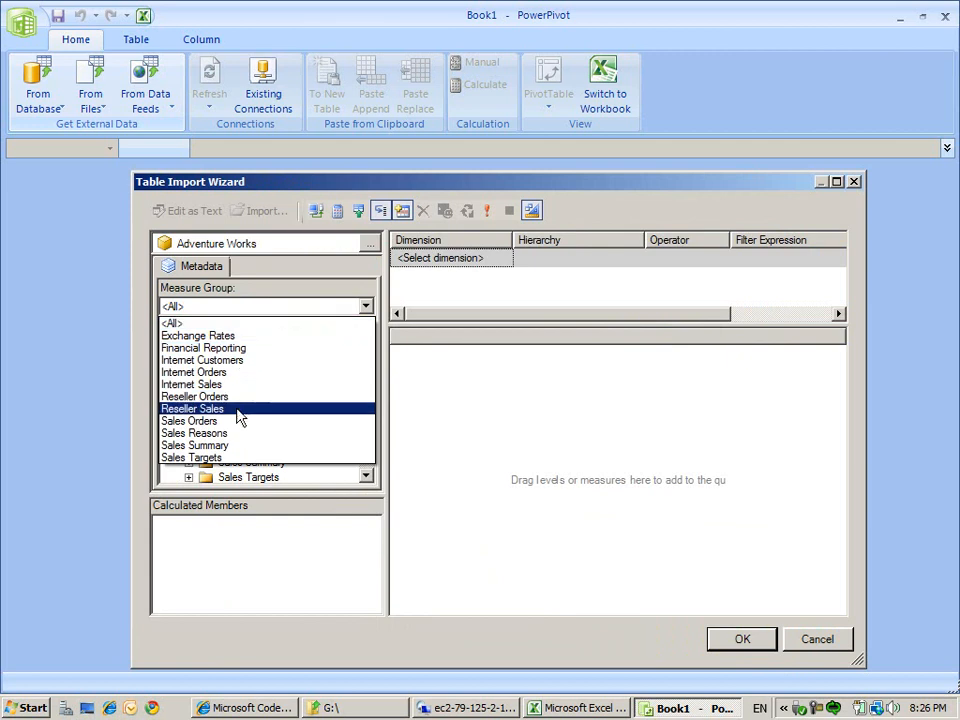
left_click(193, 384)
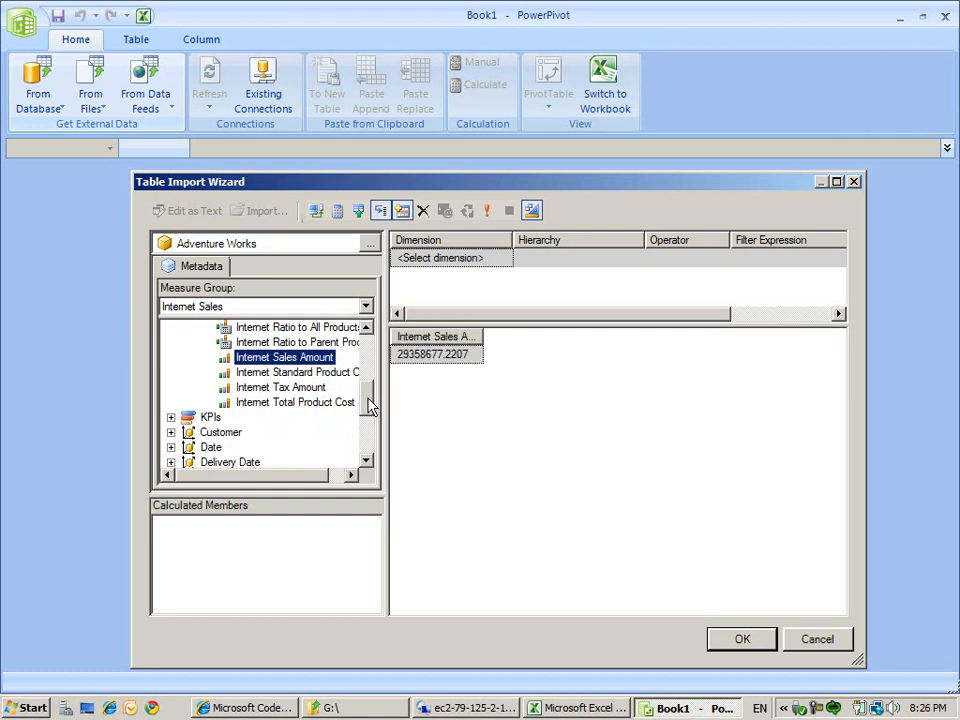
scroll("down", 3)
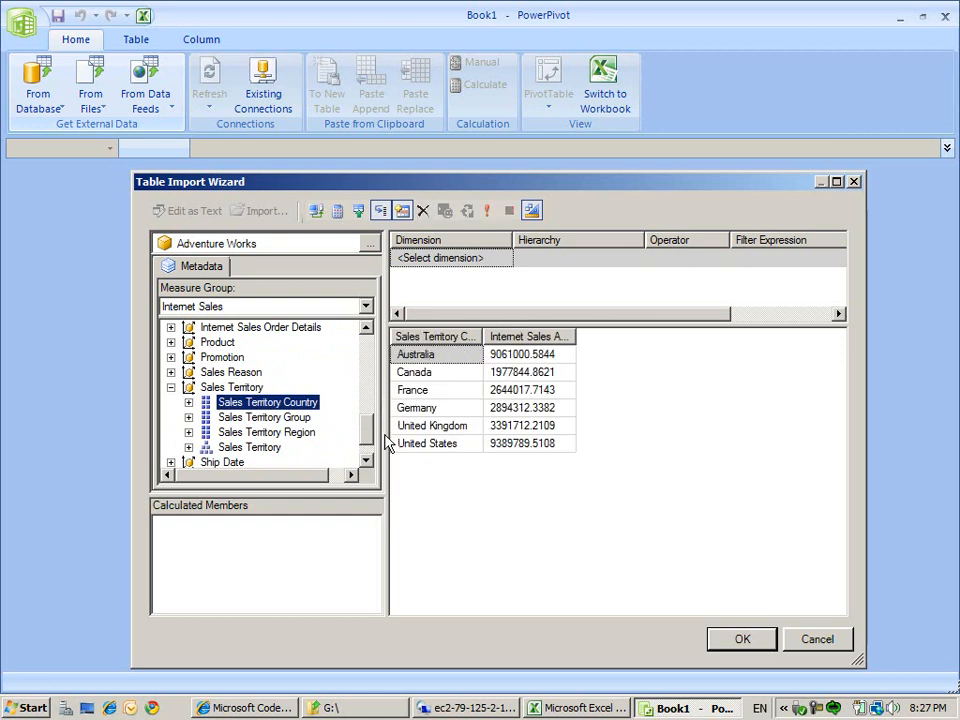
scroll("up", 3)
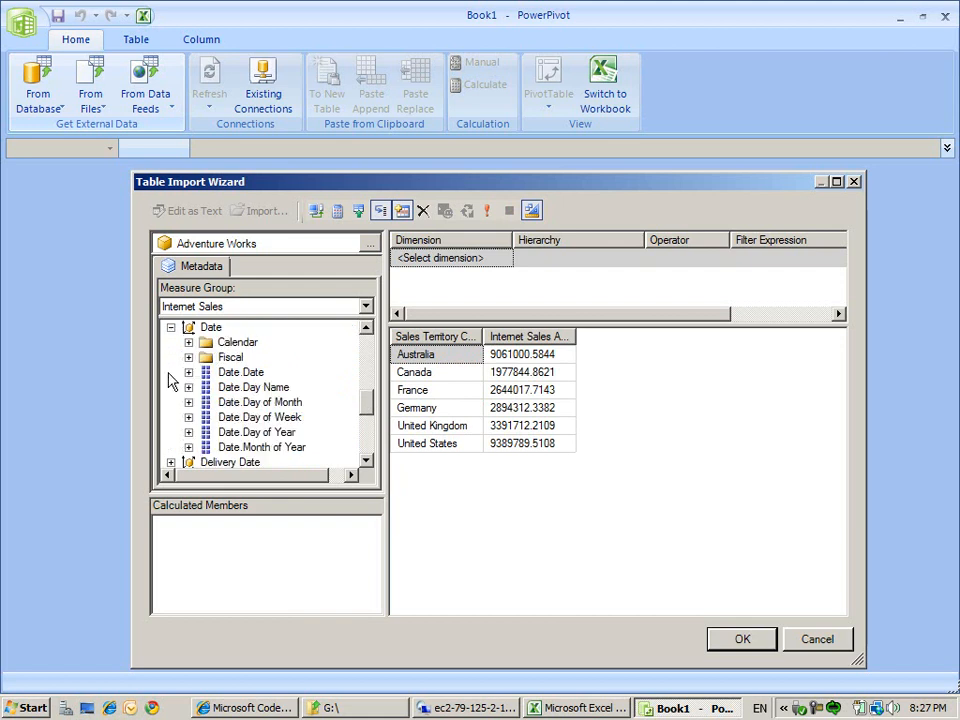
Filter the query to calendar year CY 2006
left_click(188, 342)
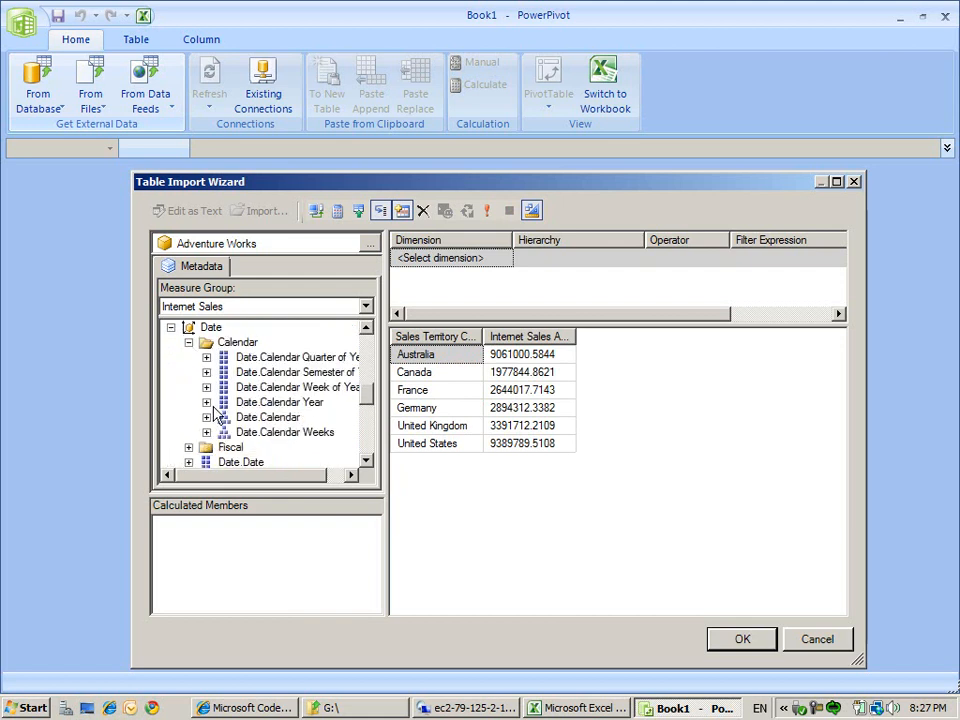
left_click(207, 401)
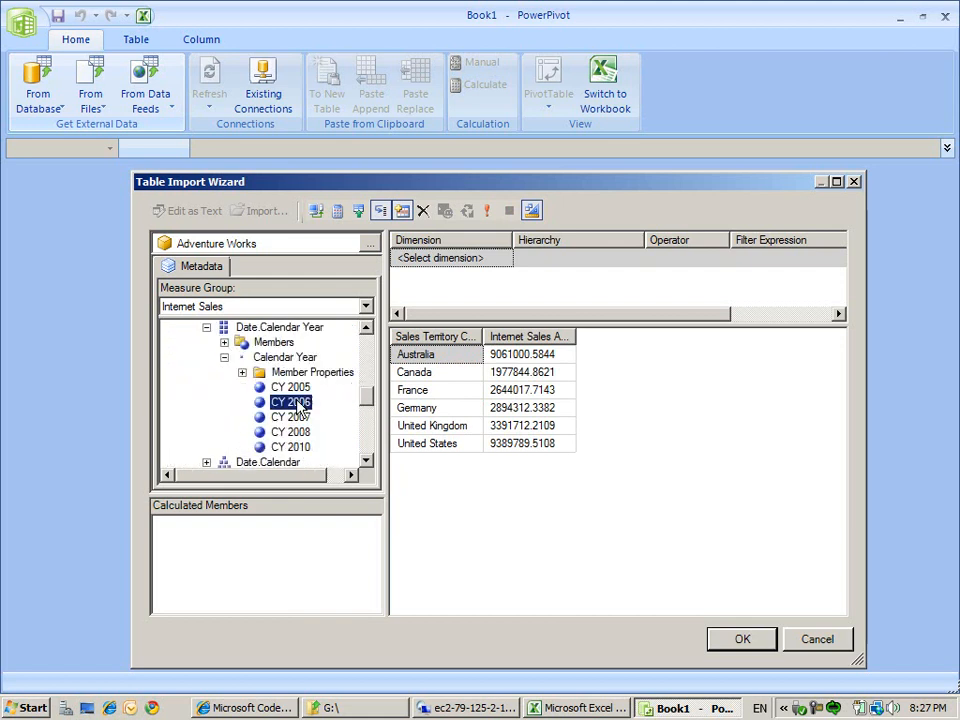
double_click(291, 401)
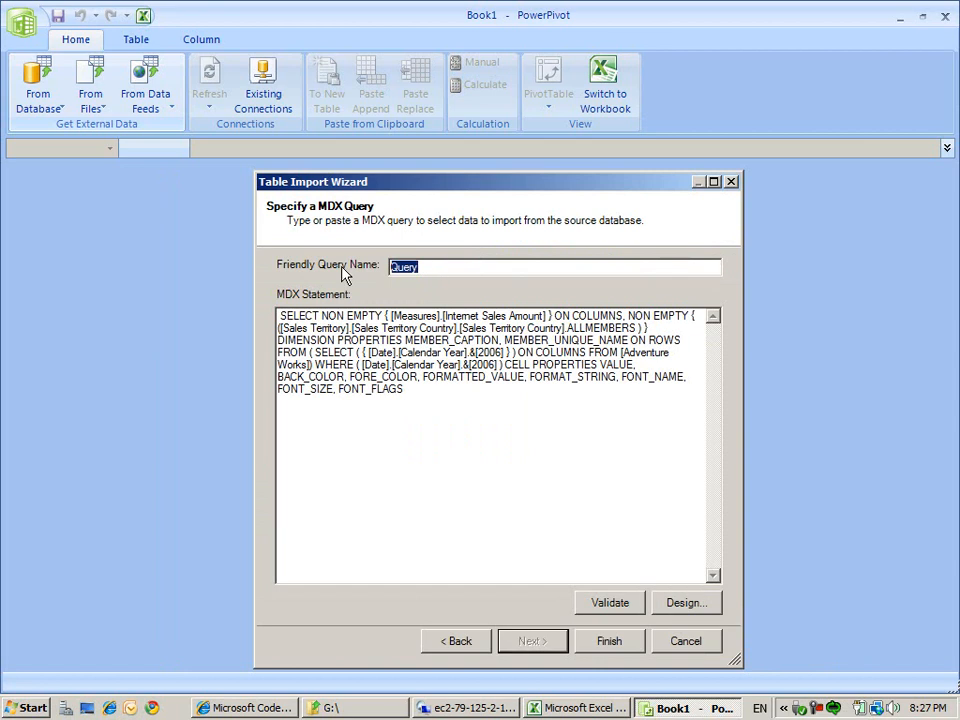
Name the query 'Inter sales amount' and import it
type("Inter sales am")
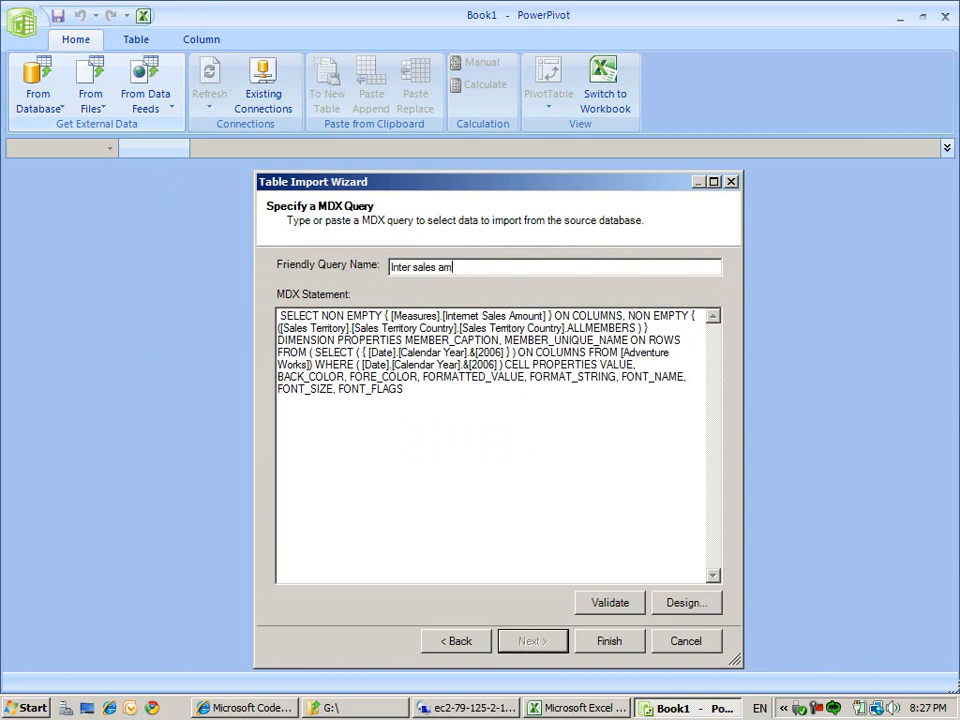
type("ount")
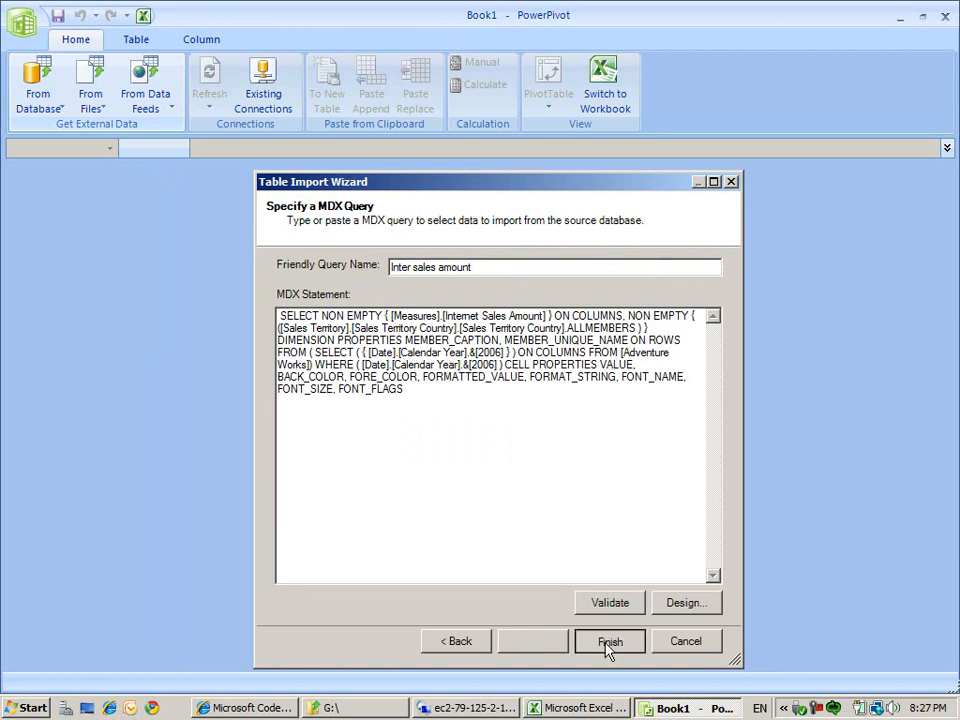
left_click(610, 641)
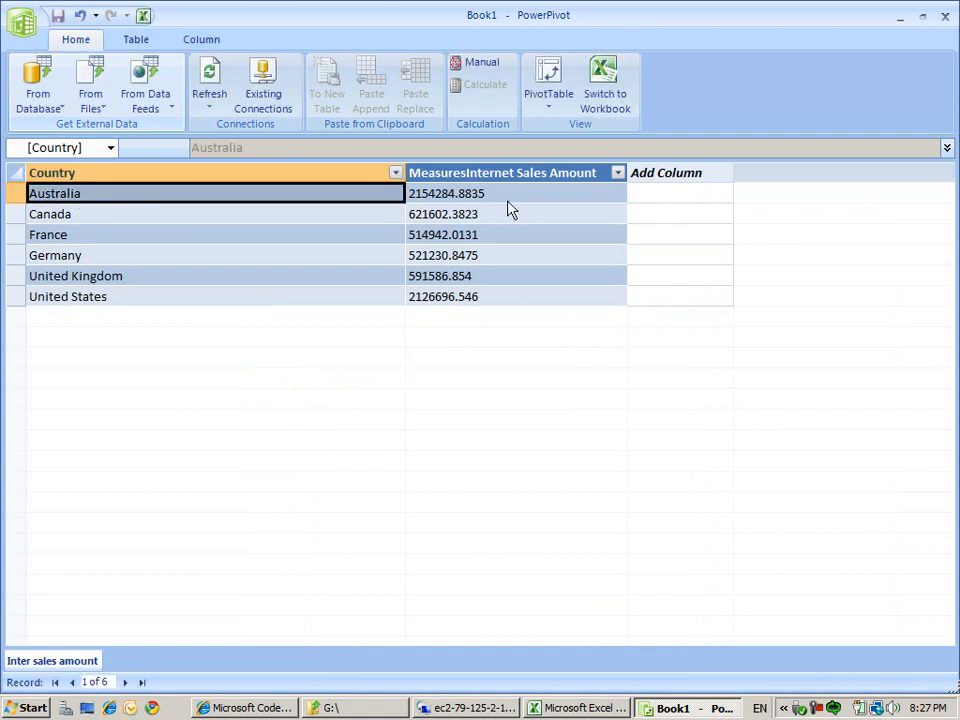
Rename the measure column to 'Sales Amount' and set its type to Number (Decimal)
right_click(502, 172)
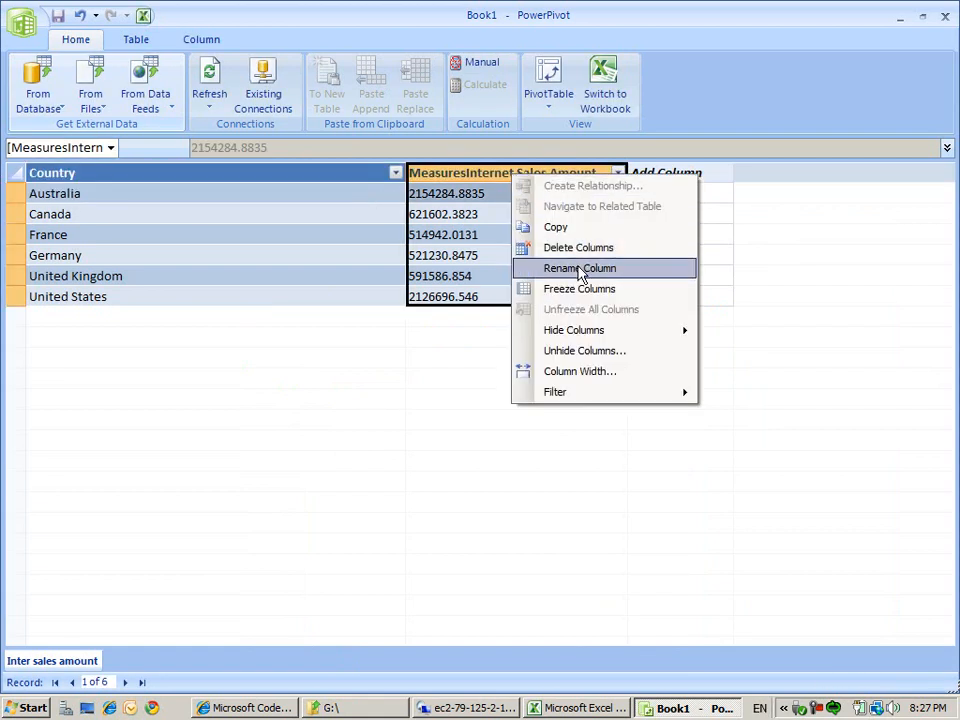
left_click(578, 268)
type("Sales Amount")
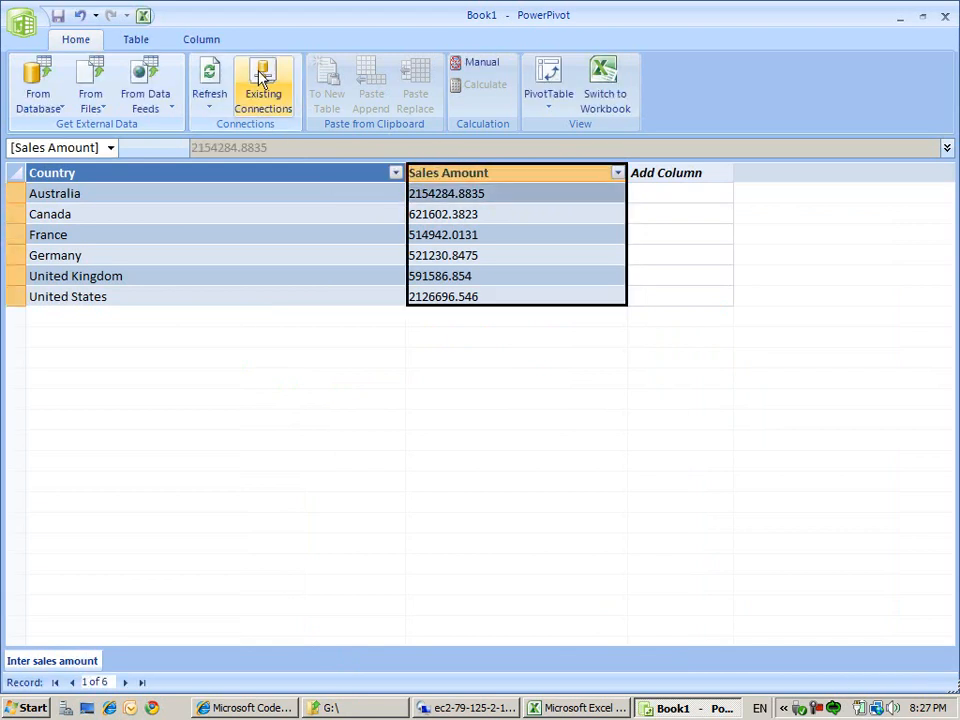
left_click(457, 67)
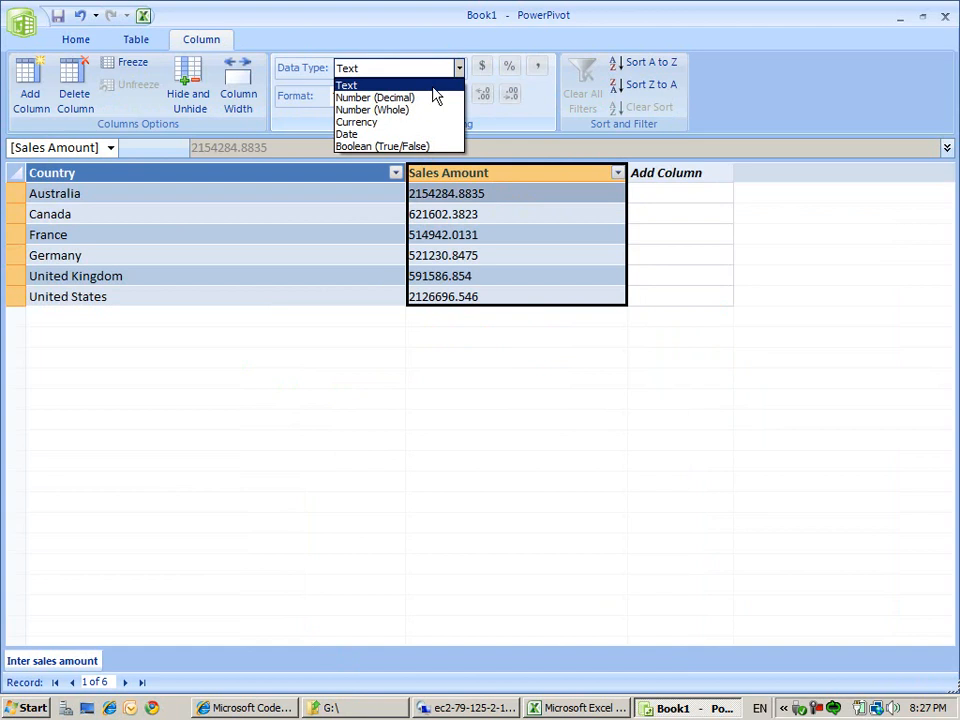
left_click(374, 97)
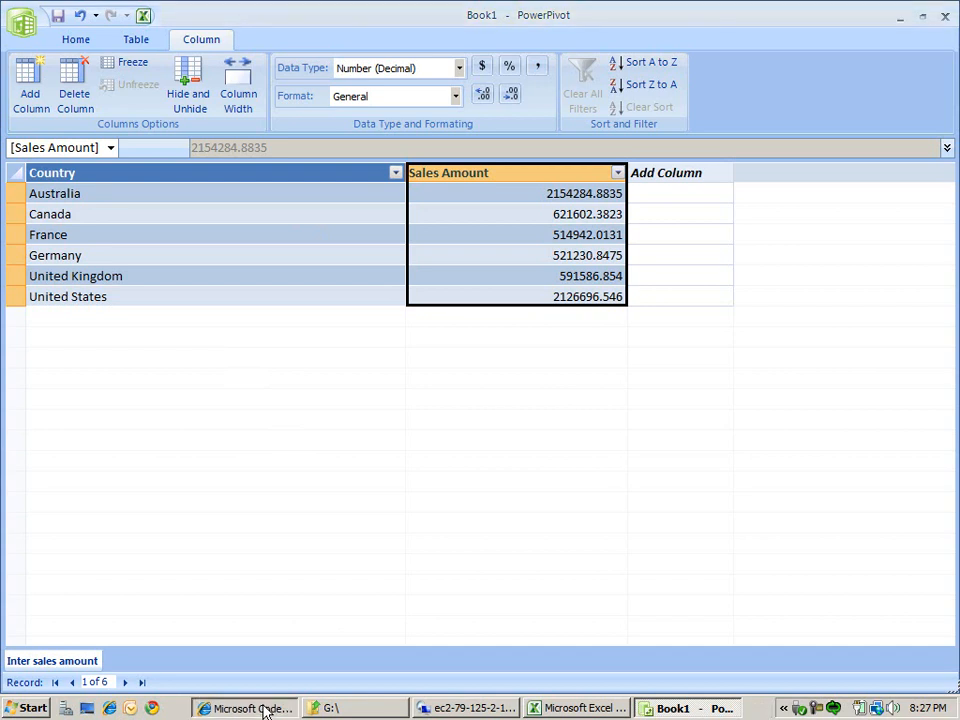
Open the WHO Data dataset explorer in the Dallas portal
left_click(247, 708)
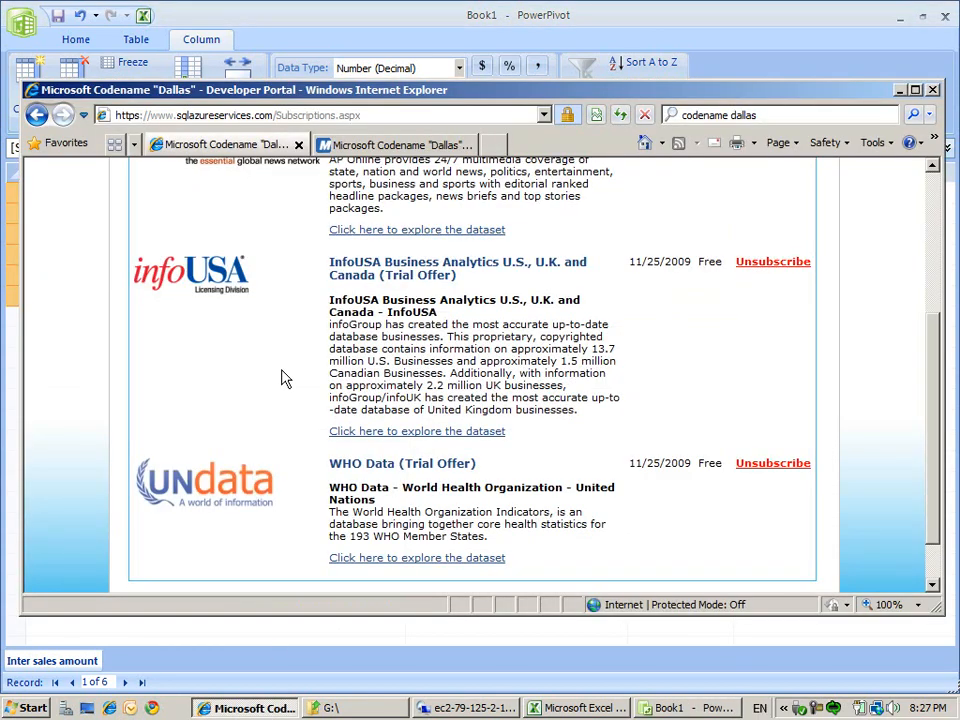
mouse_move(378, 562)
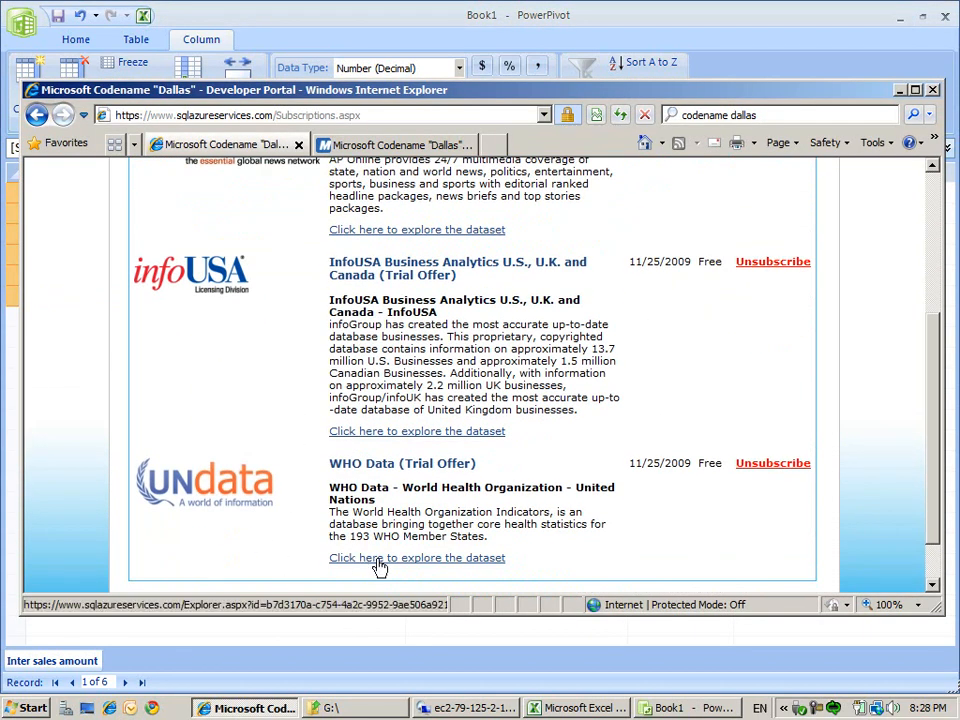
left_click(417, 557)
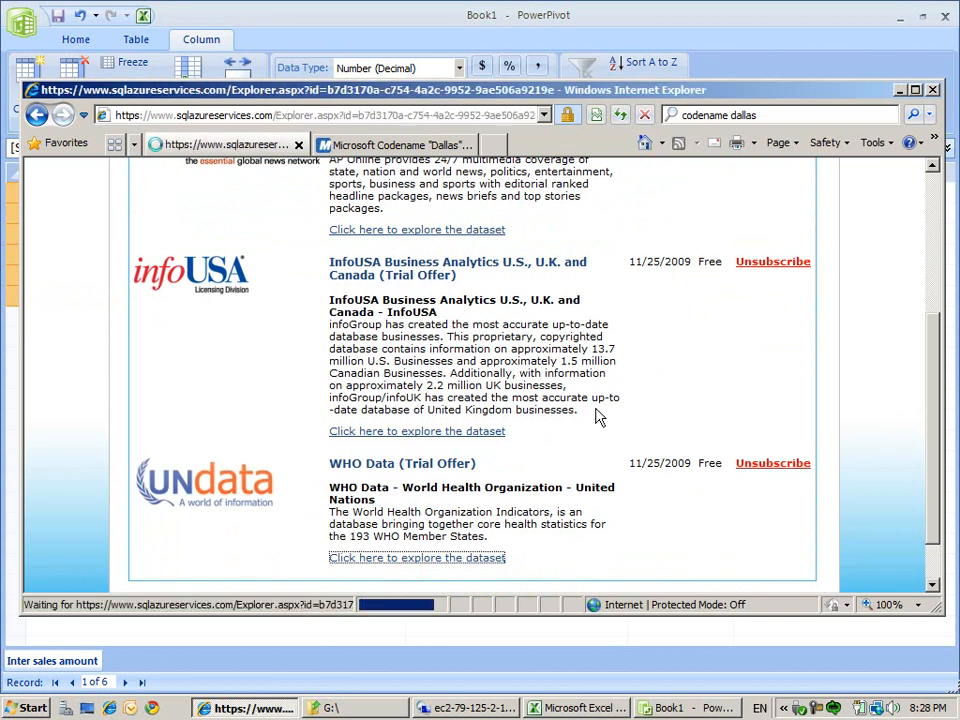
left_click(417, 557)
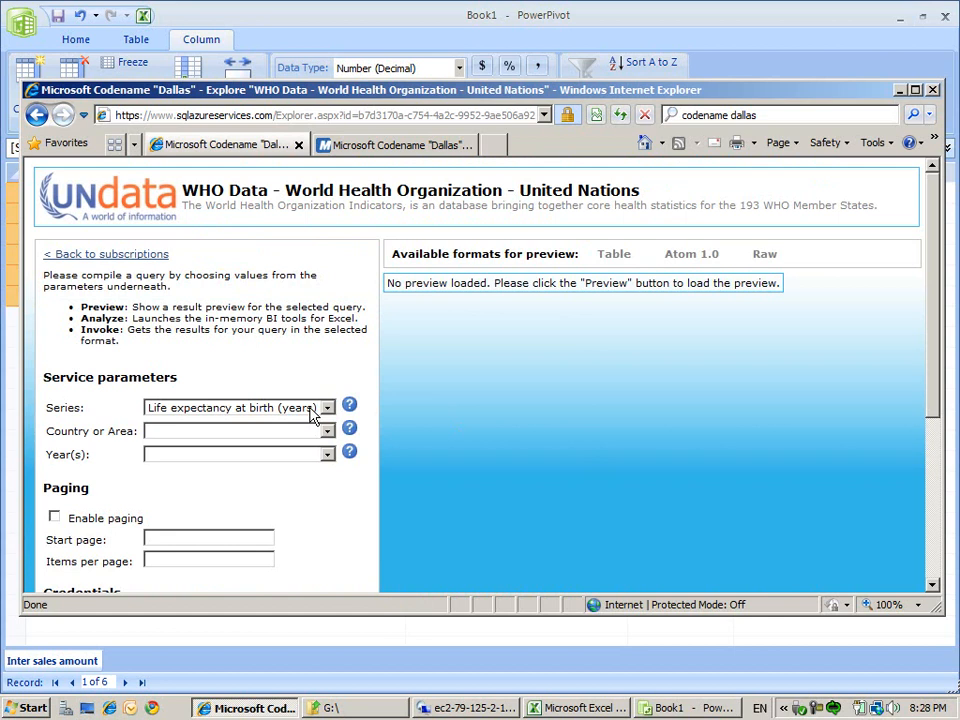
Set the series to Population (in thousands) total and the year to 2006
left_click(328, 407)
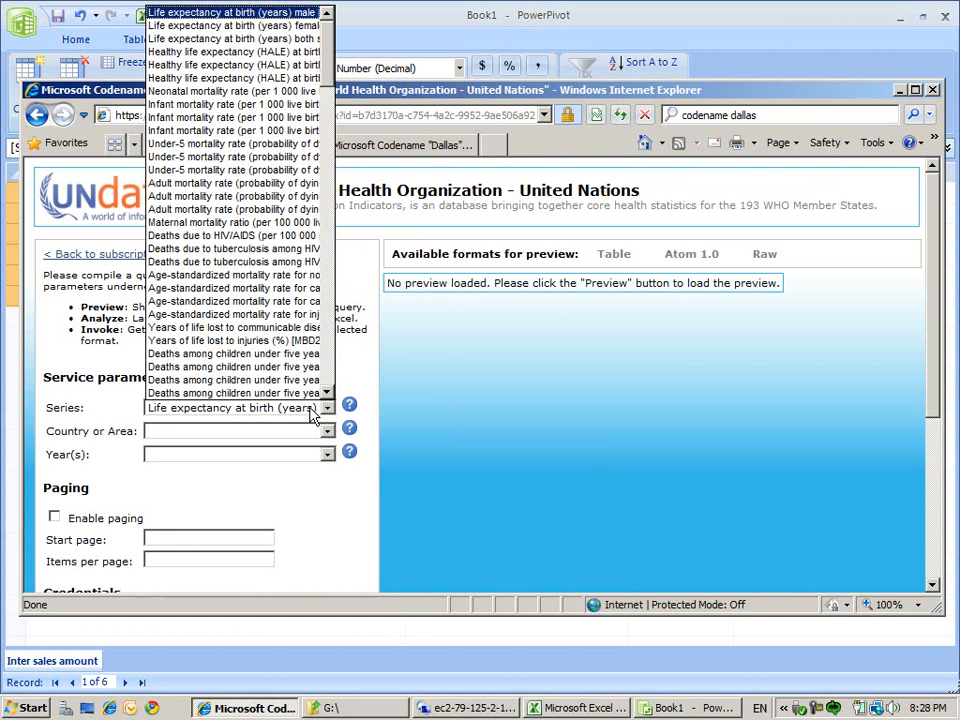
mouse_move(235, 51)
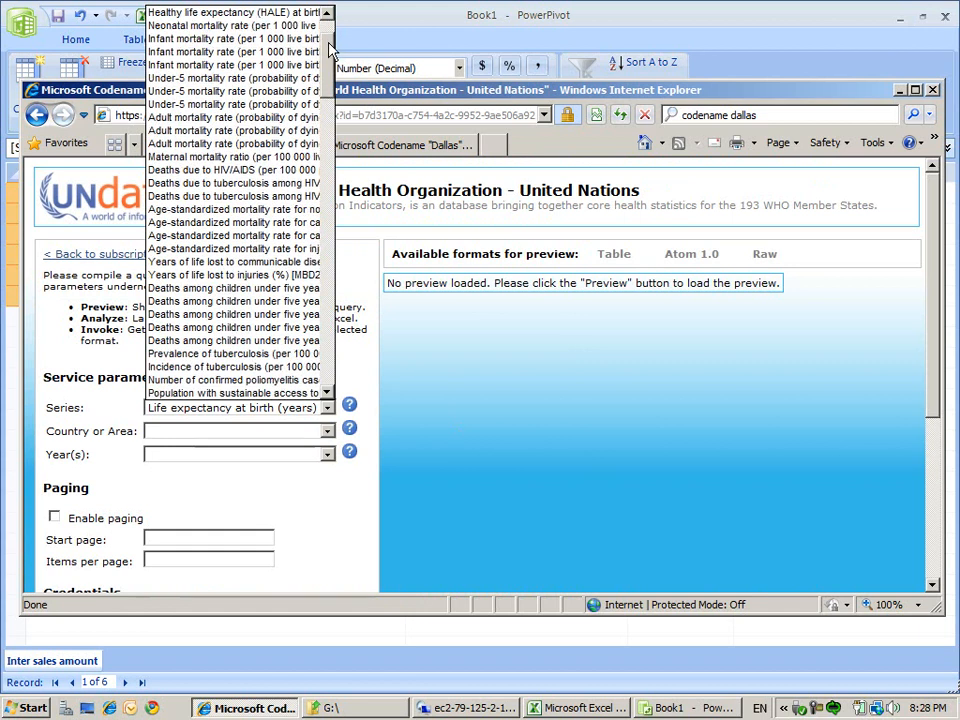
scroll("down", 3)
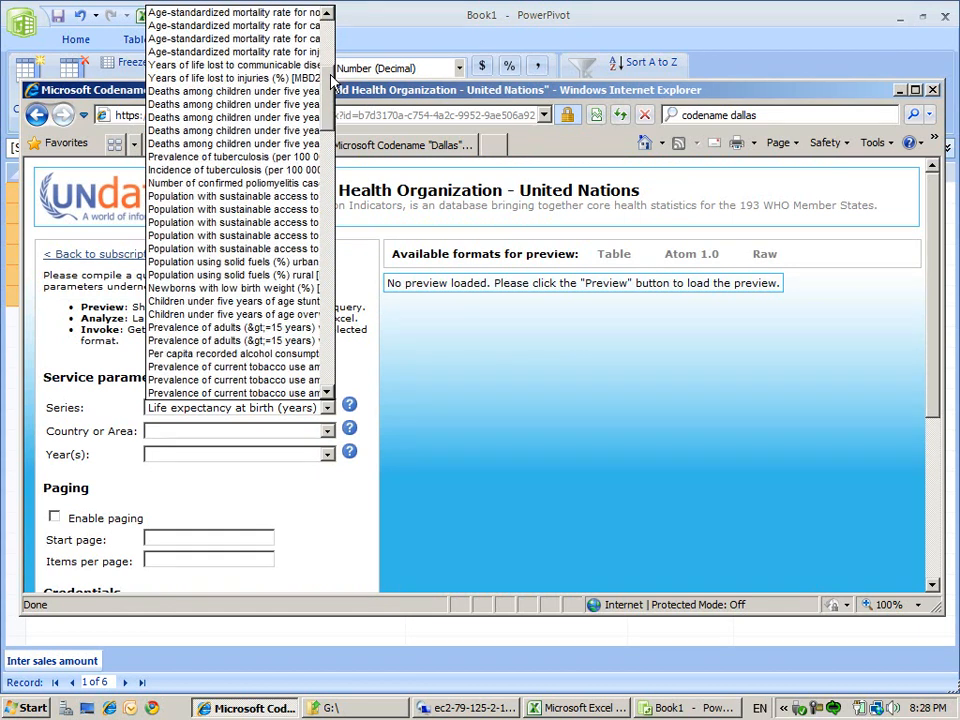
scroll("down", 3)
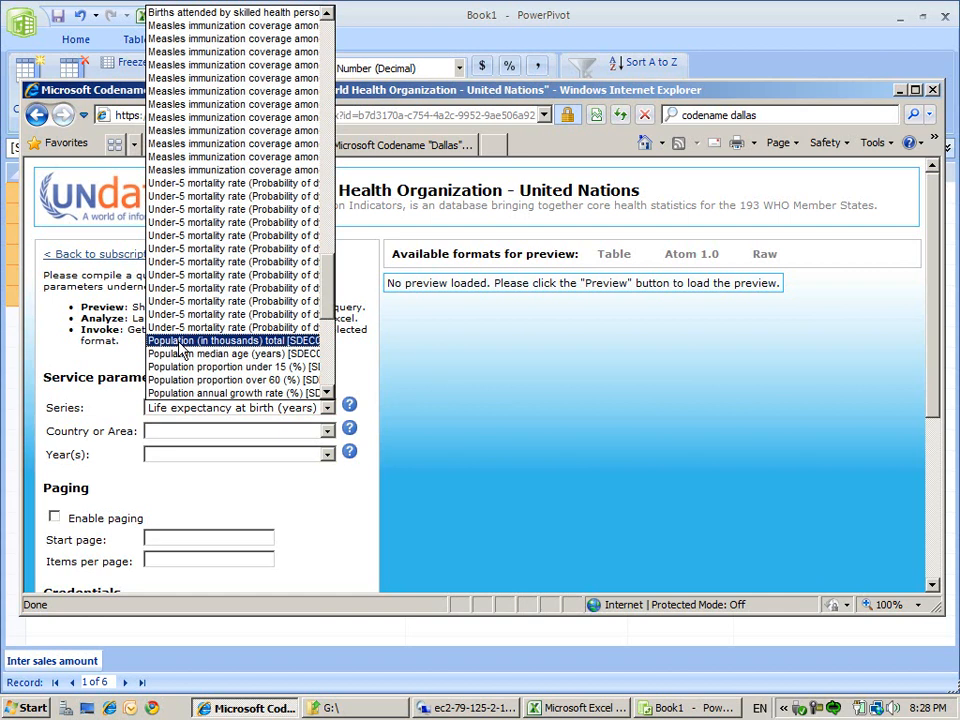
left_click(237, 340)
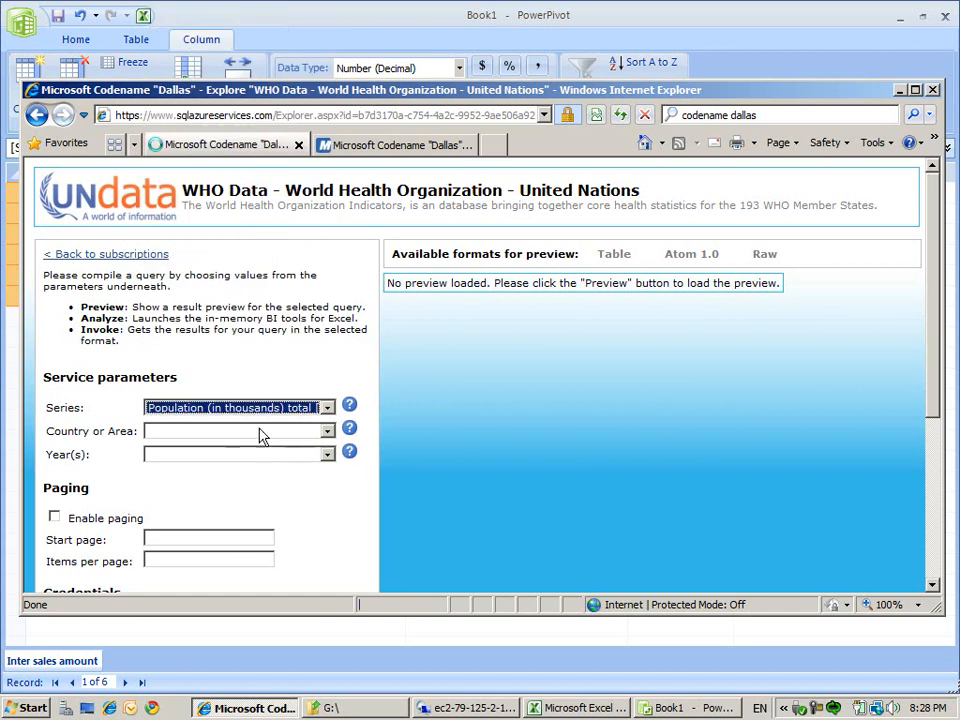
left_click(328, 454)
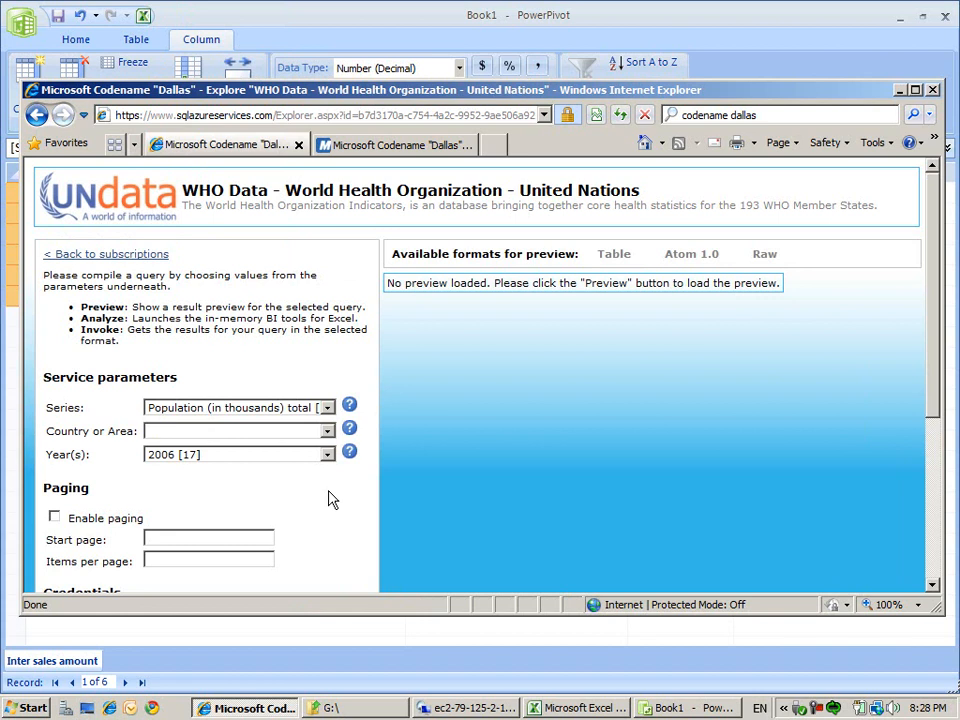
Preview the 2006 population results and scroll through them
left_click(324, 490)
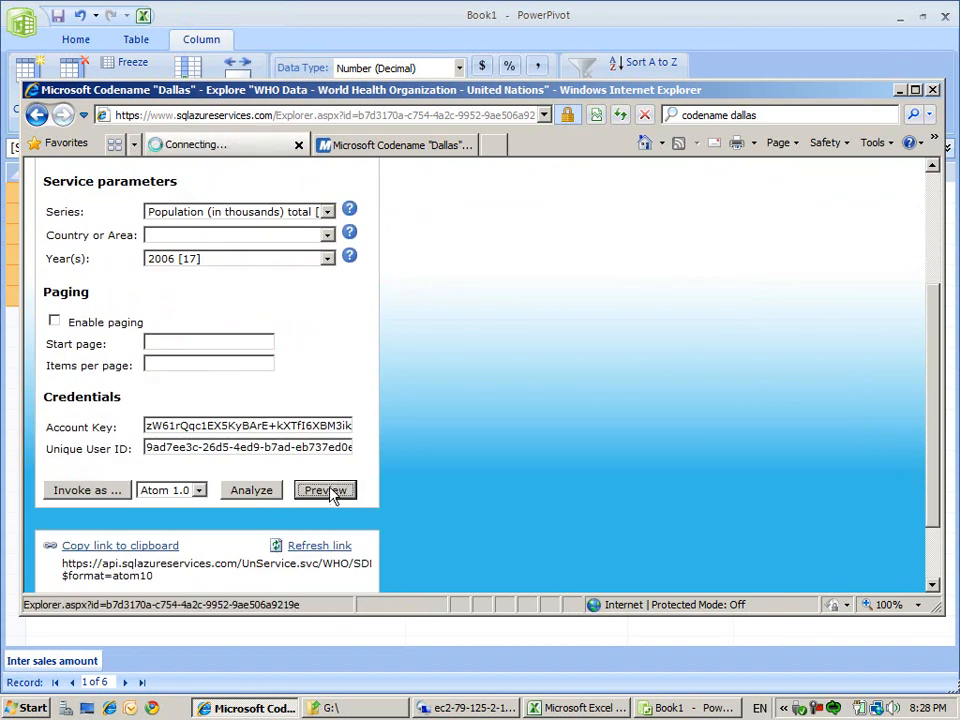
left_click(324, 490)
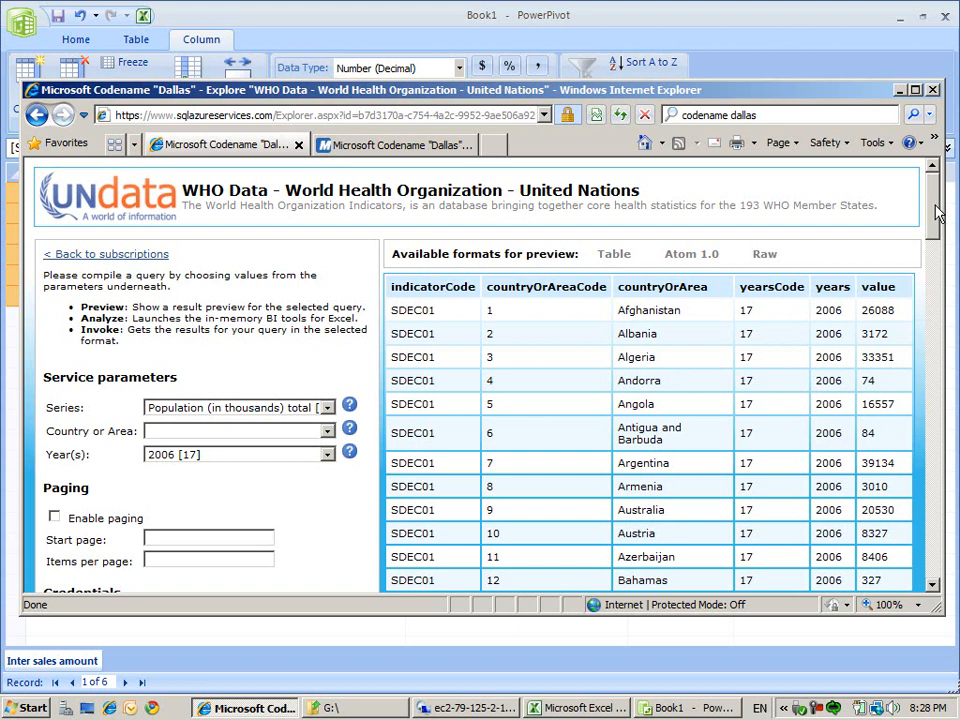
mouse_move(650, 310)
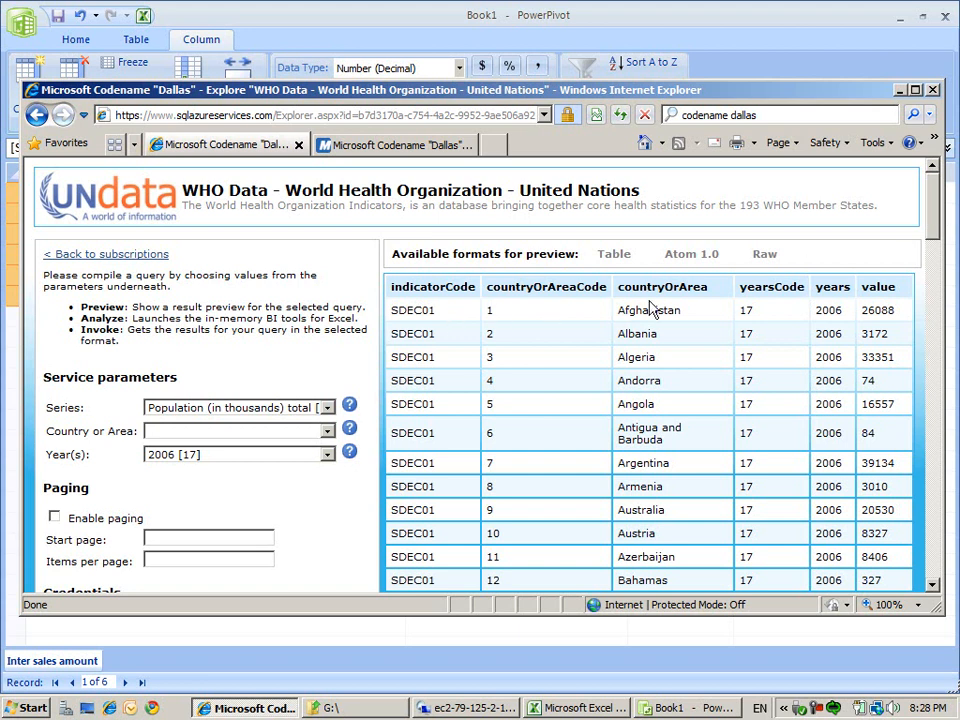
mouse_move(917, 304)
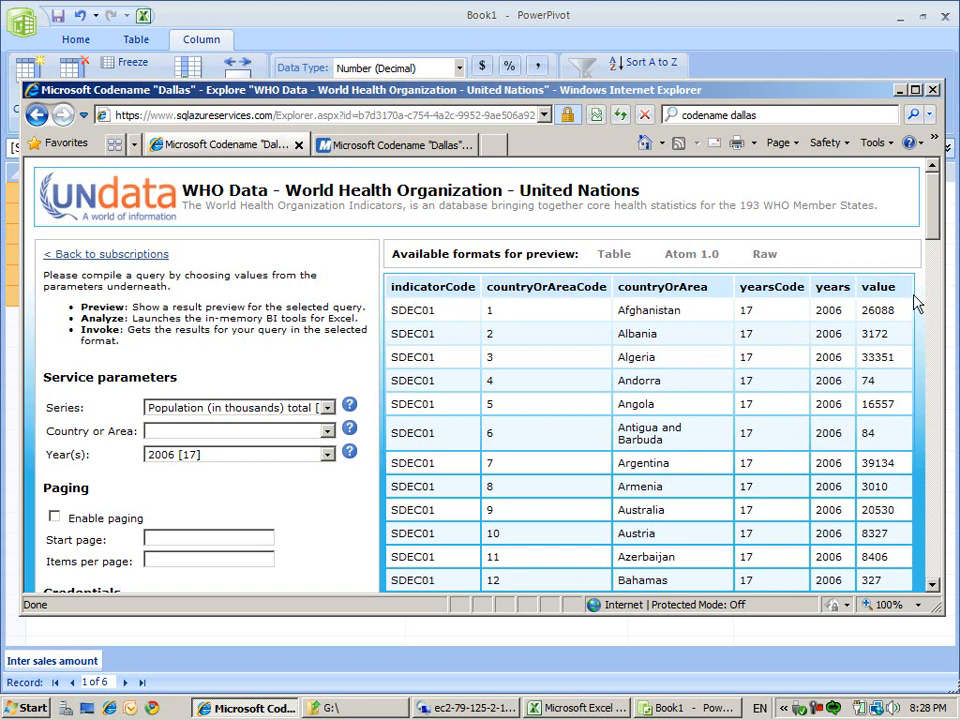
mouse_move(925, 223)
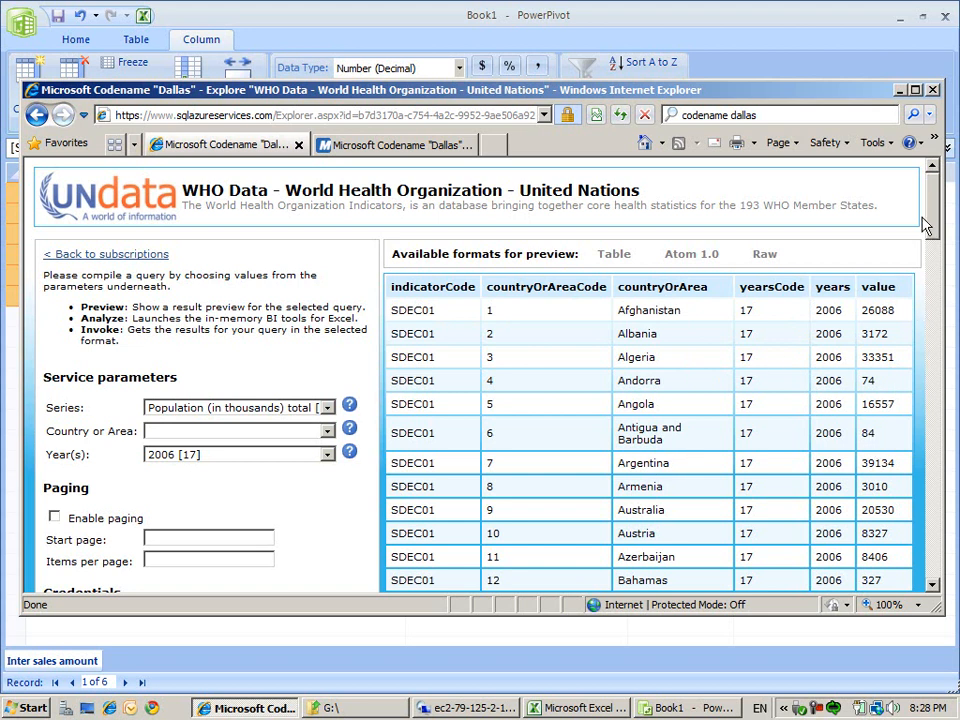
mouse_move(594, 329)
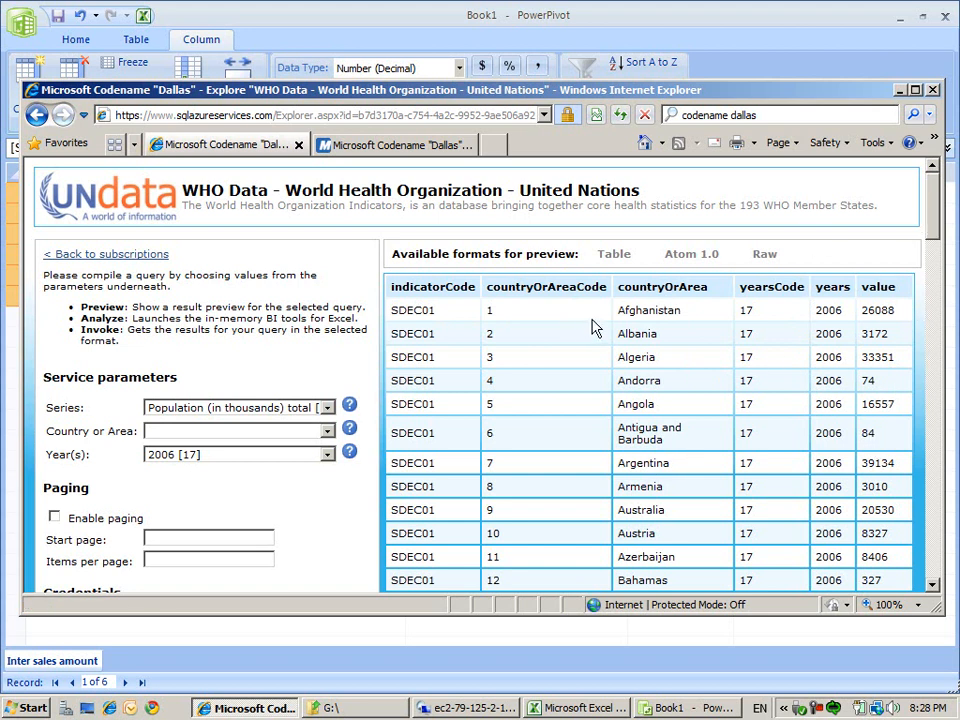
scroll("down", 3)
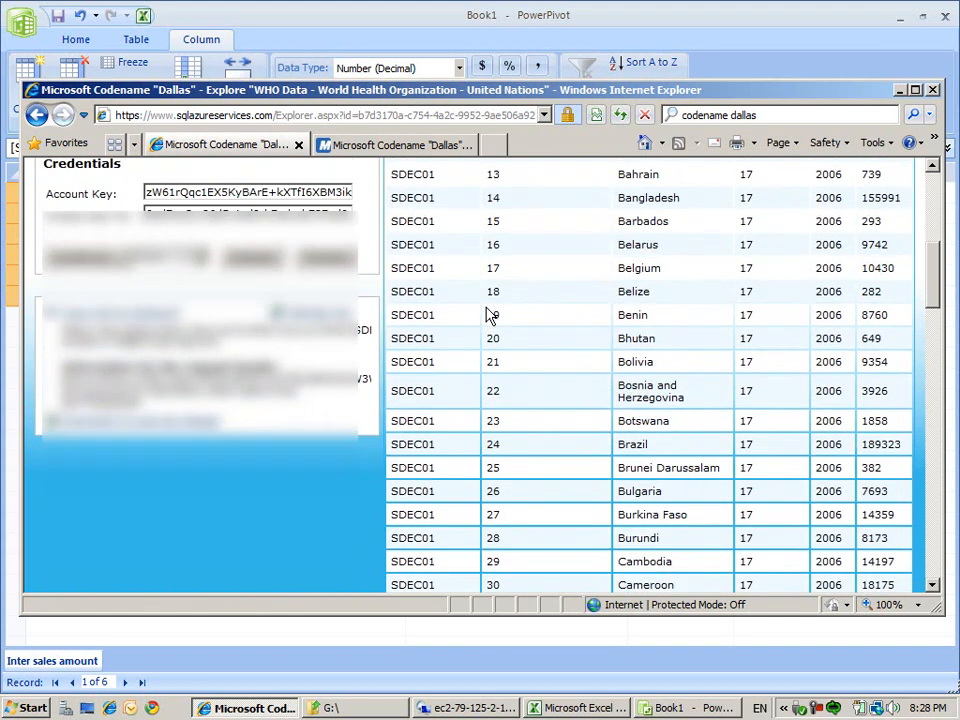
scroll("up", 3)
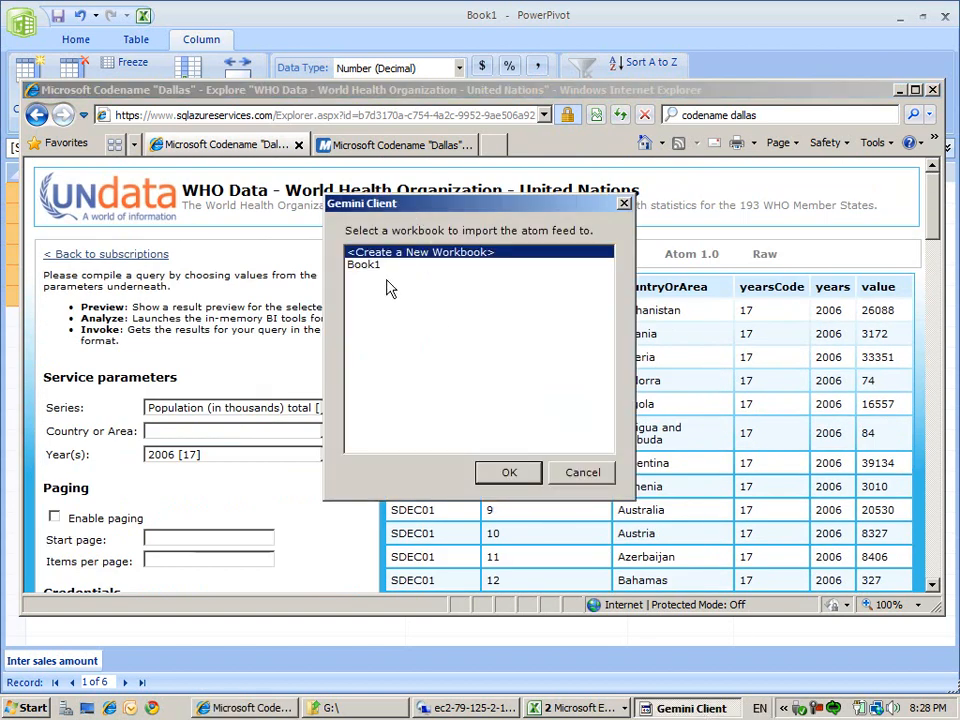
Send the population feed to Book1 instead of a new workbook
left_click(364, 264)
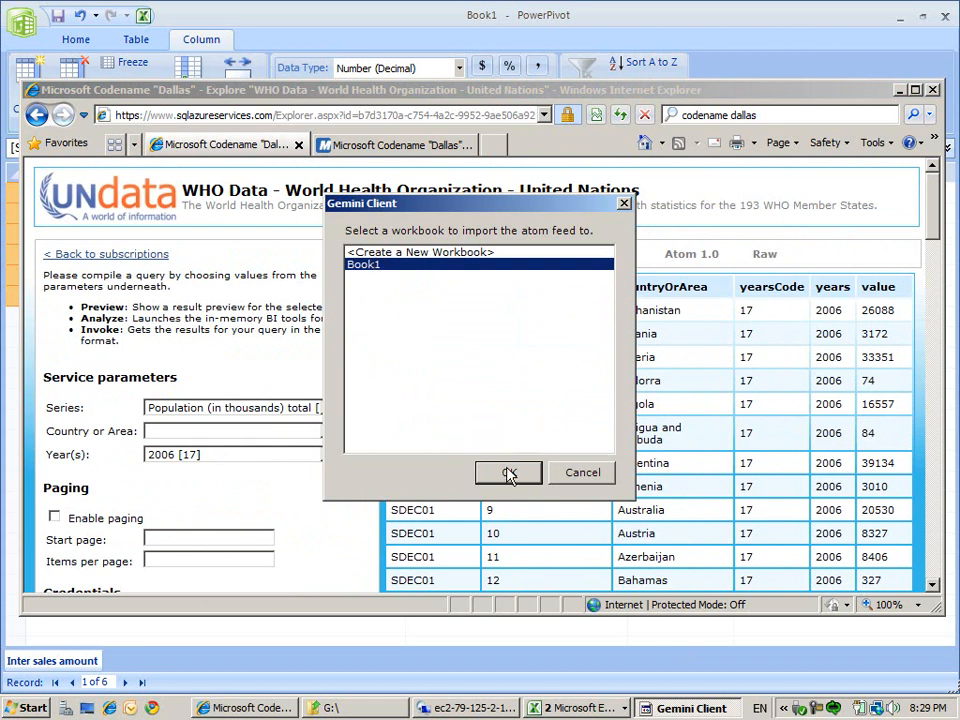
left_click(508, 472)
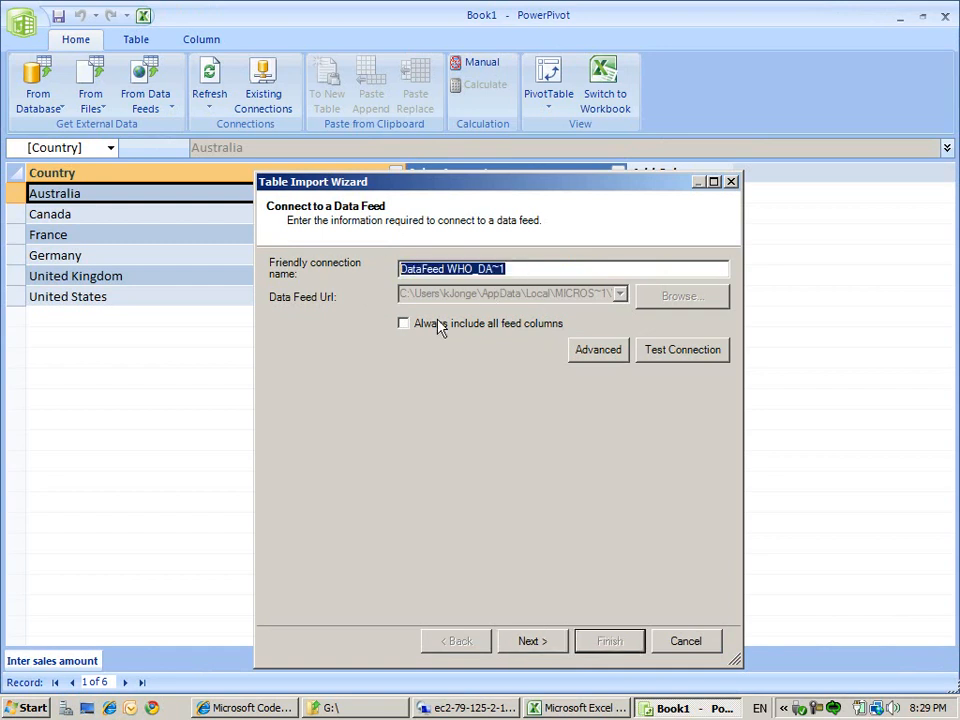
Enter the data feed connection name 'AmmountofPeaple'
type("Am")
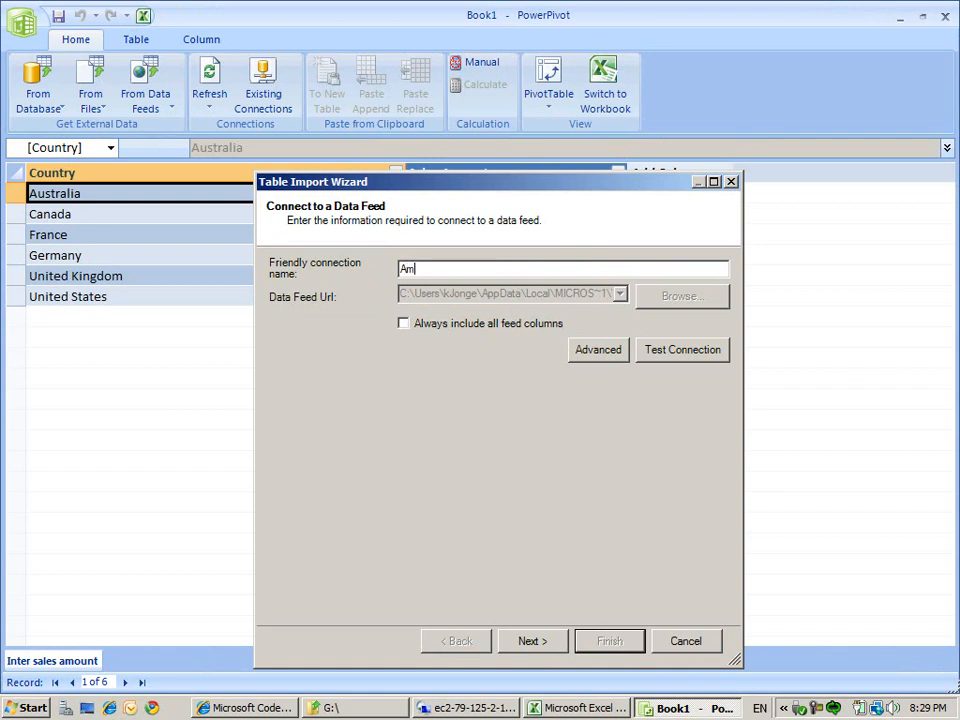
type("mountofPea")
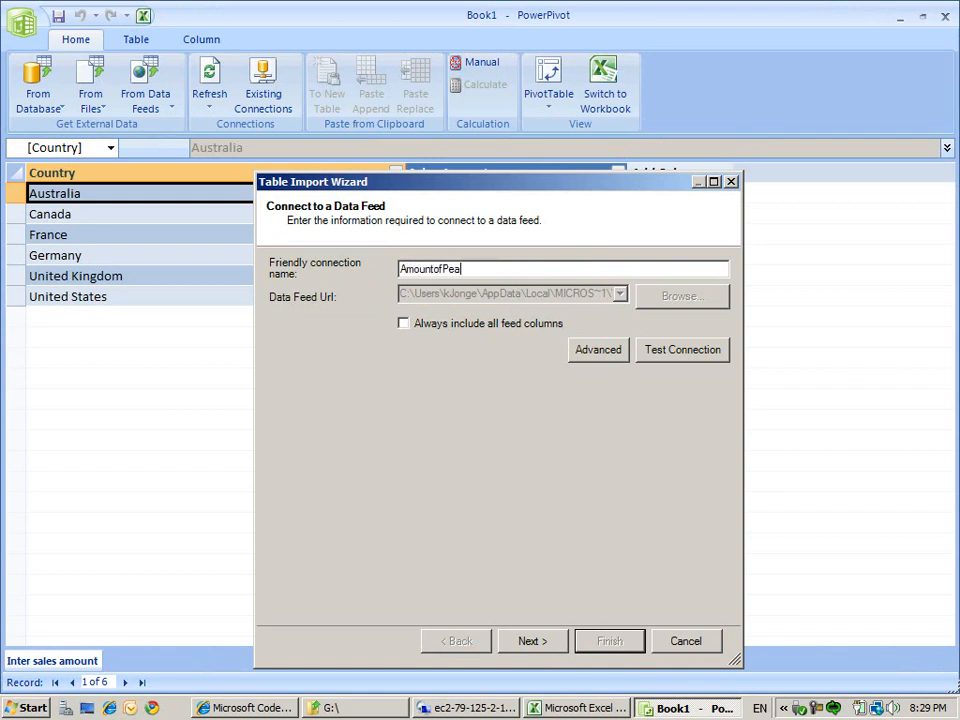
type("ple")
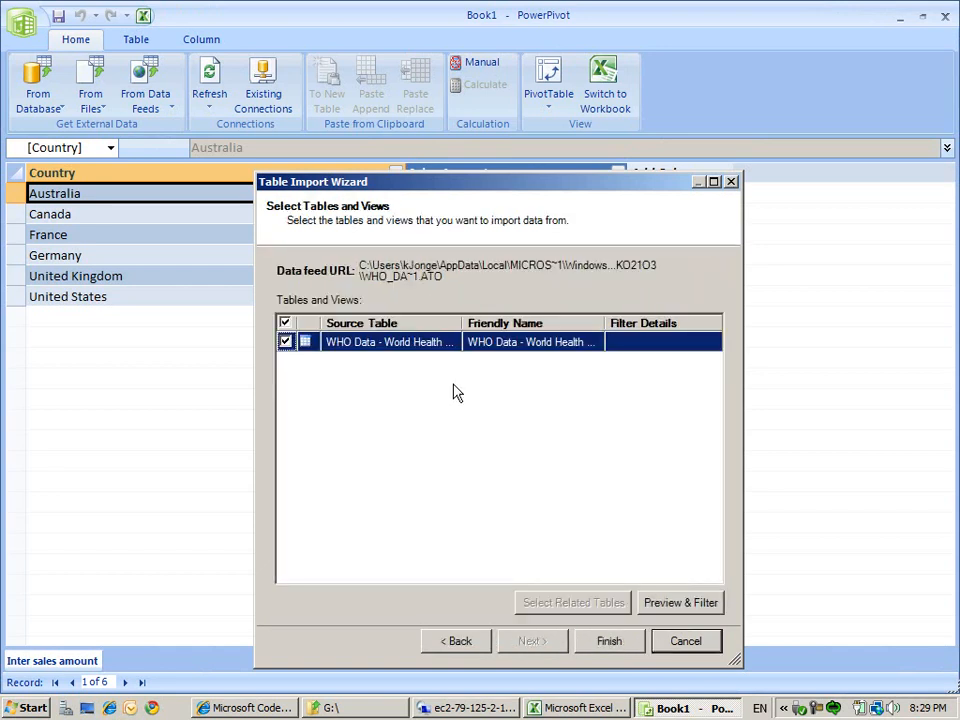
mouse_move(444, 348)
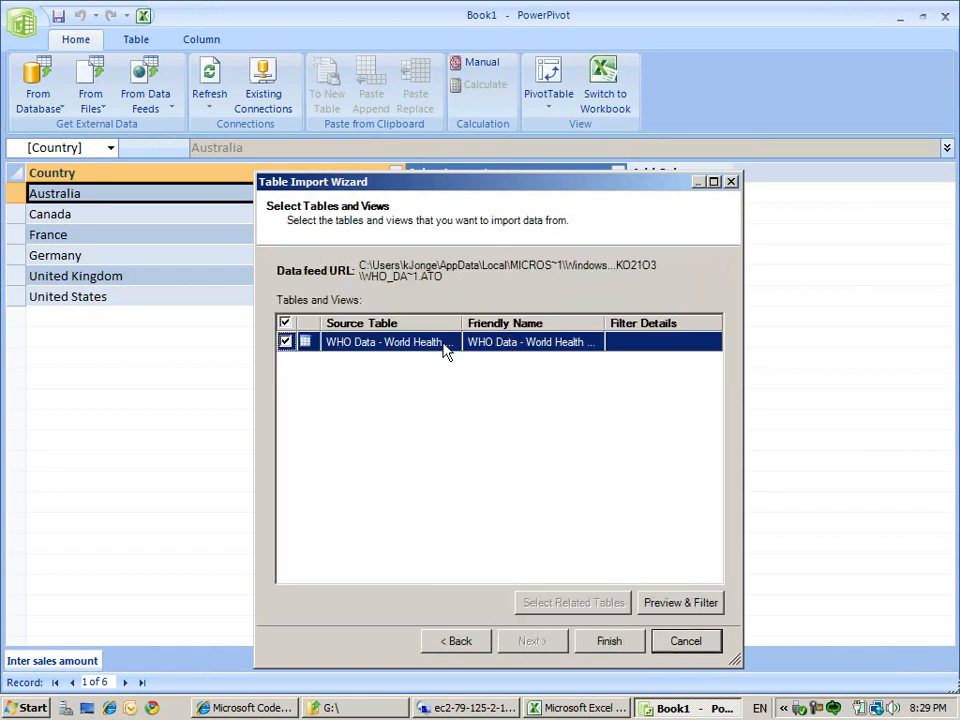
Rename the feed table to 'People' and import its 100 rows
double_click(530, 341)
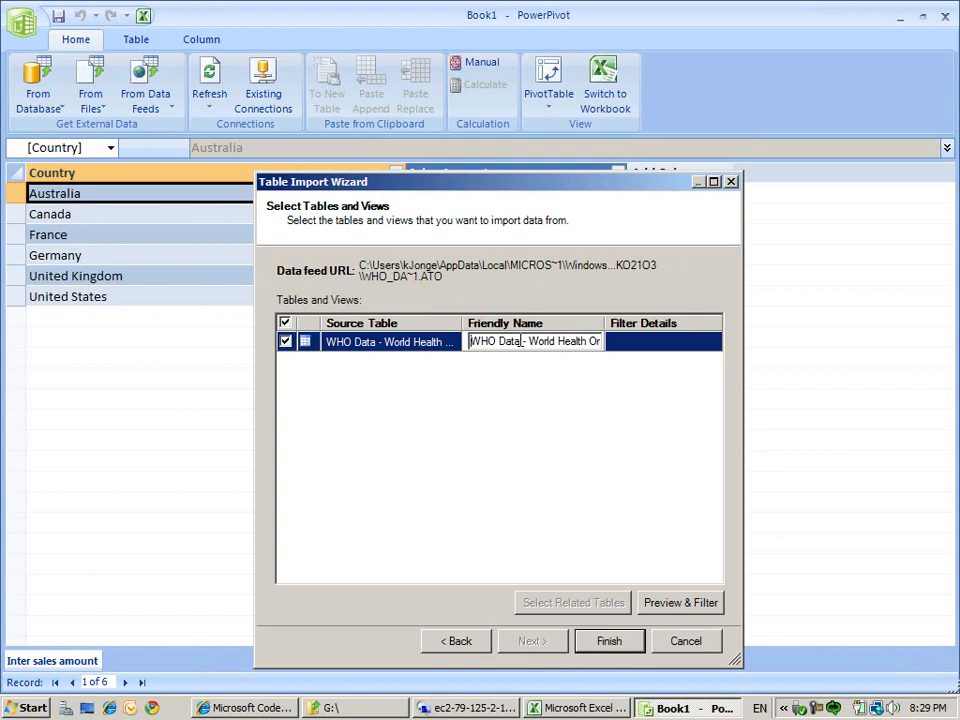
type("P")
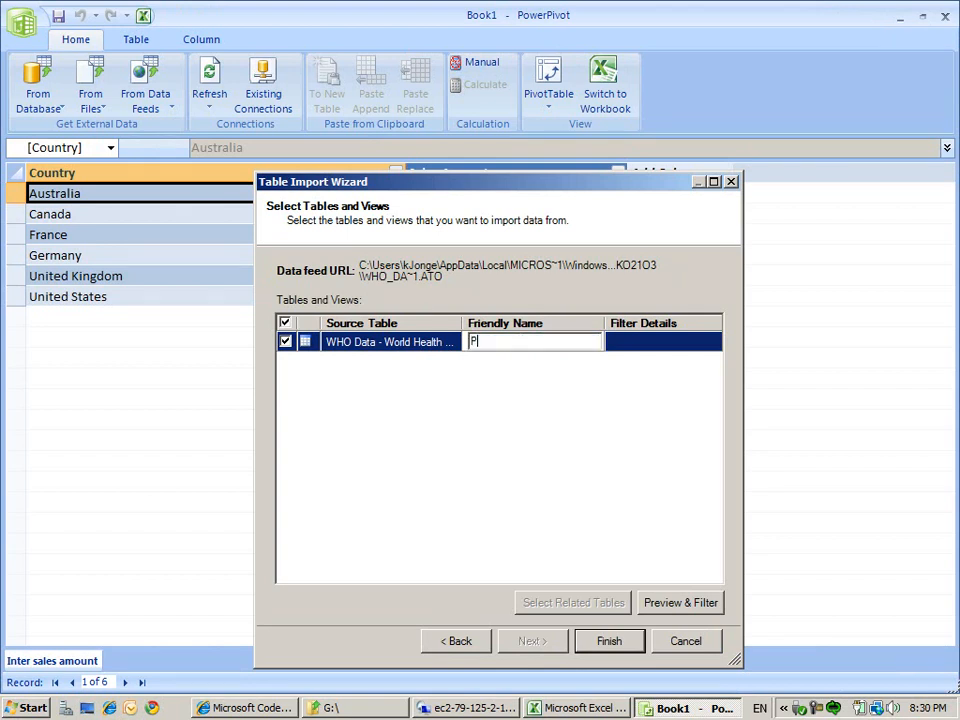
type("eople")
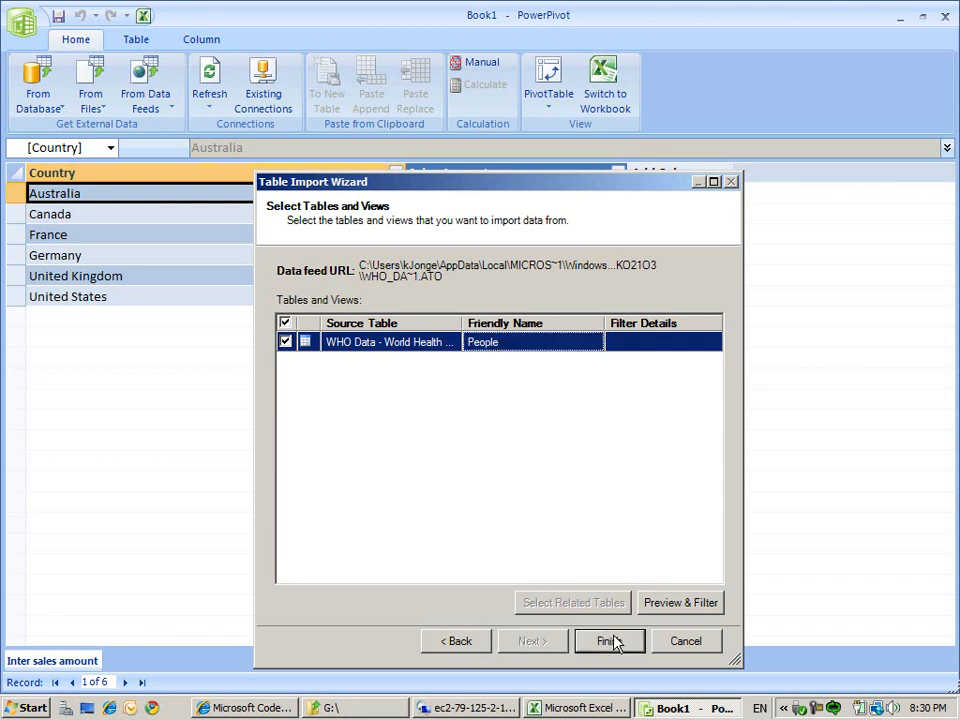
left_click(609, 641)
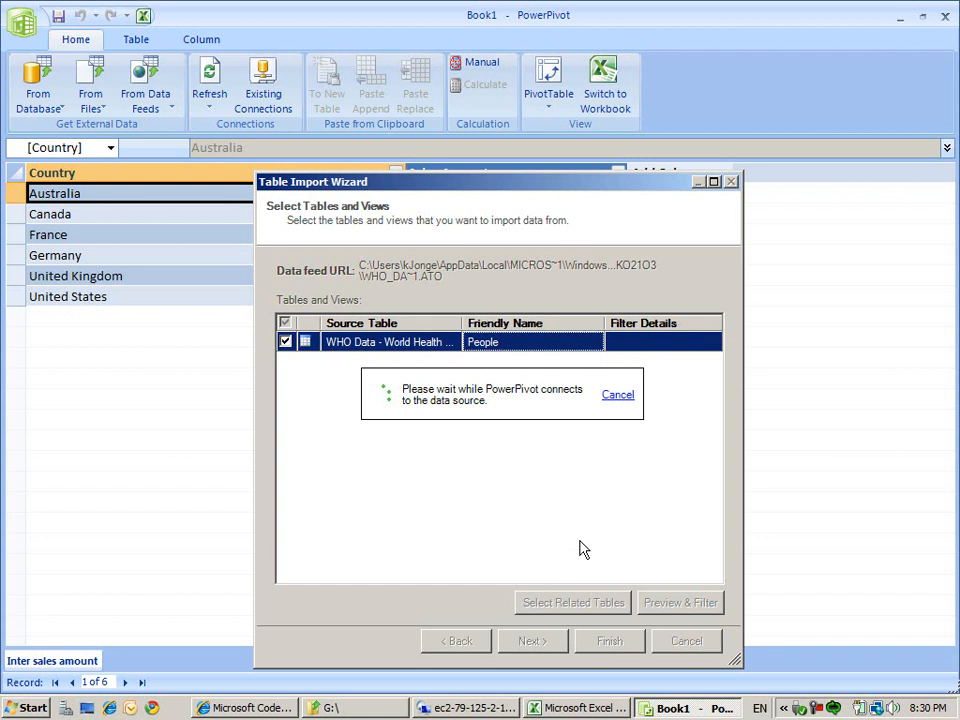
left_click(609, 641)
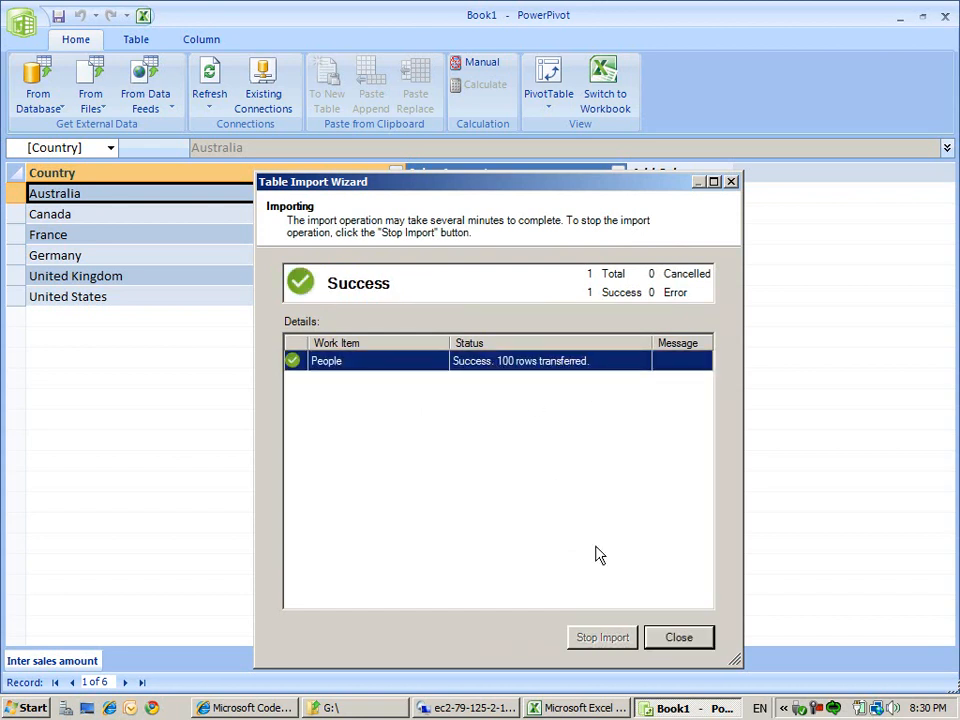
mouse_move(560, 368)
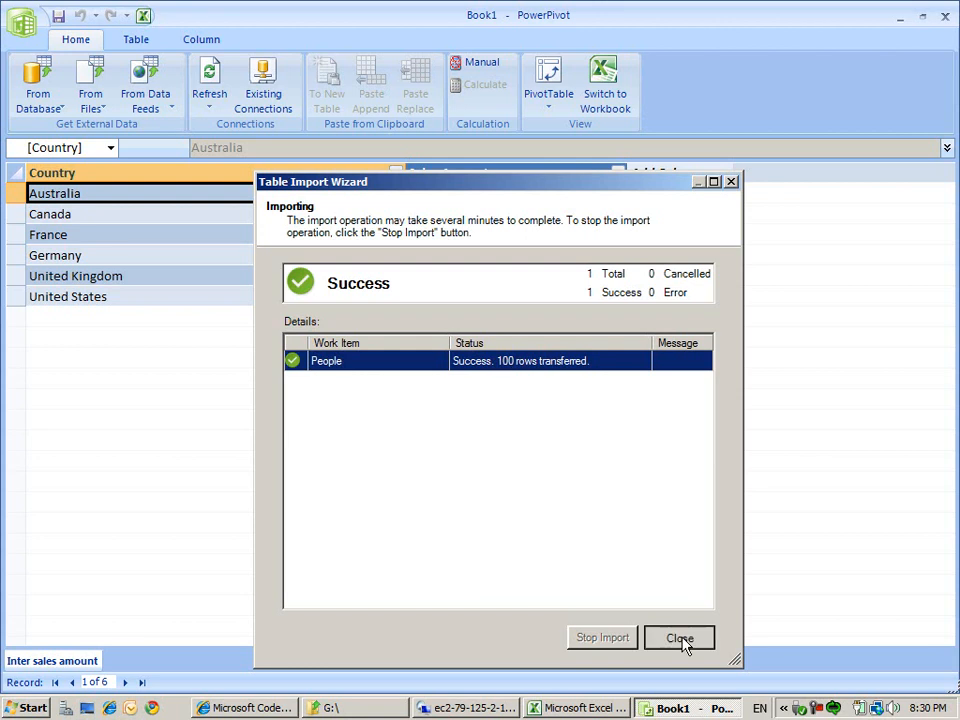
Close the import summary and rename People's countryOrArea column to country
left_click(679, 638)
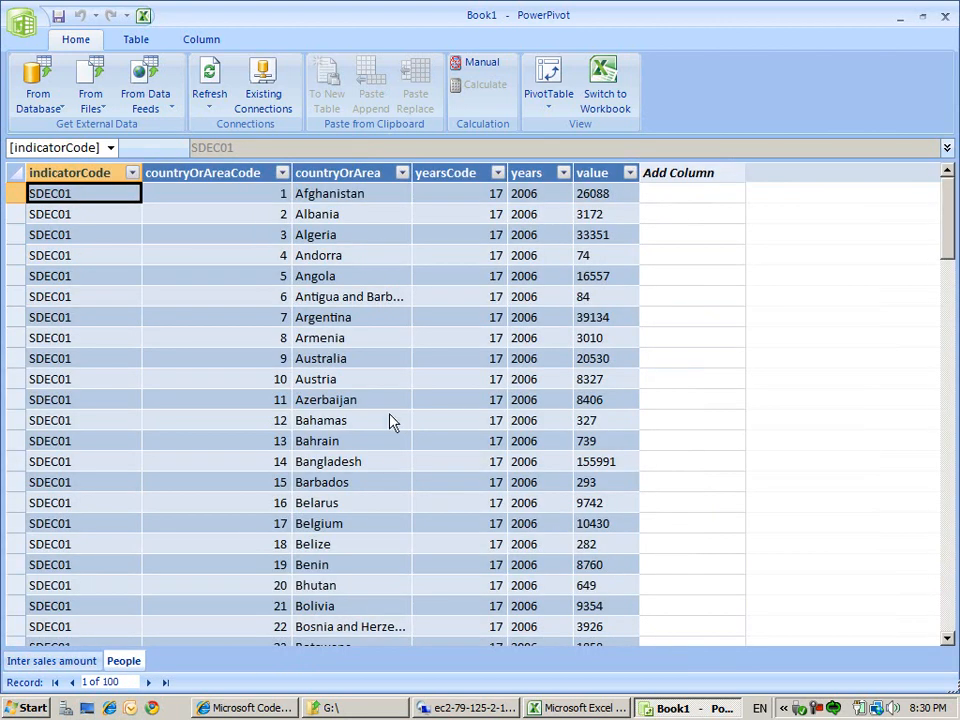
mouse_move(603, 428)
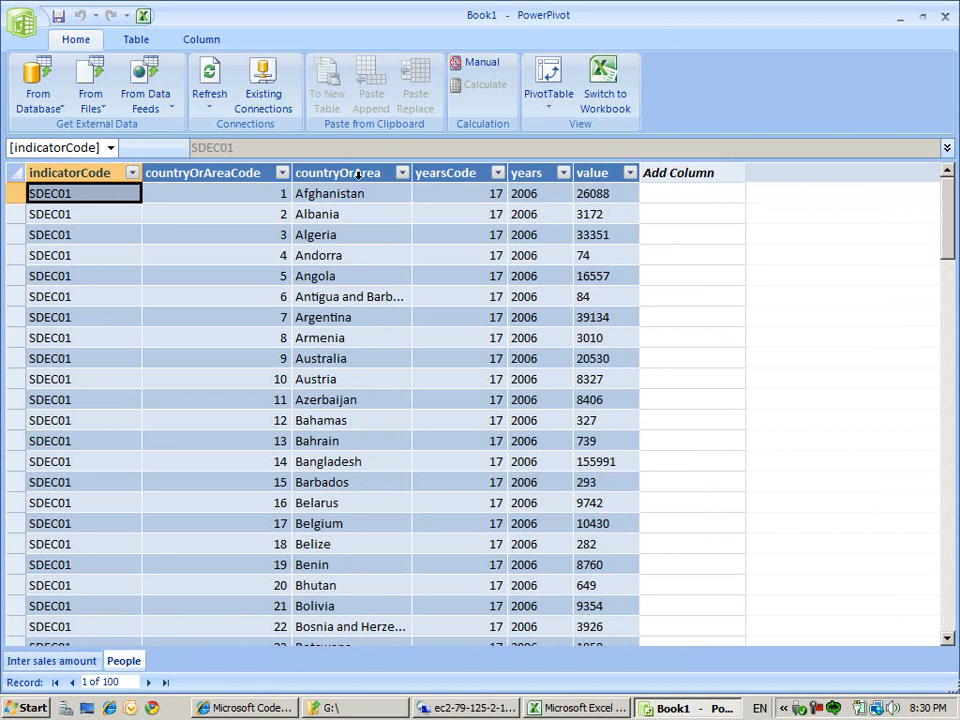
right_click(350, 172)
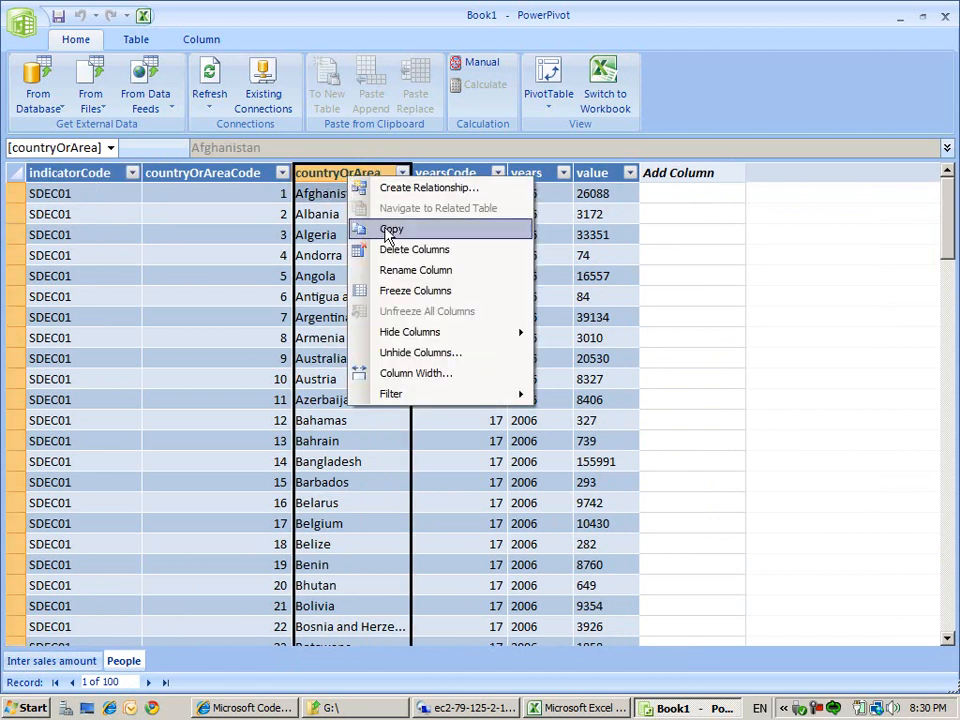
left_click(391, 229)
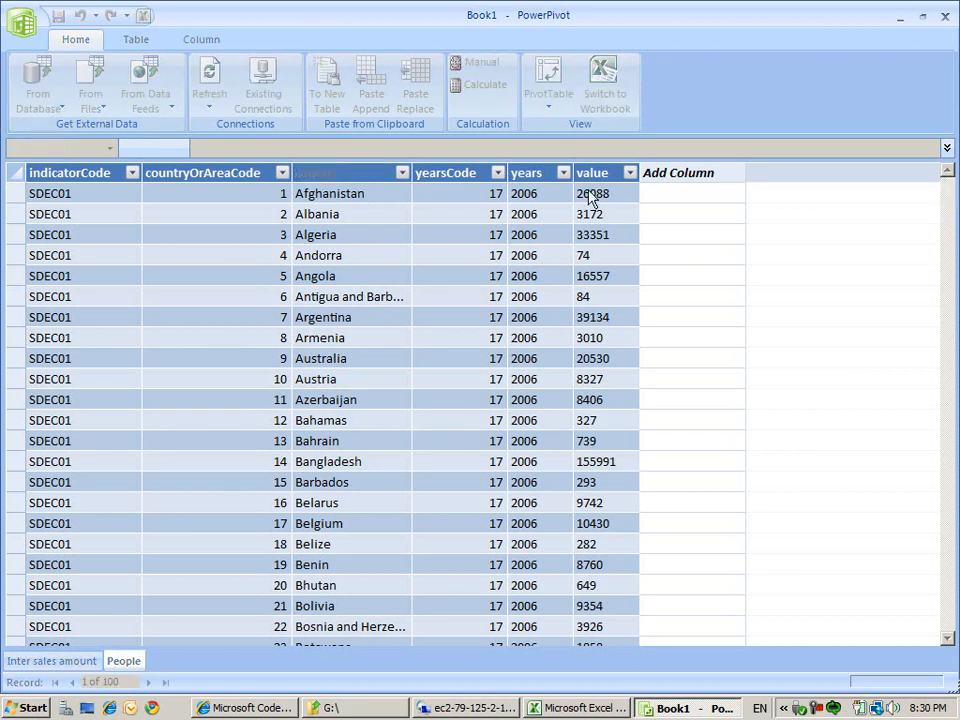
left_click(591, 172)
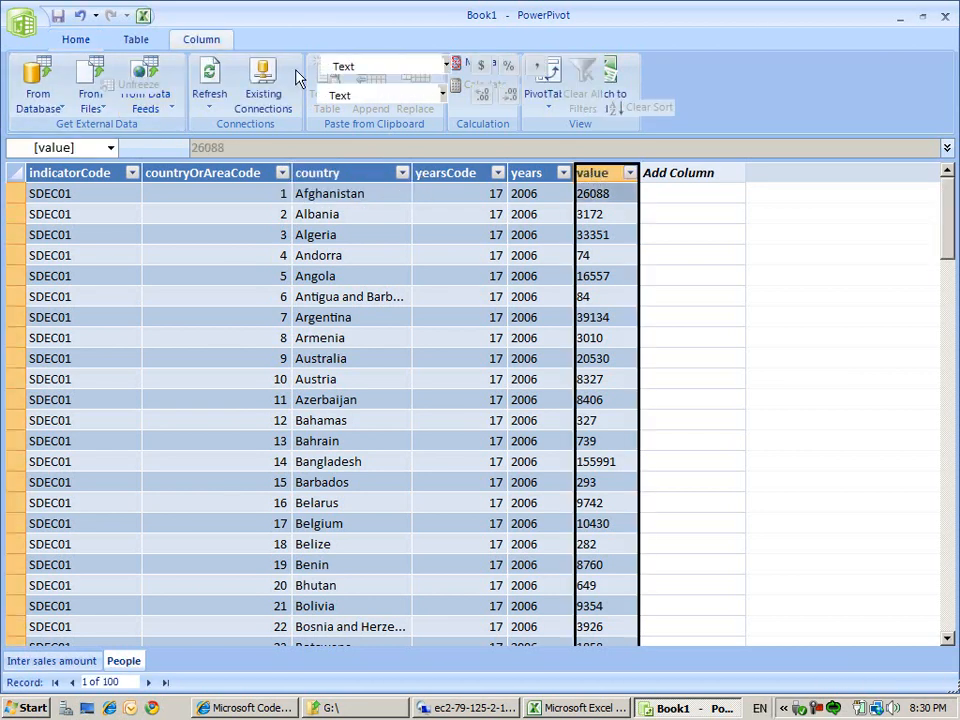
left_click(458, 67)
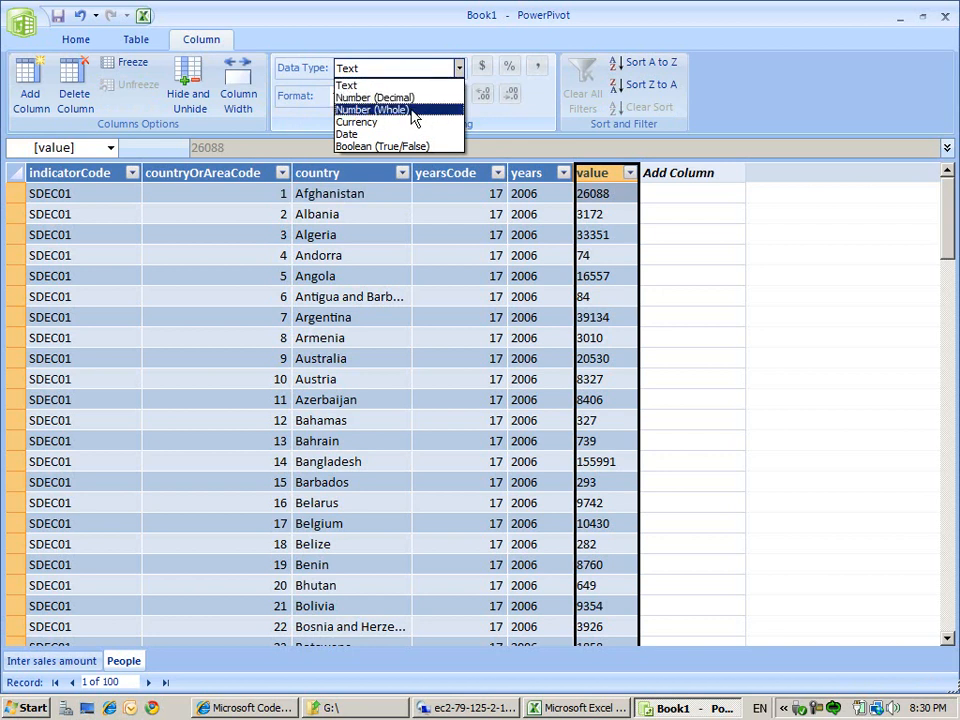
Set People's value to Number (Whole) and relate country to Inter sales amount's Country
left_click(372, 109)
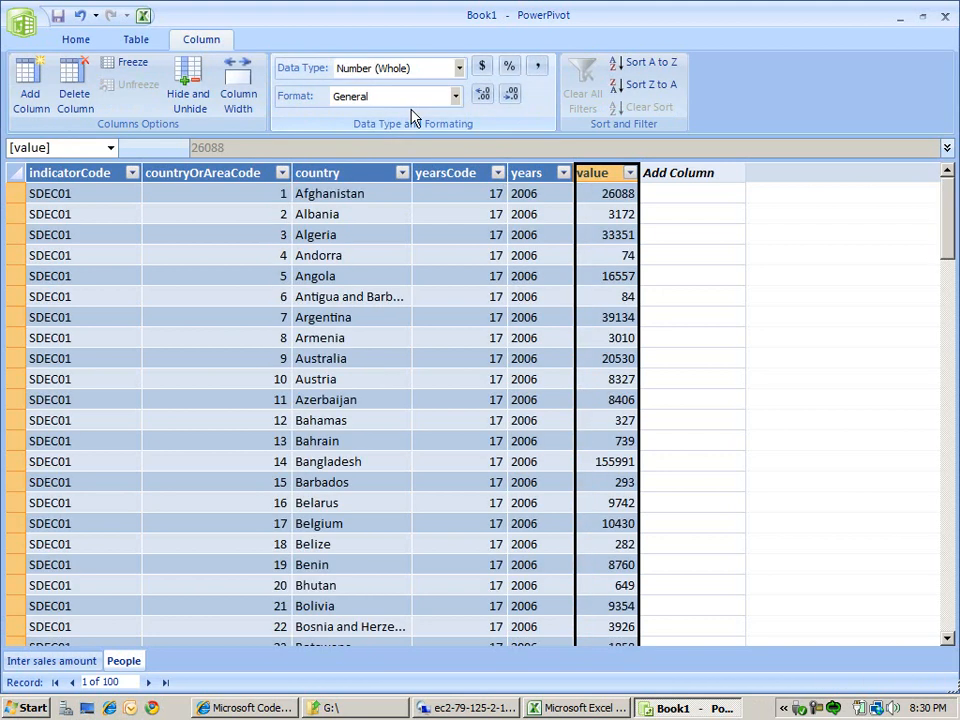
left_click(51, 660)
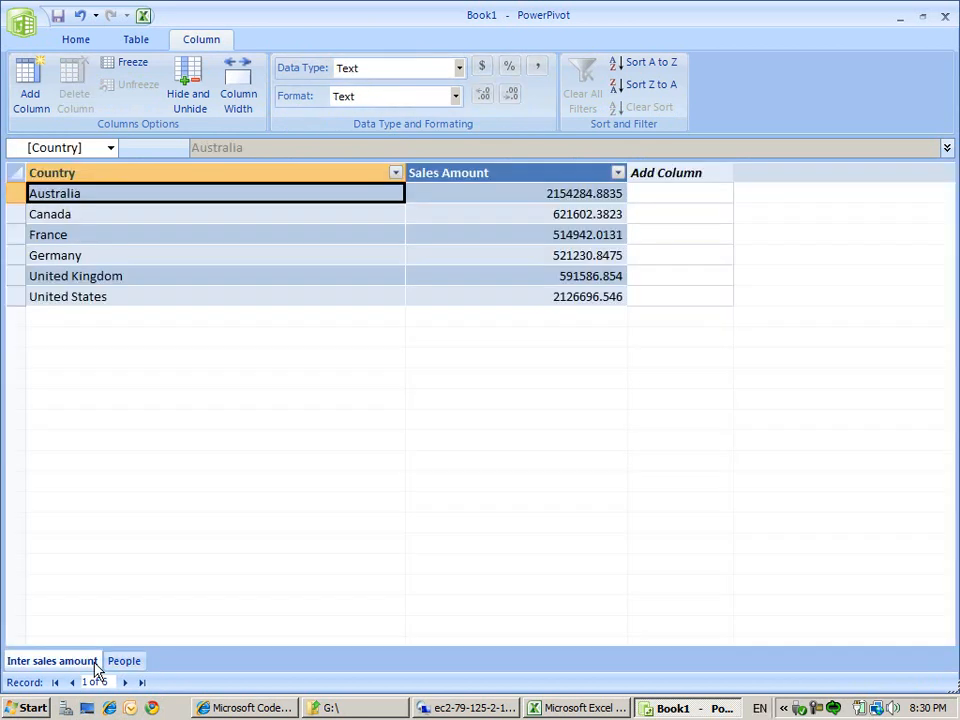
left_click(124, 660)
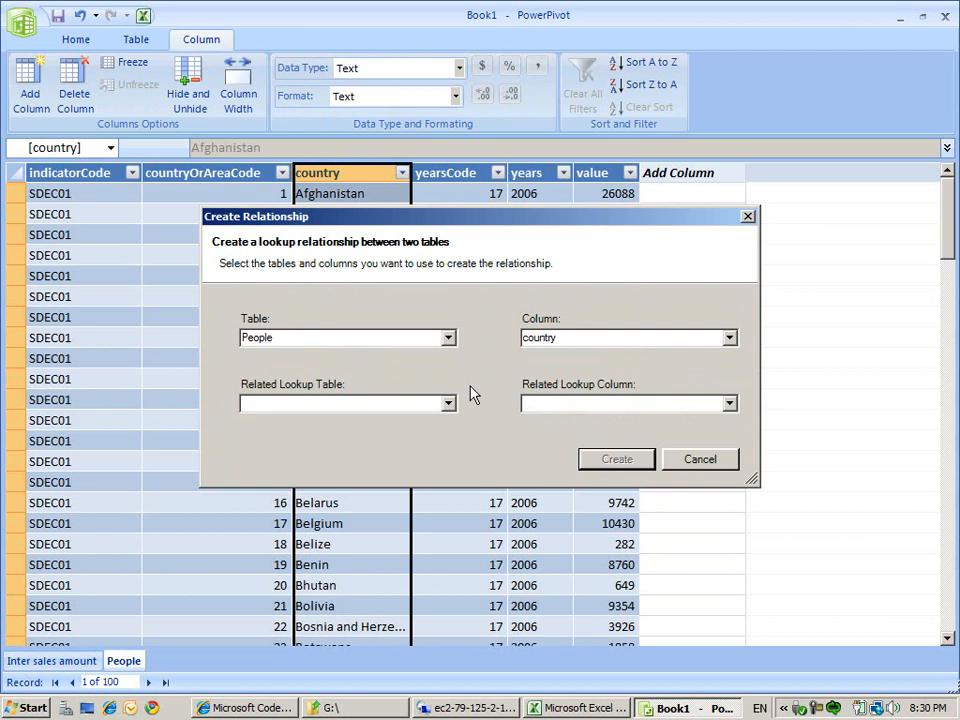
left_click(448, 403)
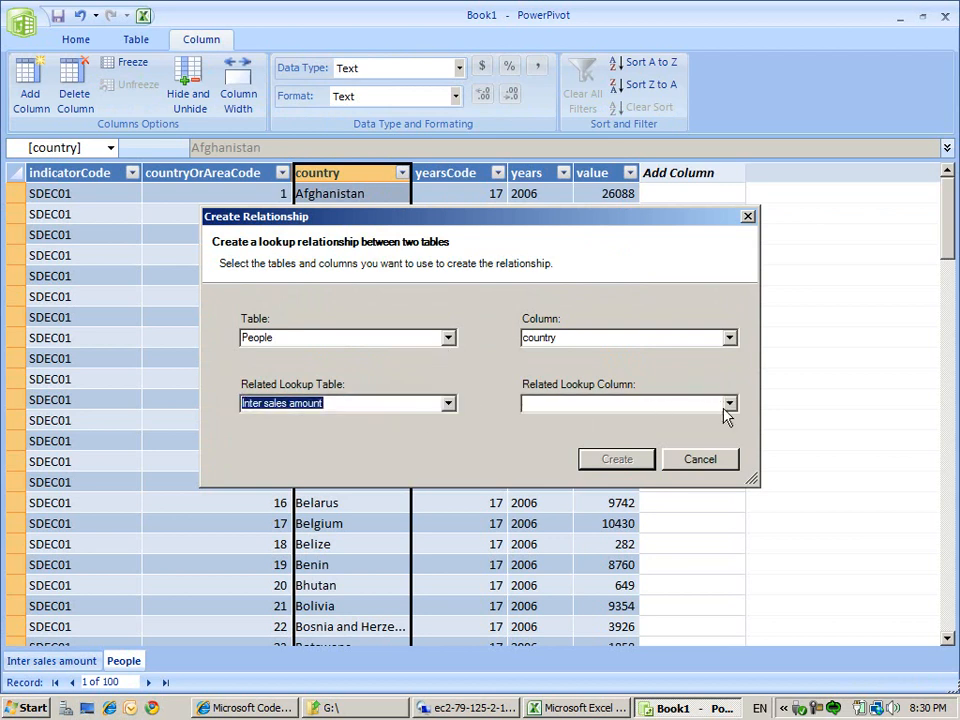
left_click(729, 403)
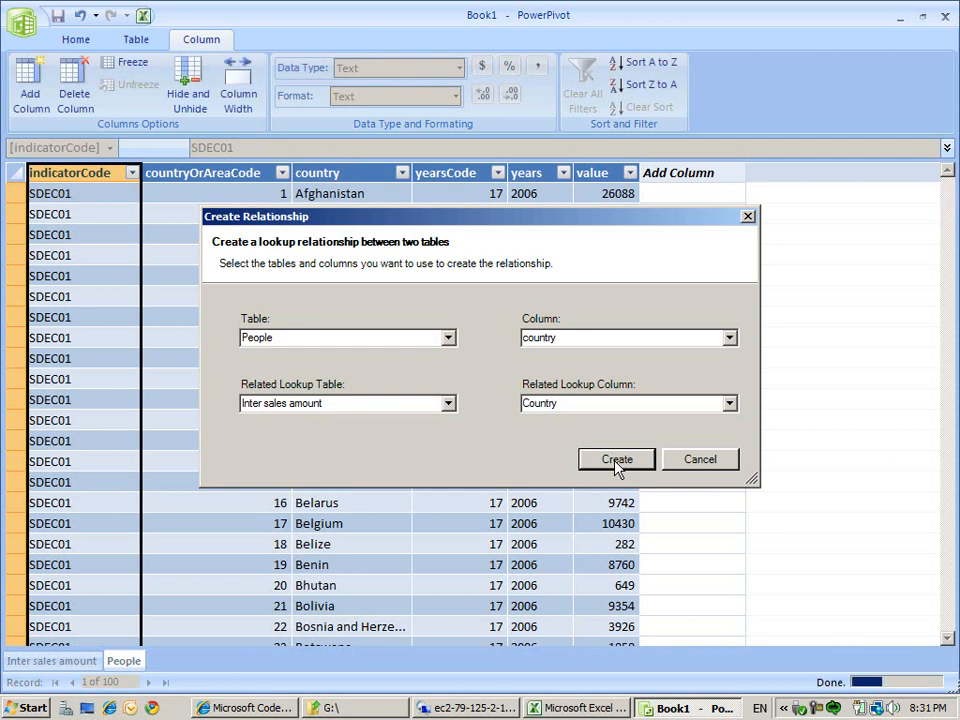
left_click(616, 459)
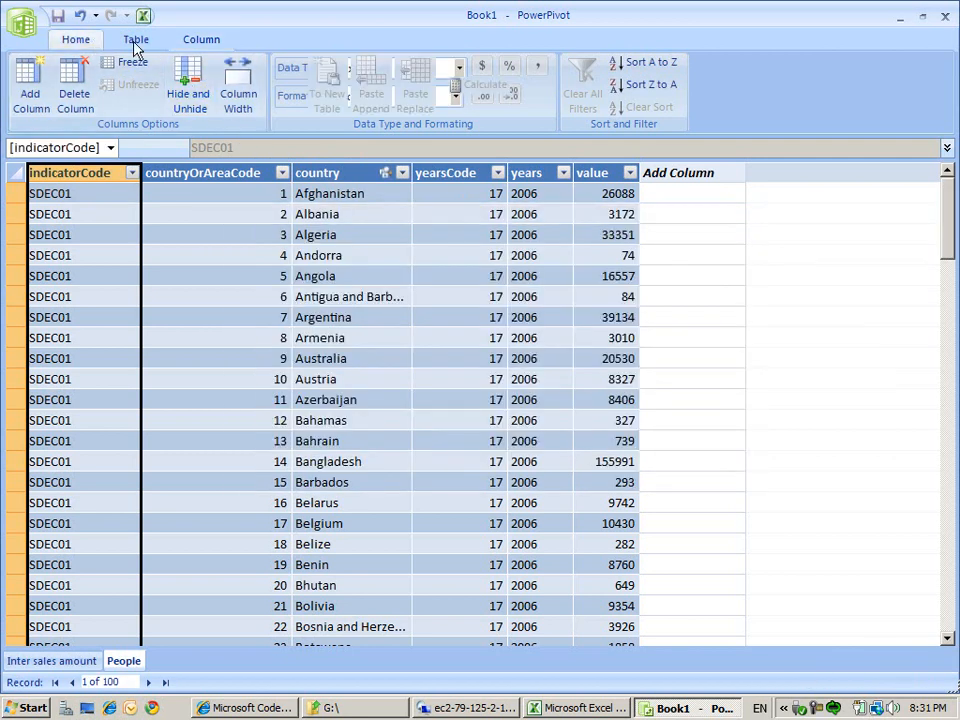
Build a new-worksheet PivotTable with Country rows, Sum of Sales Amount and People's value
left_click(548, 85)
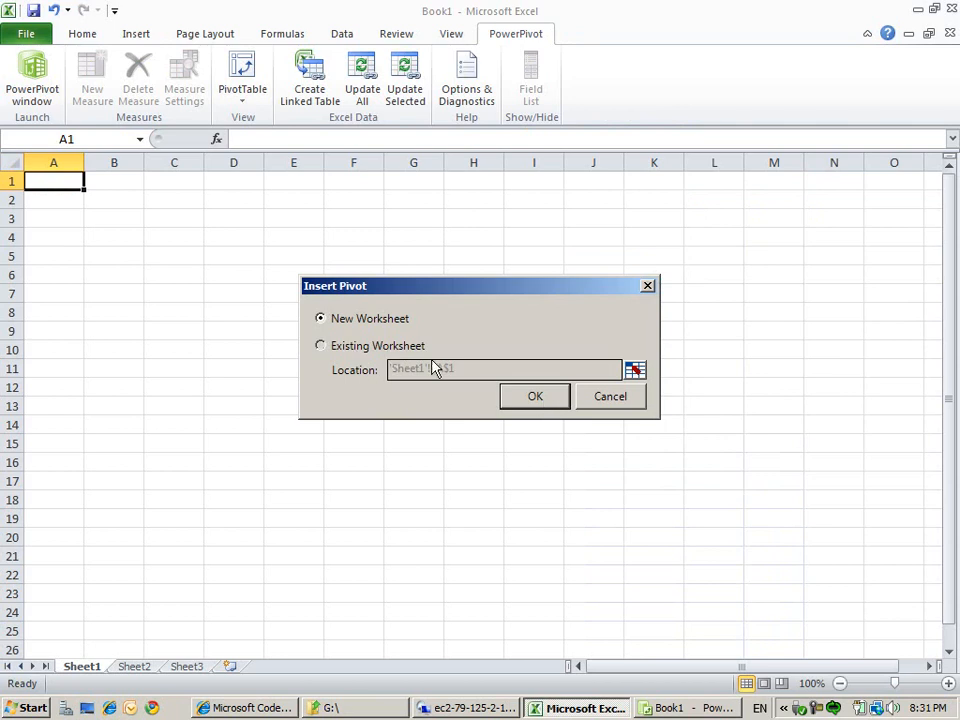
left_click(534, 396)
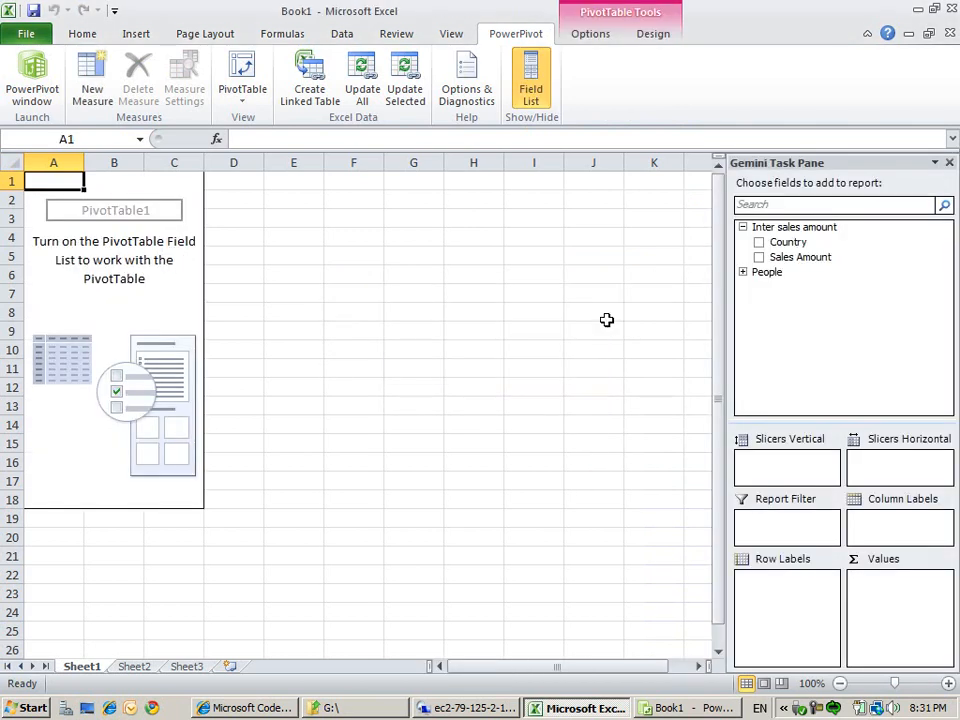
left_click(744, 271)
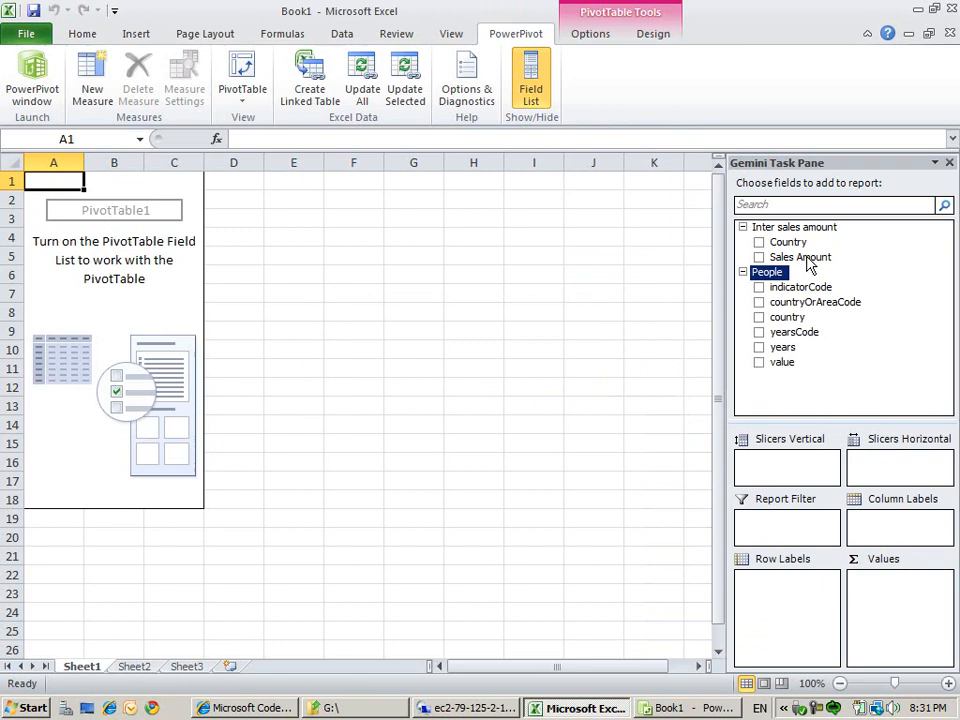
left_click(759, 242)
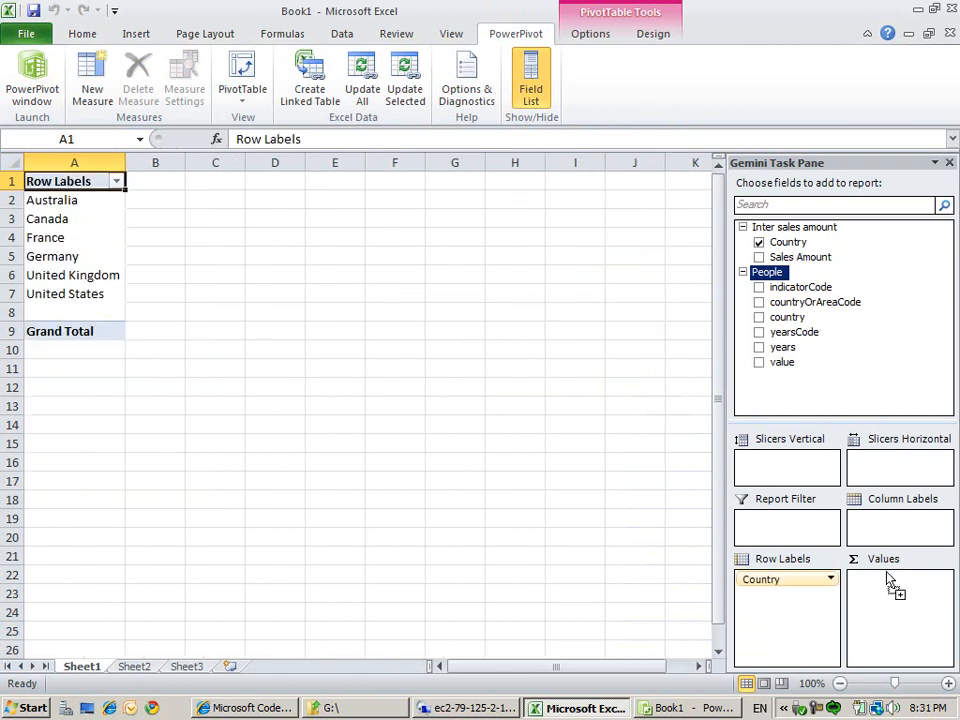
left_click(759, 257)
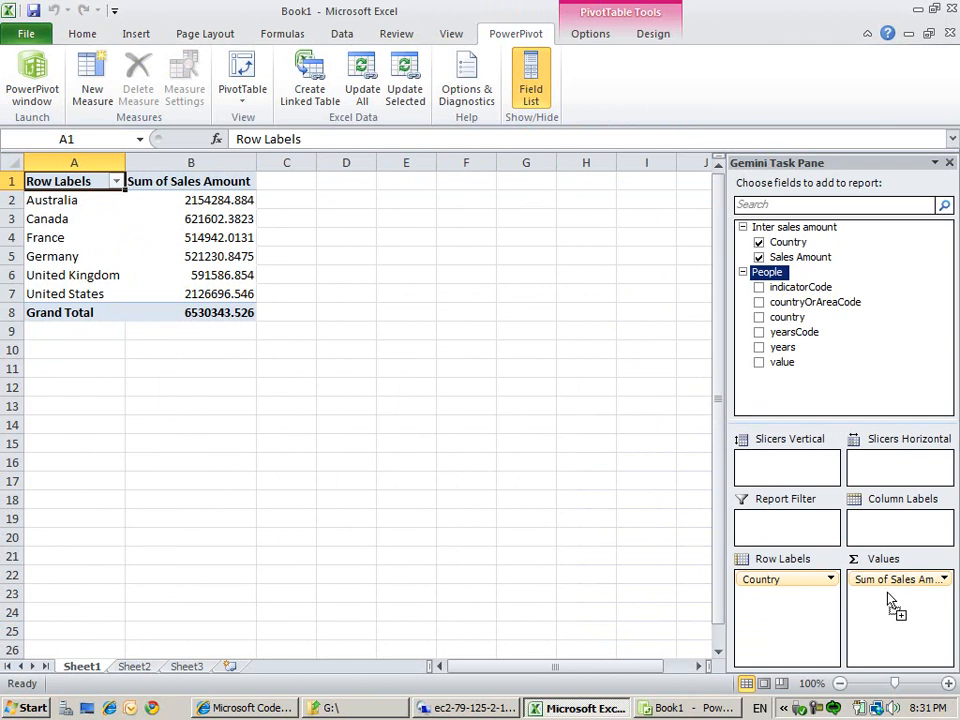
left_click(759, 362)
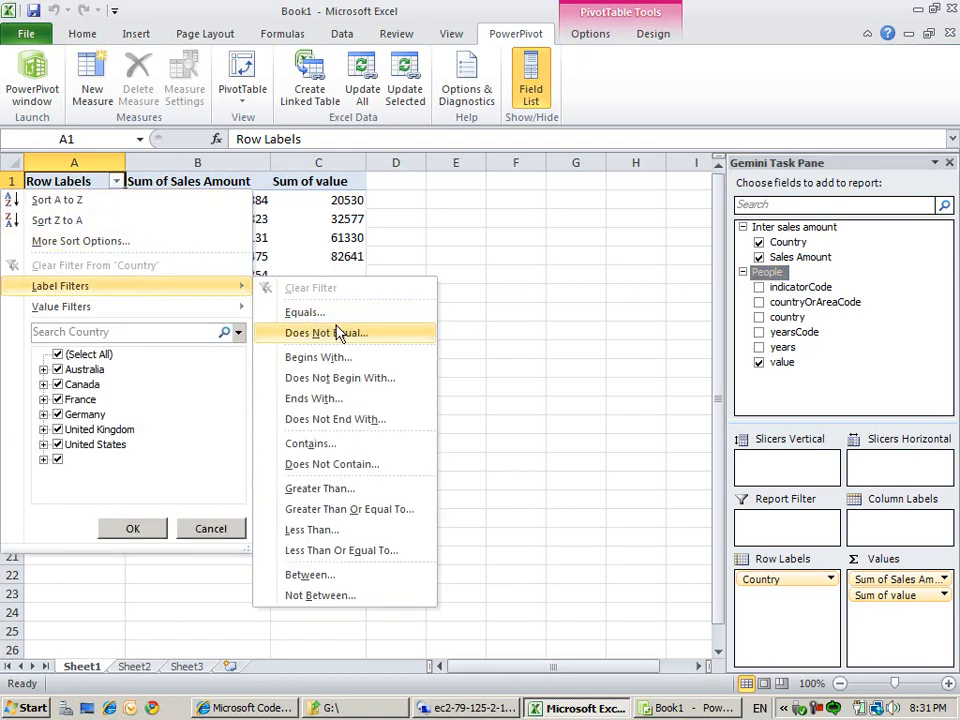
Apply a Country label filter 'is greater than' 0, then return to PowerPivot
left_click(320, 488)
type("0")
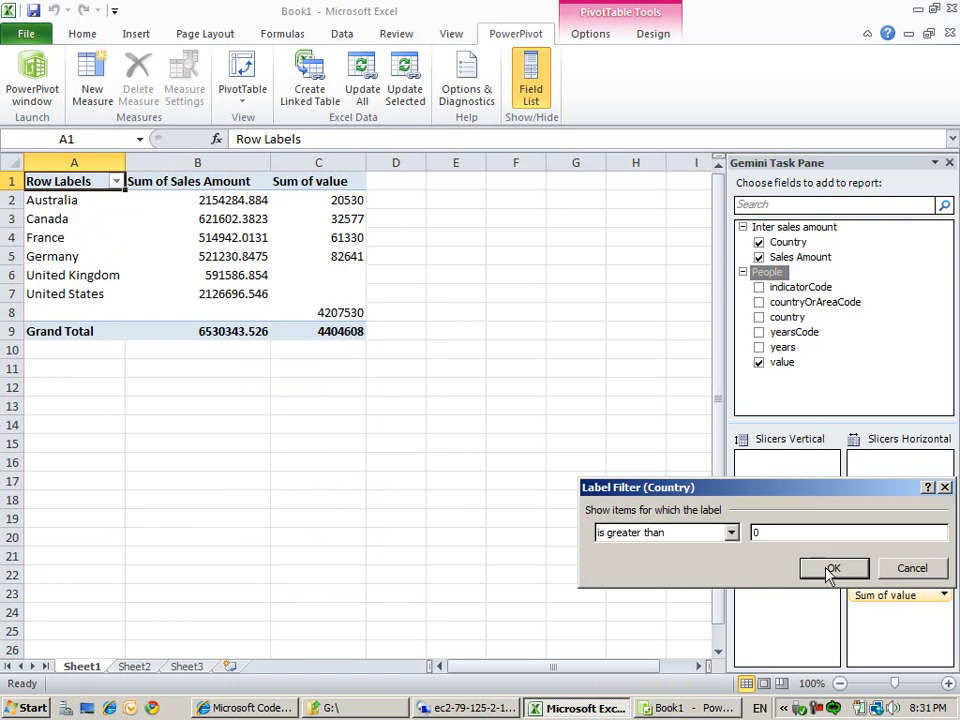
left_click(833, 568)
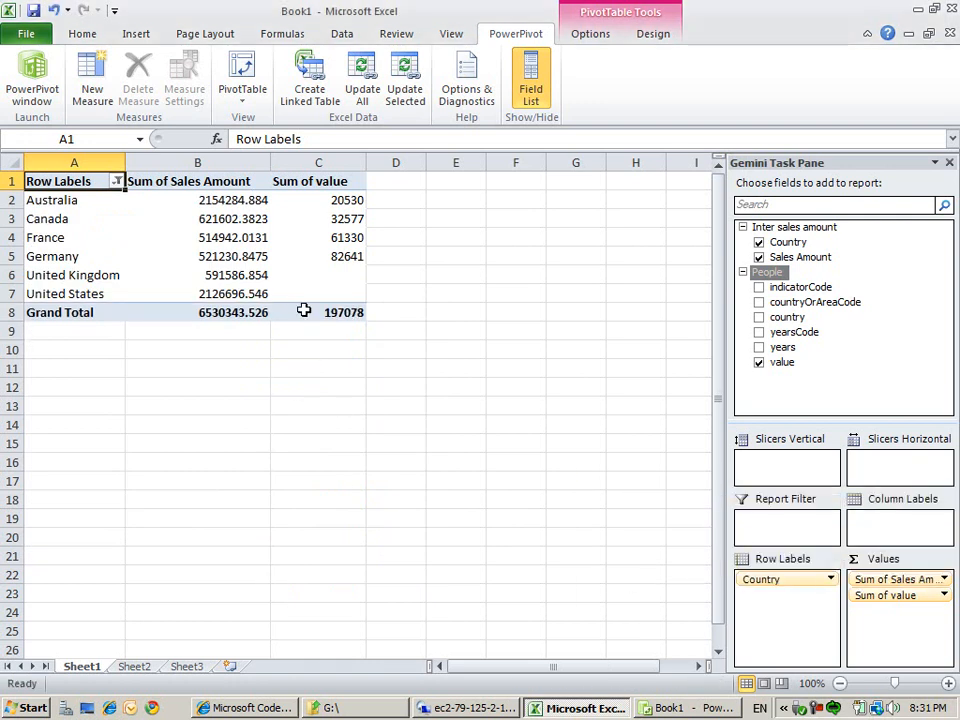
mouse_move(222, 181)
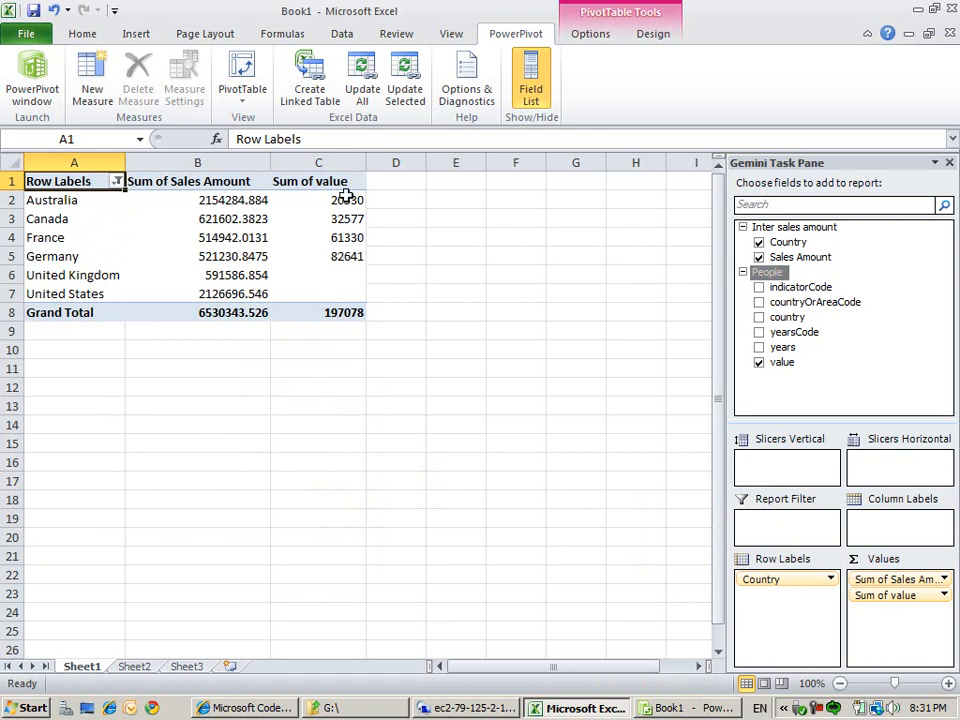
mouse_move(335, 238)
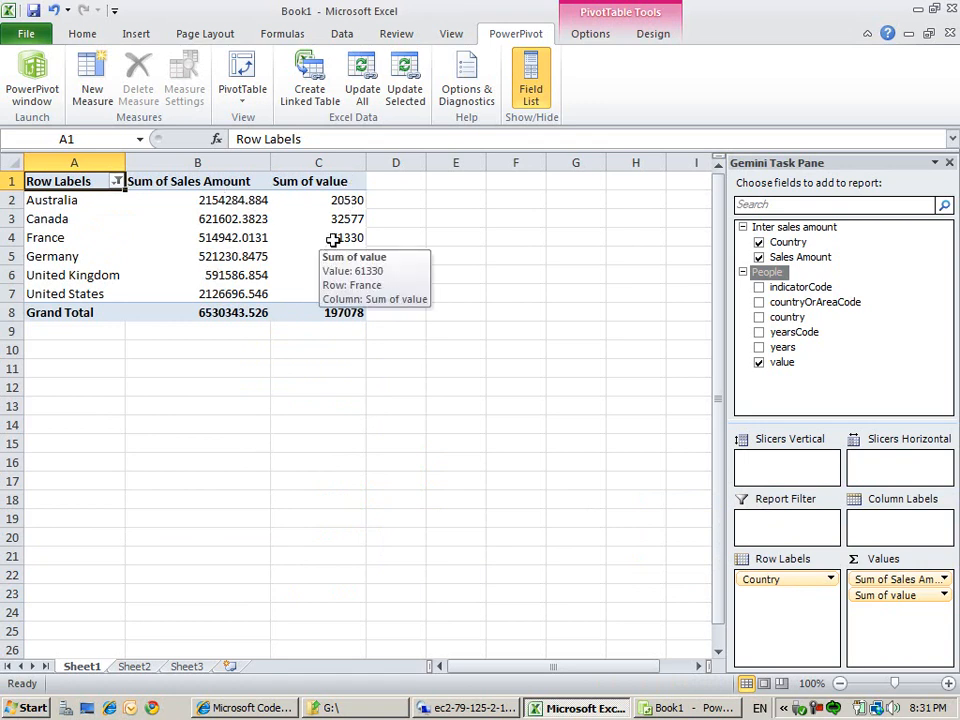
left_click(65, 293)
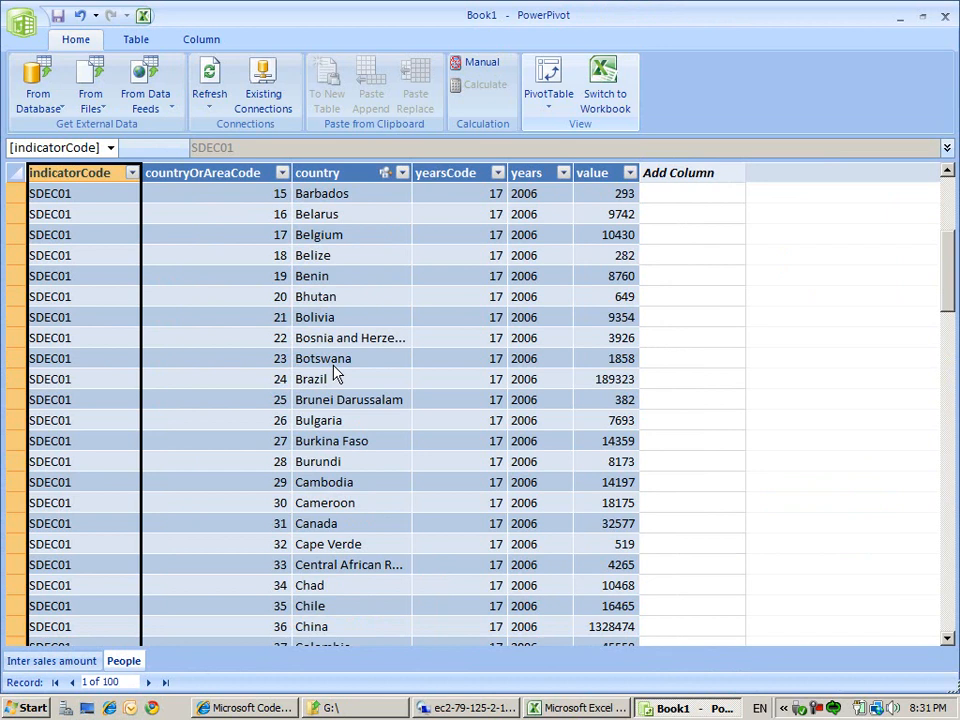
scroll("down", 3)
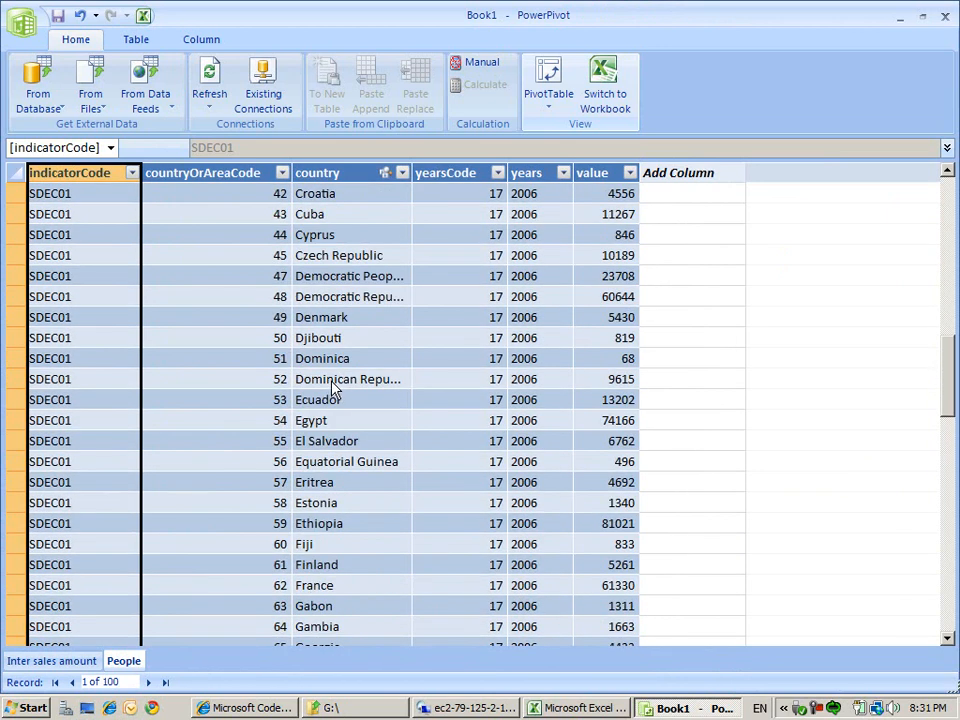
scroll("down", 3)
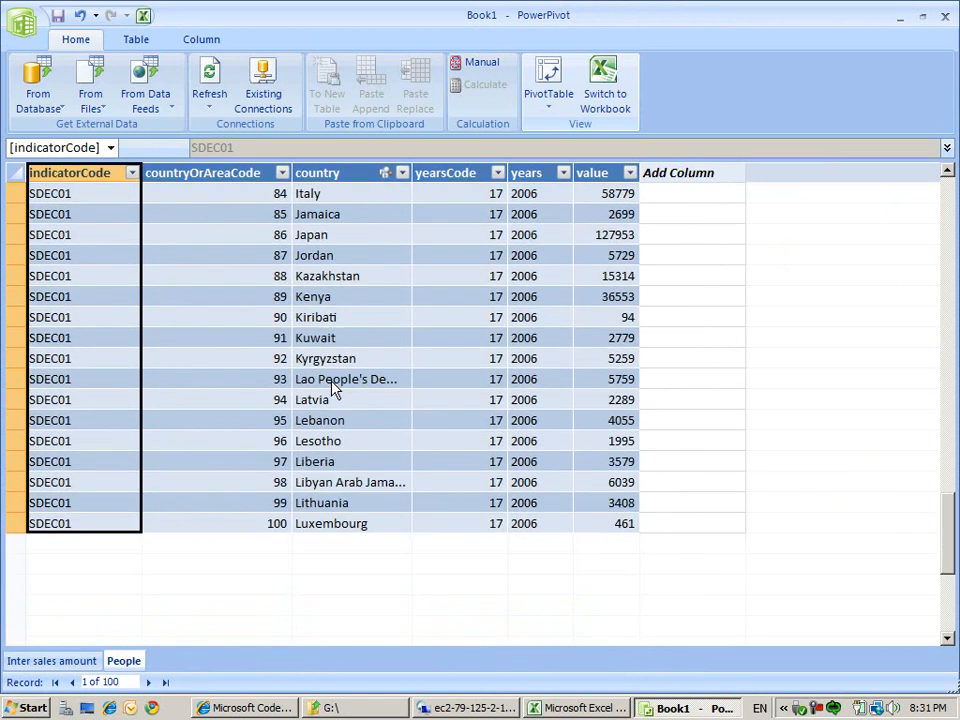
scroll("up", 3)
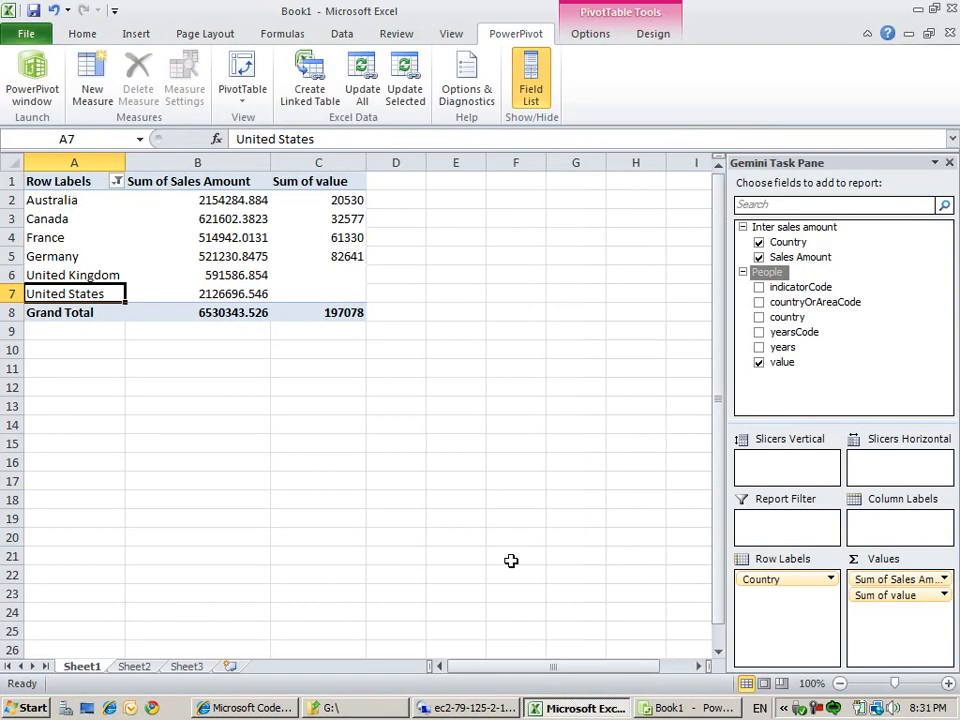
Add measure SalesAmountPerHead on Inter sales amount, dividing Sales Amount by People's value
right_click(793, 227)
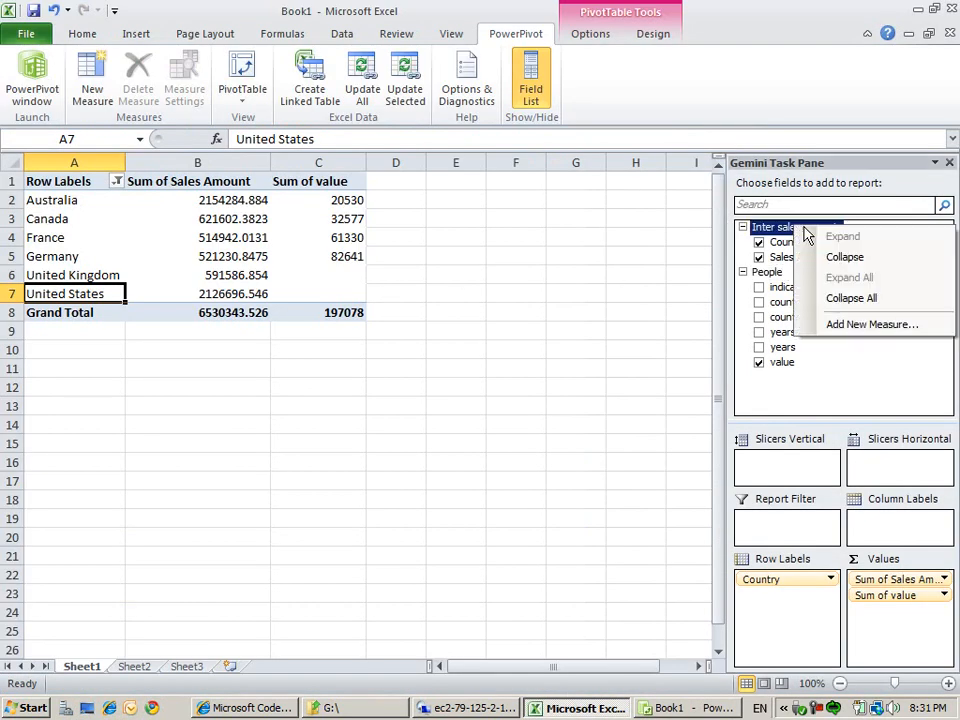
left_click(871, 324)
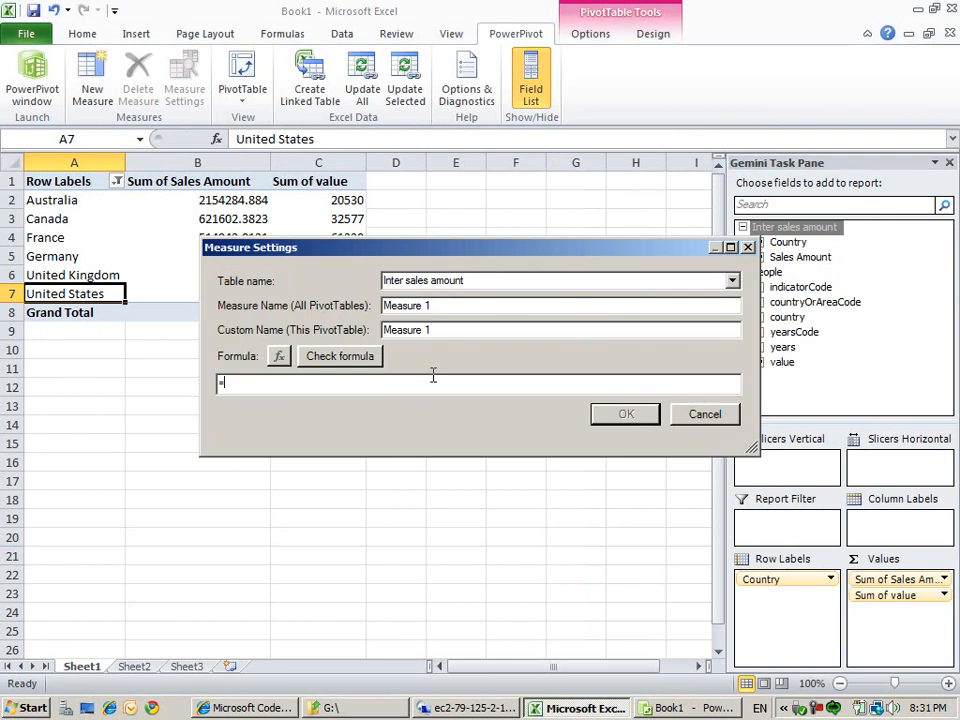
type("In")
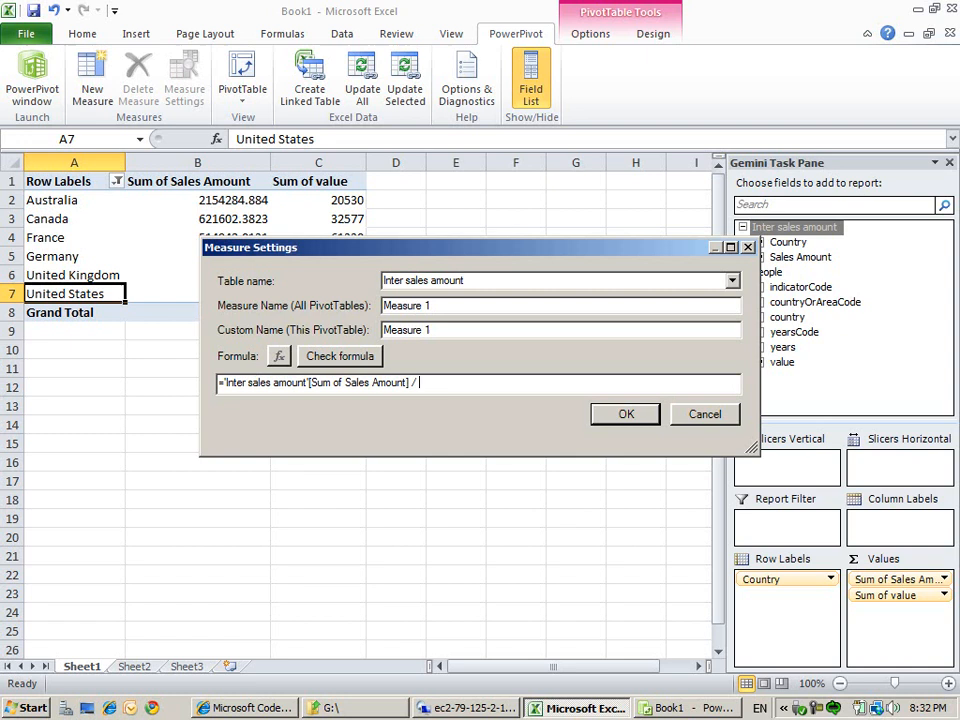
type("People'[value")
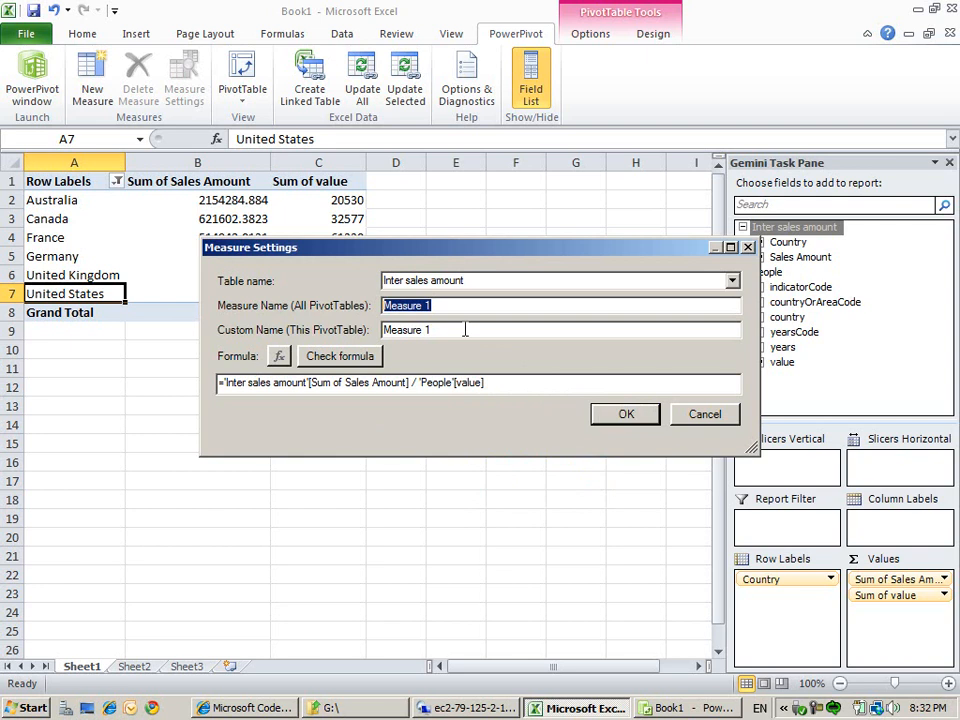
type("SalesAmountPerHead")
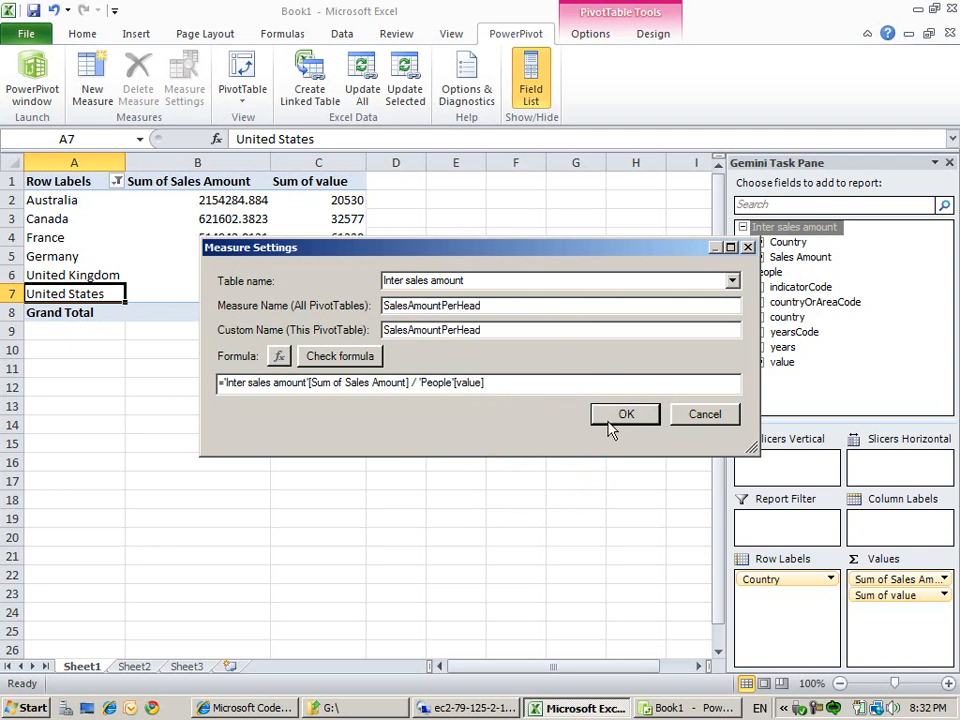
left_click(625, 414)
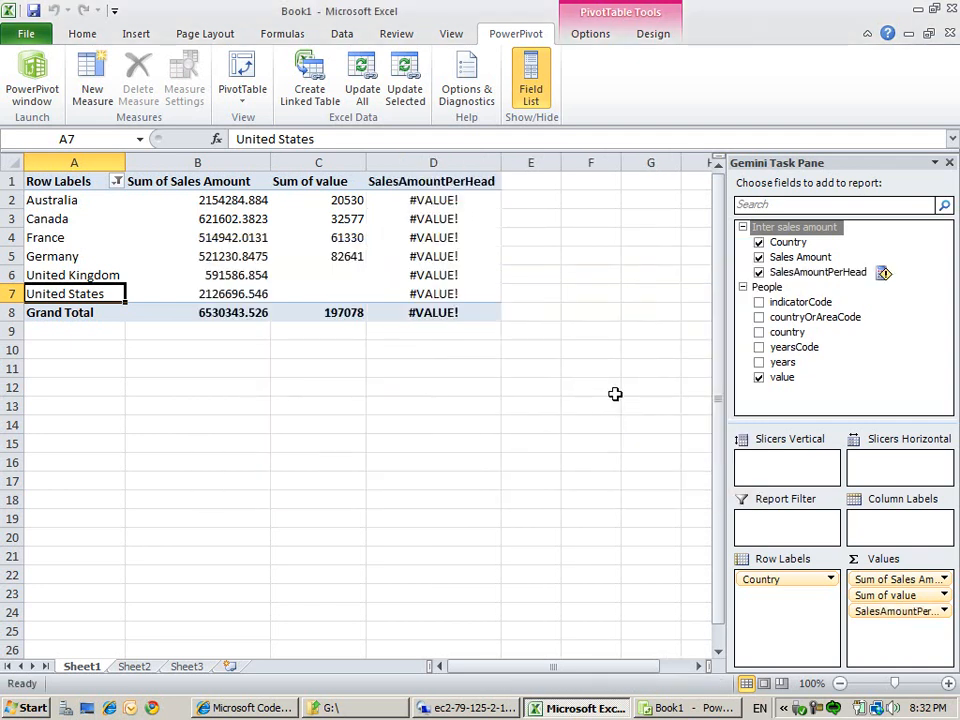
Change SalesAmountPerHead's divisor to 'People'[Sum of value]
right_click(819, 272)
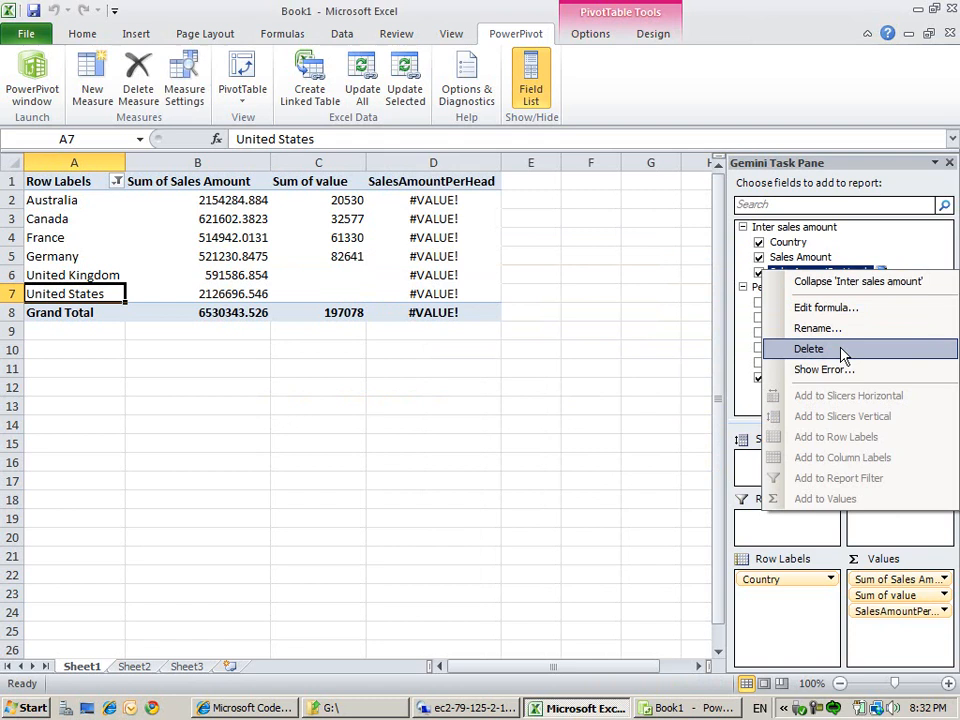
left_click(826, 307)
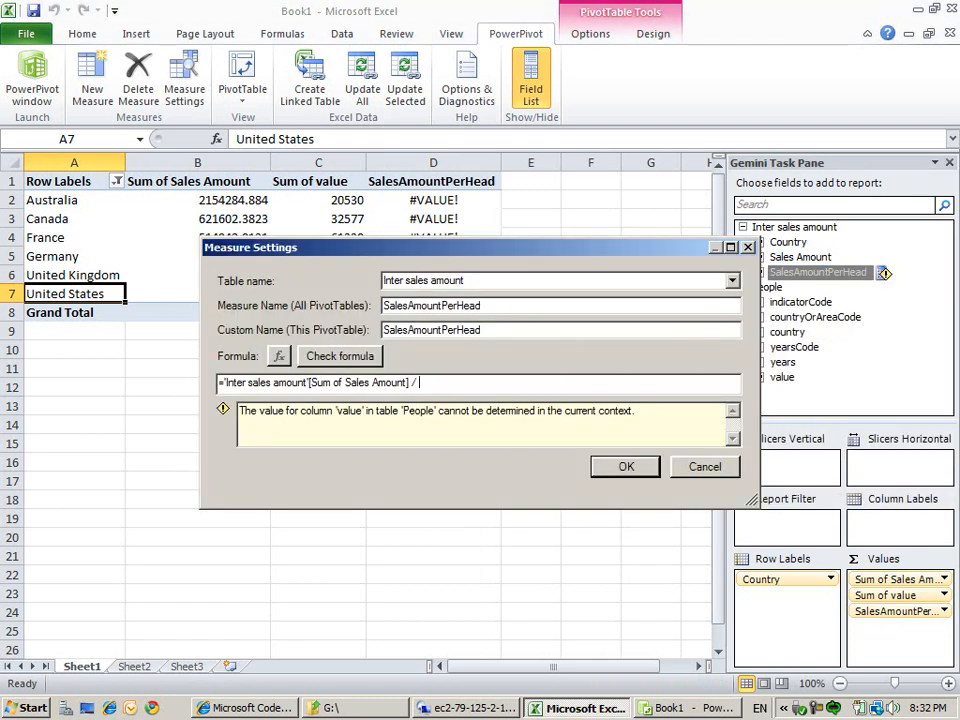
type("P")
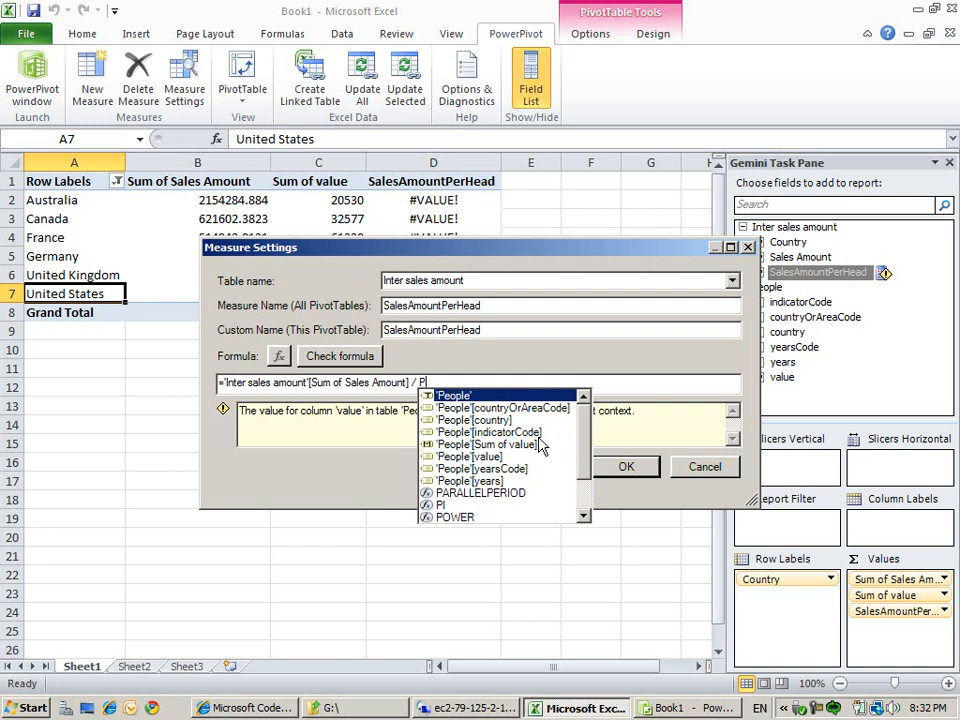
left_click(339, 356)
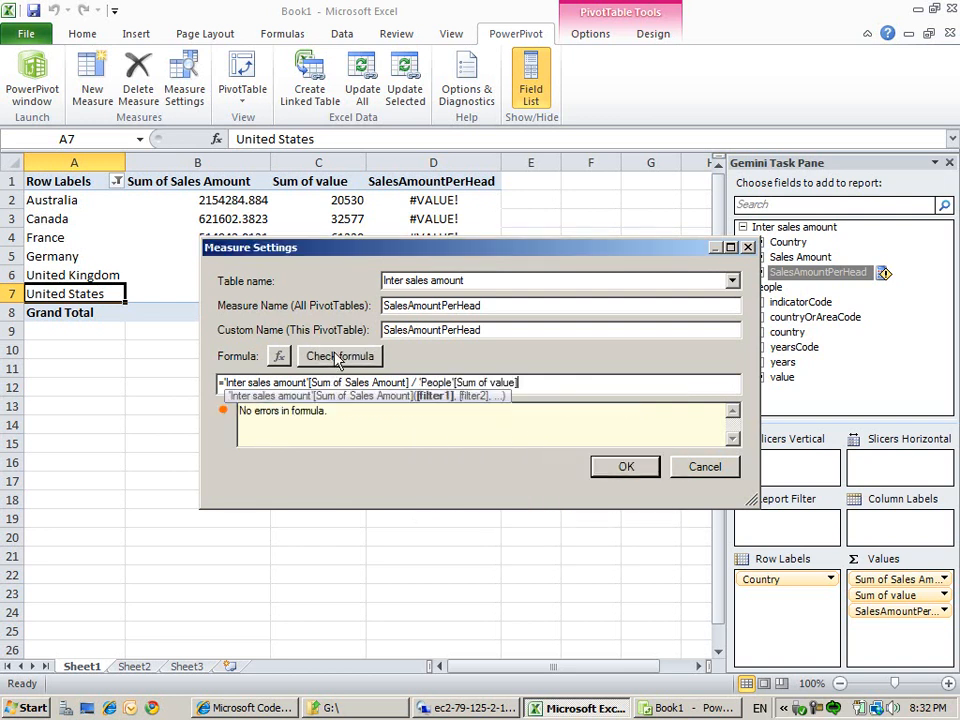
left_click(625, 466)
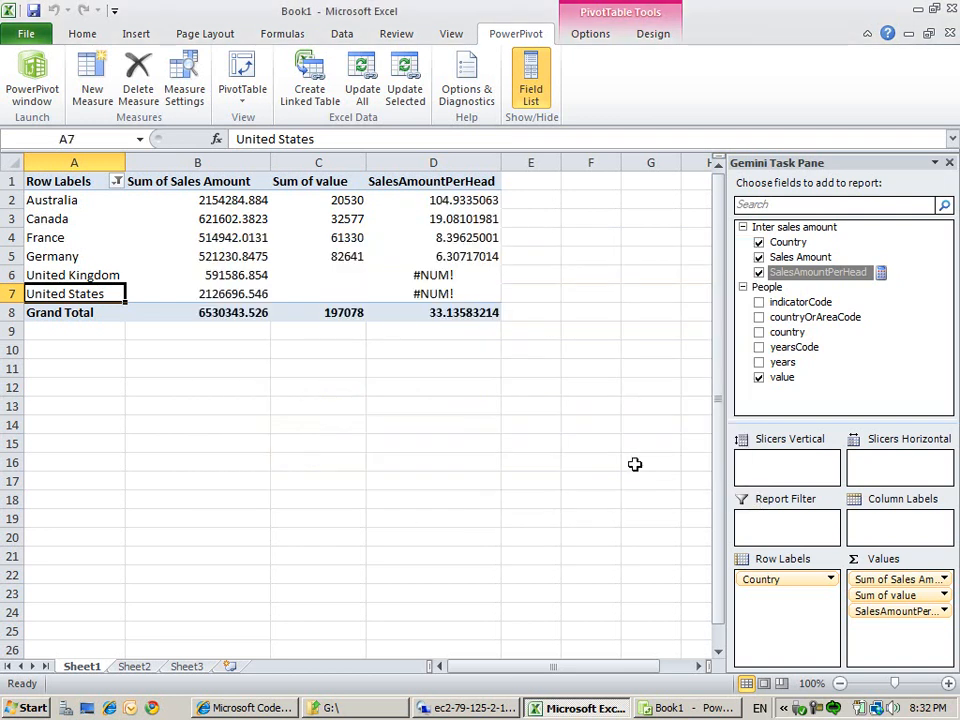
mouse_move(618, 239)
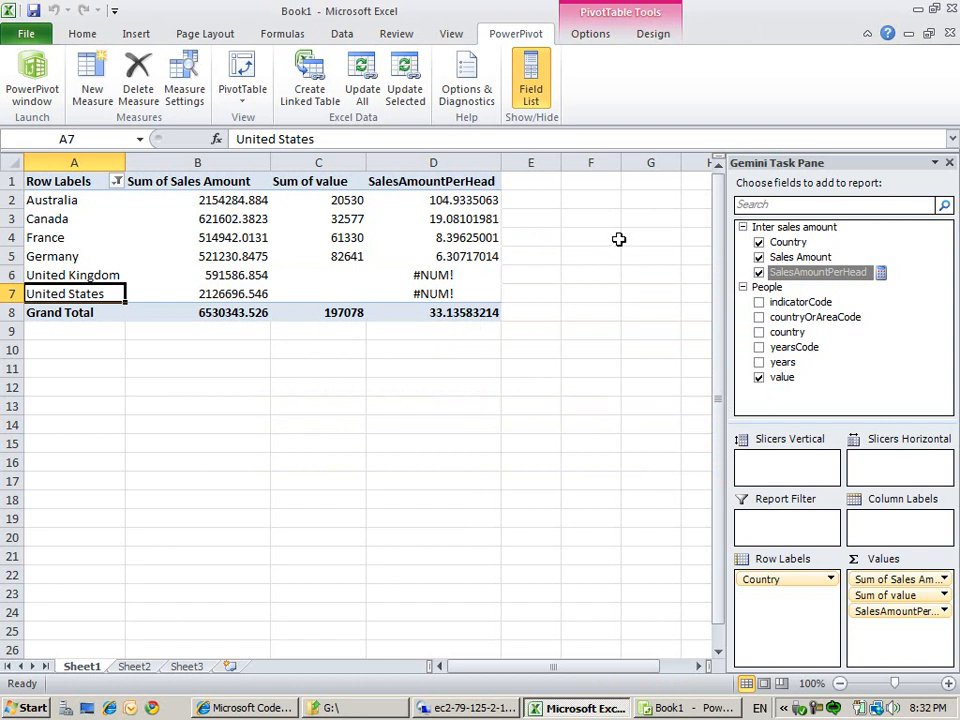
left_click(433, 199)
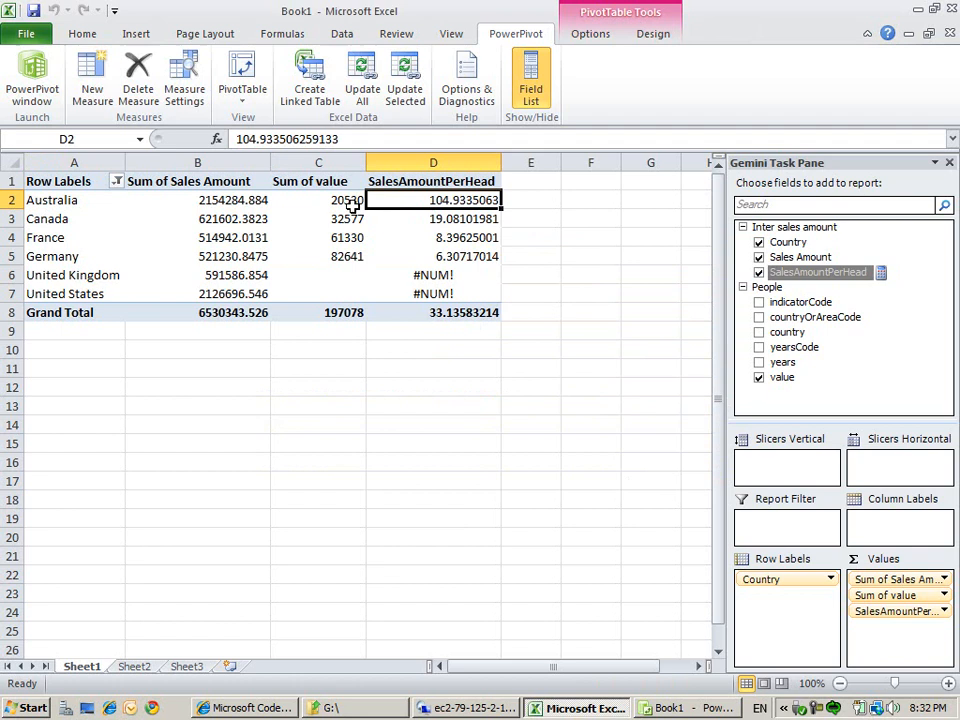
mouse_move(377, 212)
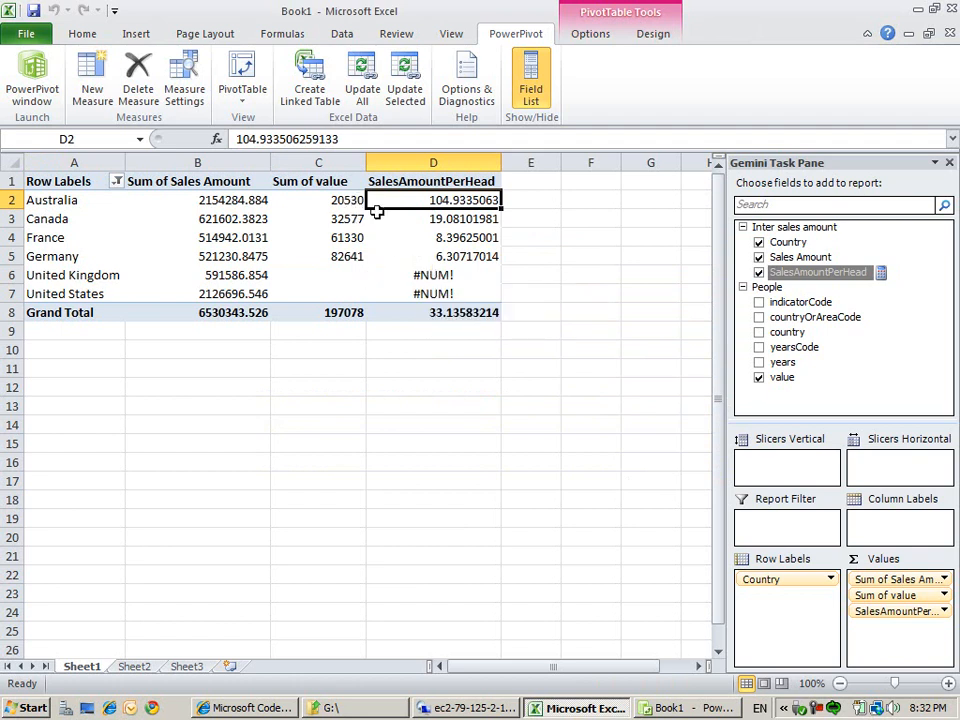
left_click(318, 200)
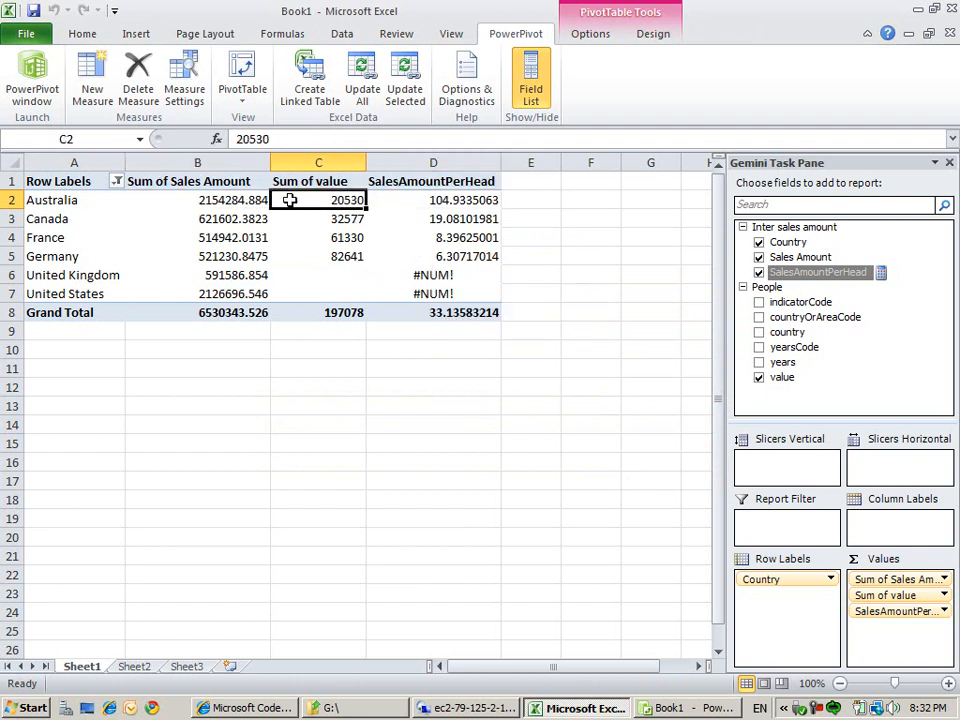
mouse_move(433, 237)
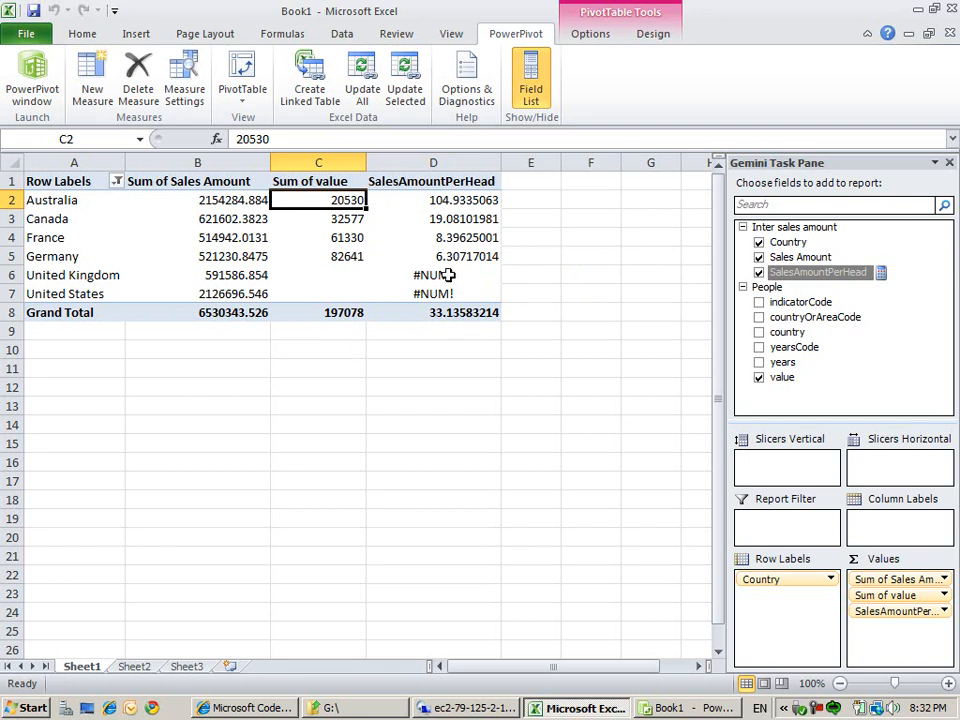
mouse_move(479, 274)
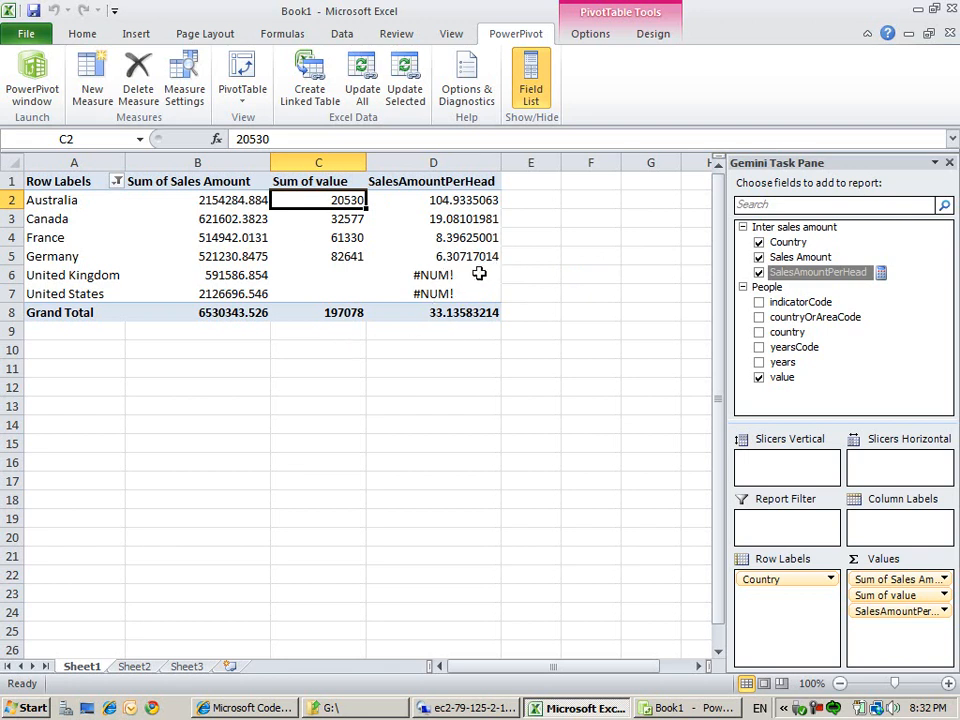
mouse_move(550, 323)
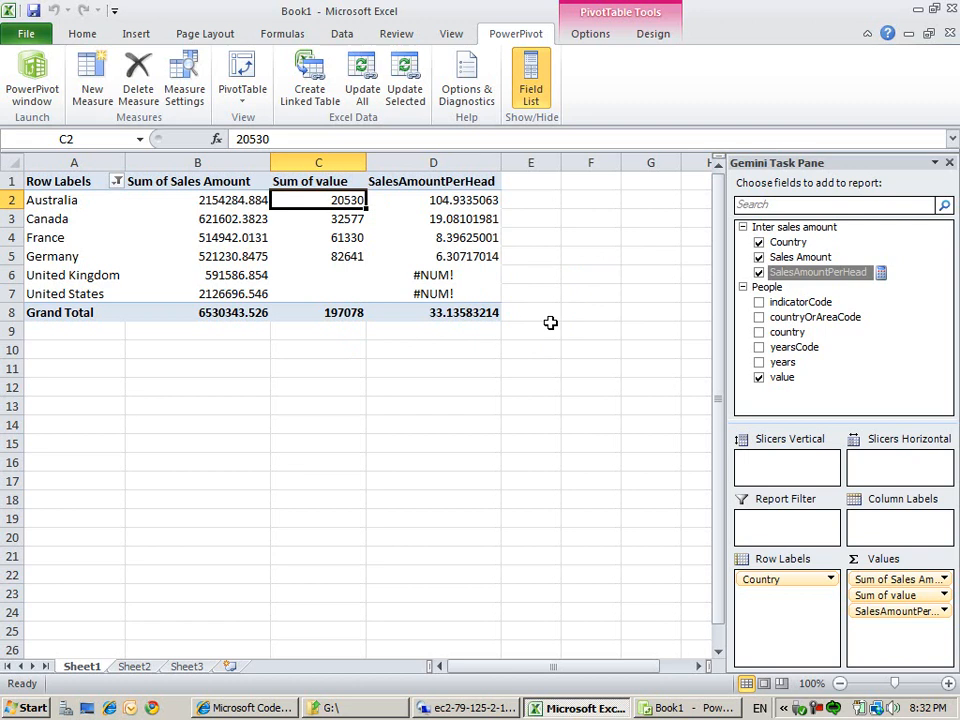
mouse_move(820, 710)
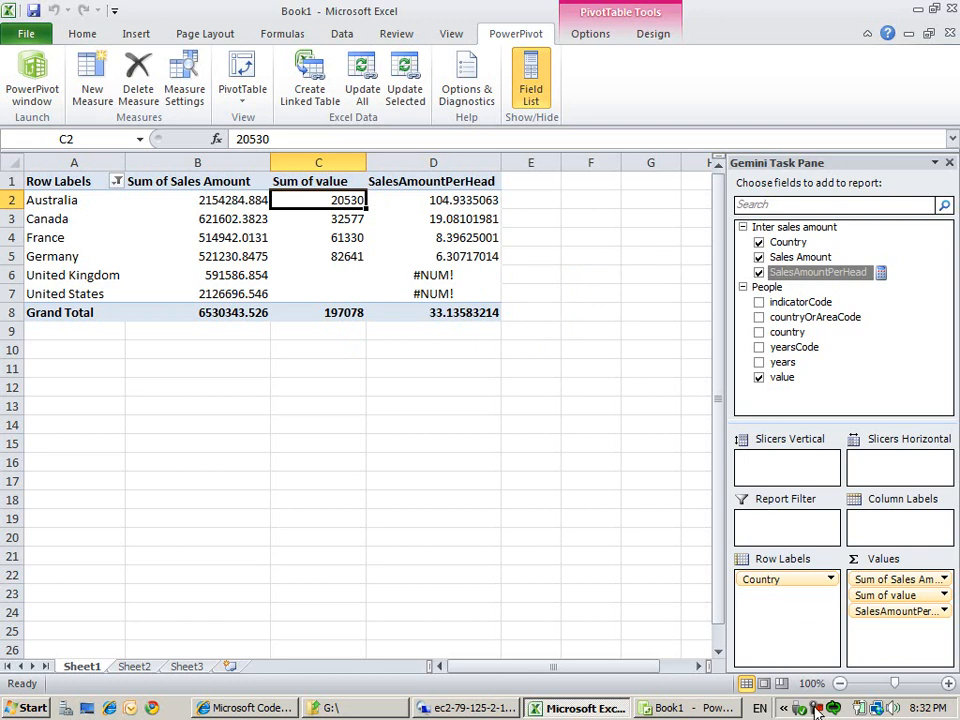